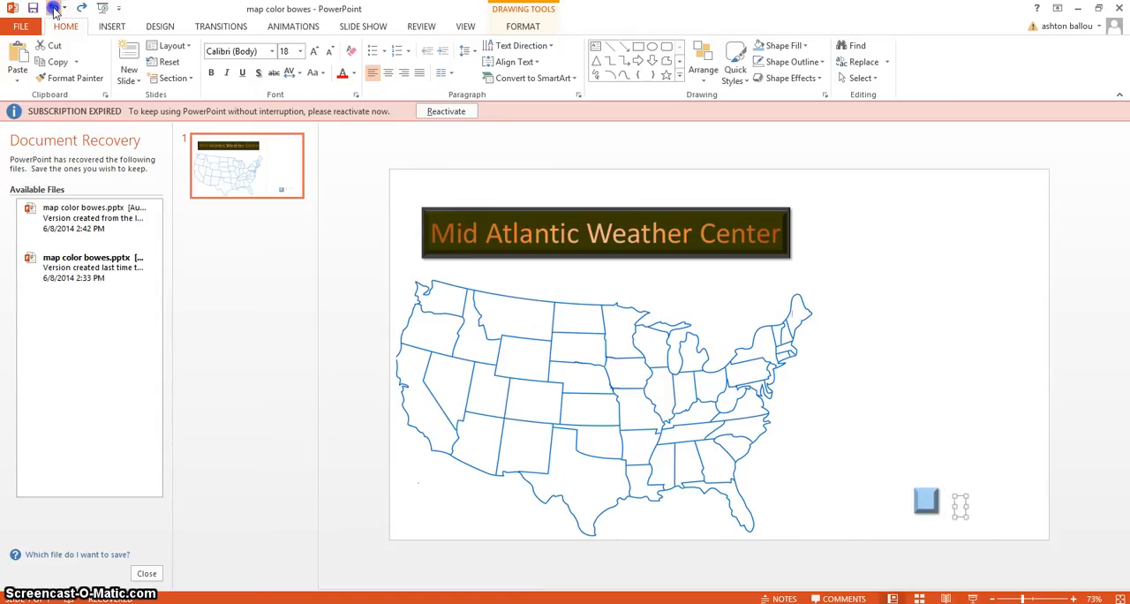
- Undo the recent changes until the title bar's orange fill is restored
{"action": "triple_click", "coordinate": [606, 233]}
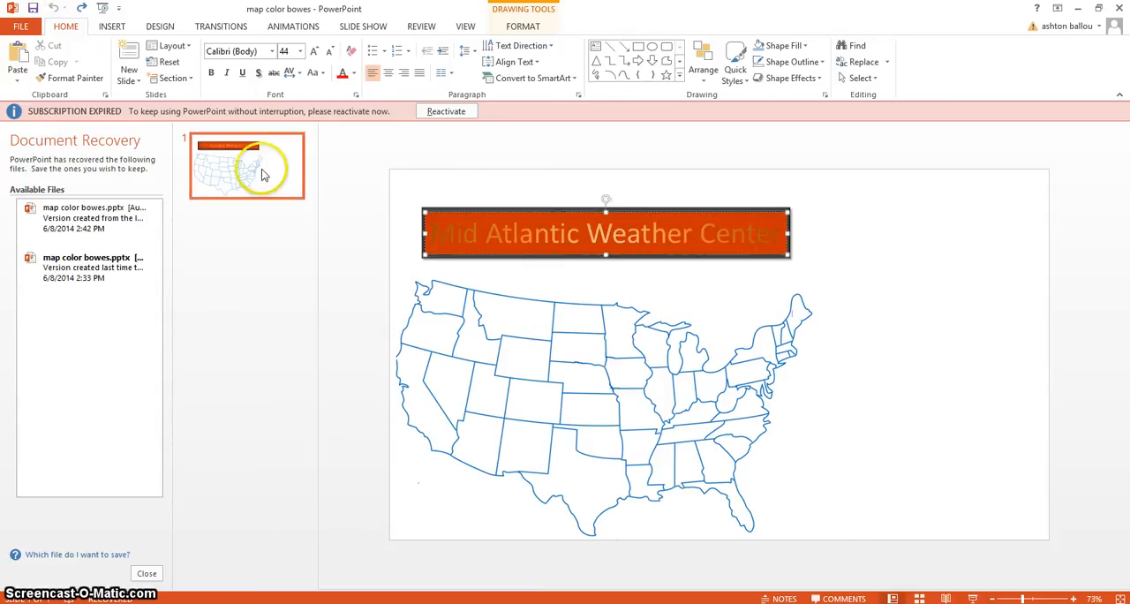
{"action": "left_click", "coordinate": [128, 68]}
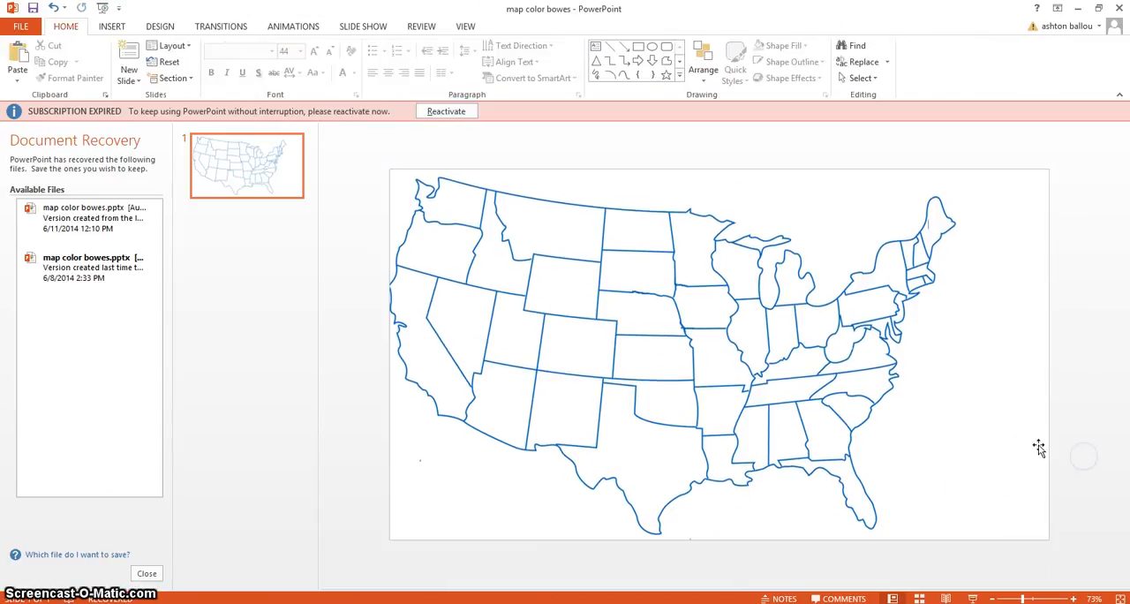
{"action": "mouse_move", "coordinate": [865, 492]}
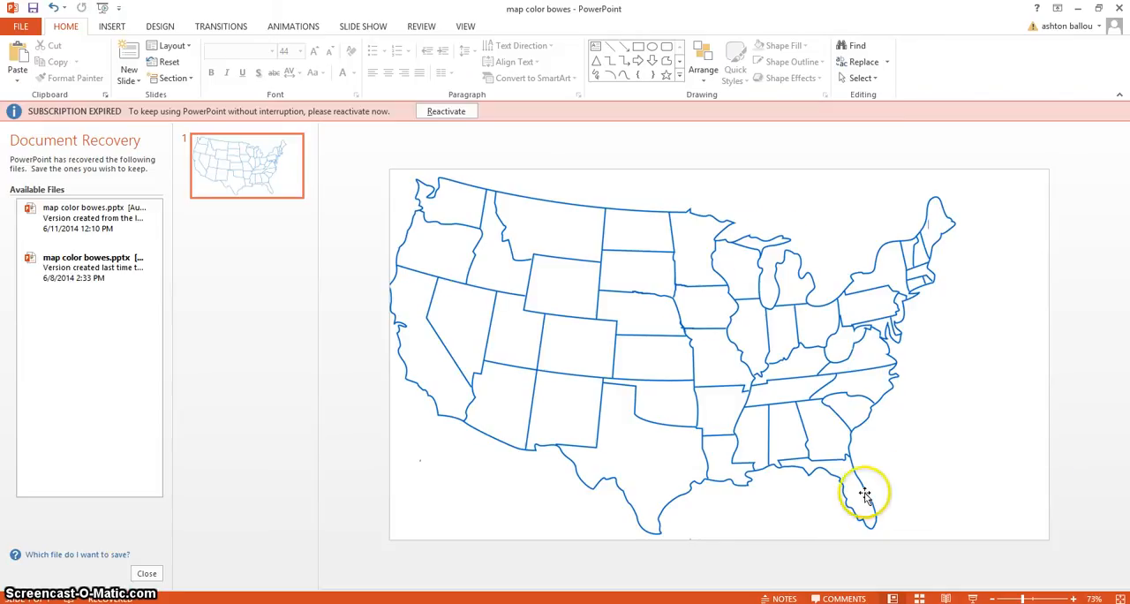
{"action": "mouse_move", "coordinate": [863, 412]}
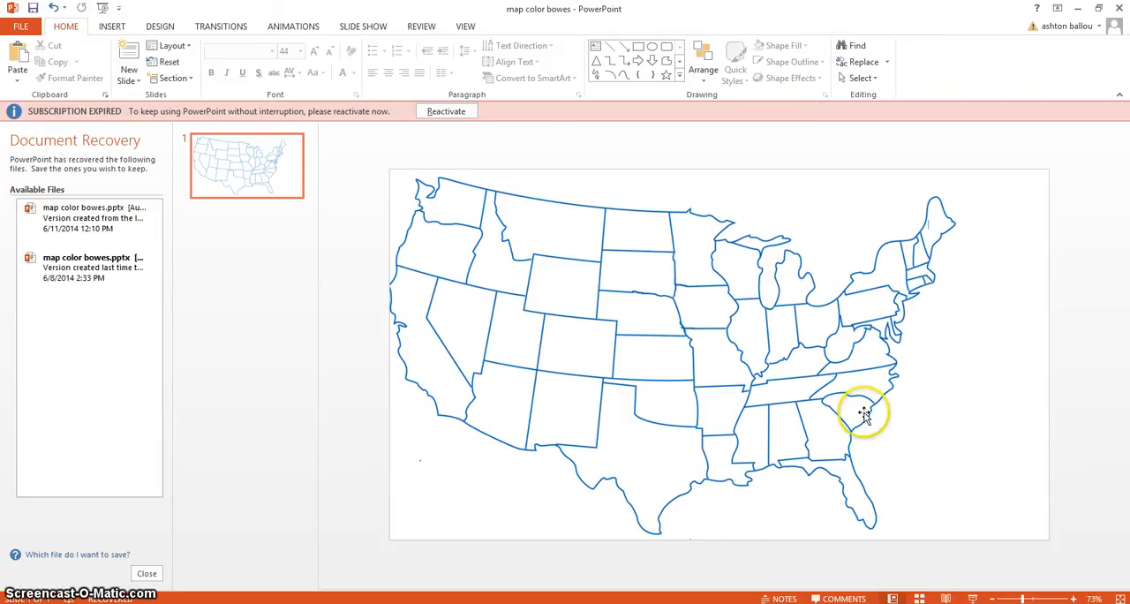
{"action": "mouse_move", "coordinate": [887, 351]}
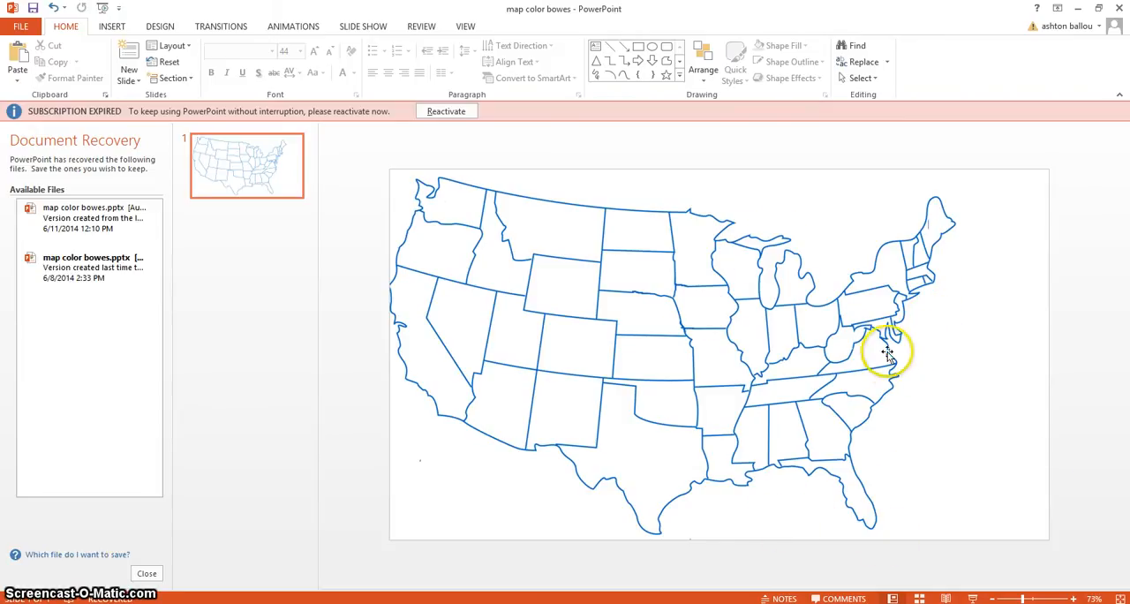
{"action": "mouse_move", "coordinate": [384, 216]}
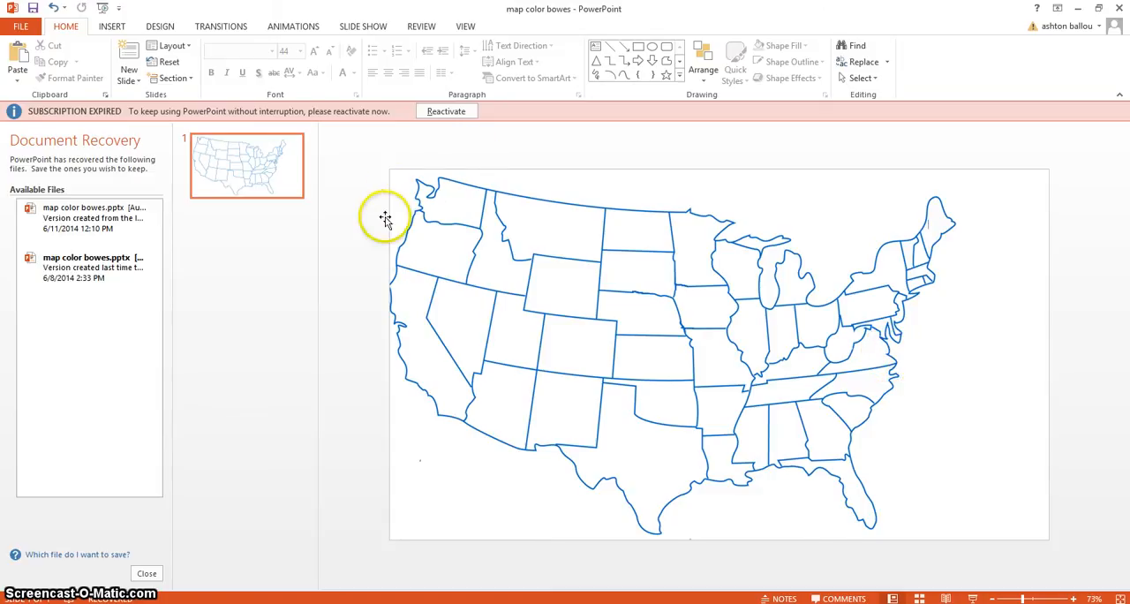
{"action": "mouse_move", "coordinate": [976, 433]}
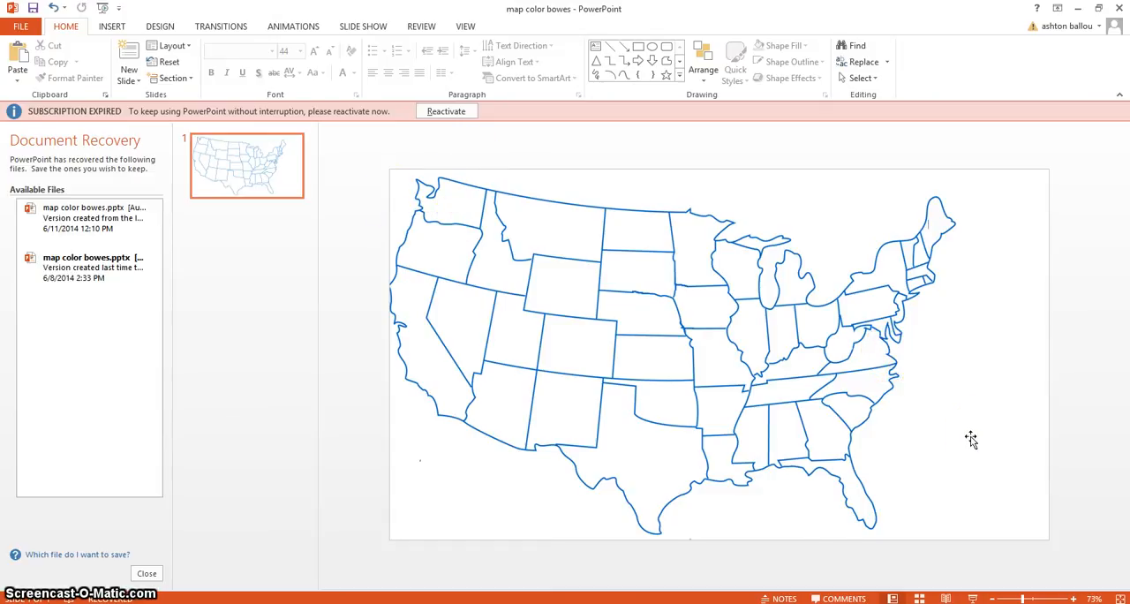
{"action": "mouse_move", "coordinate": [652, 190]}
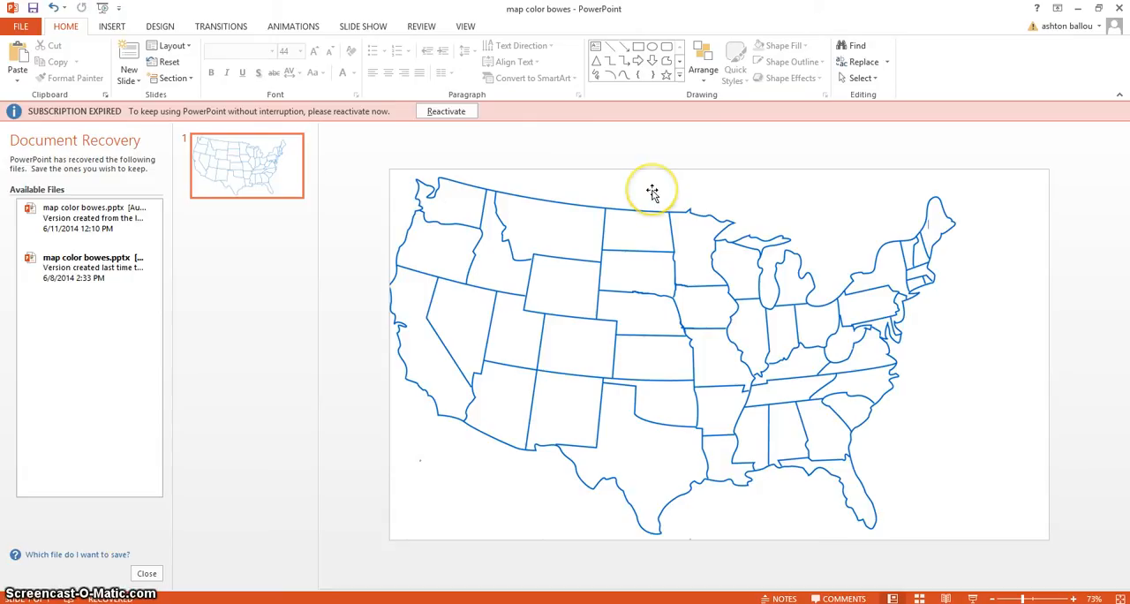
{"action": "mouse_move", "coordinate": [712, 112]}
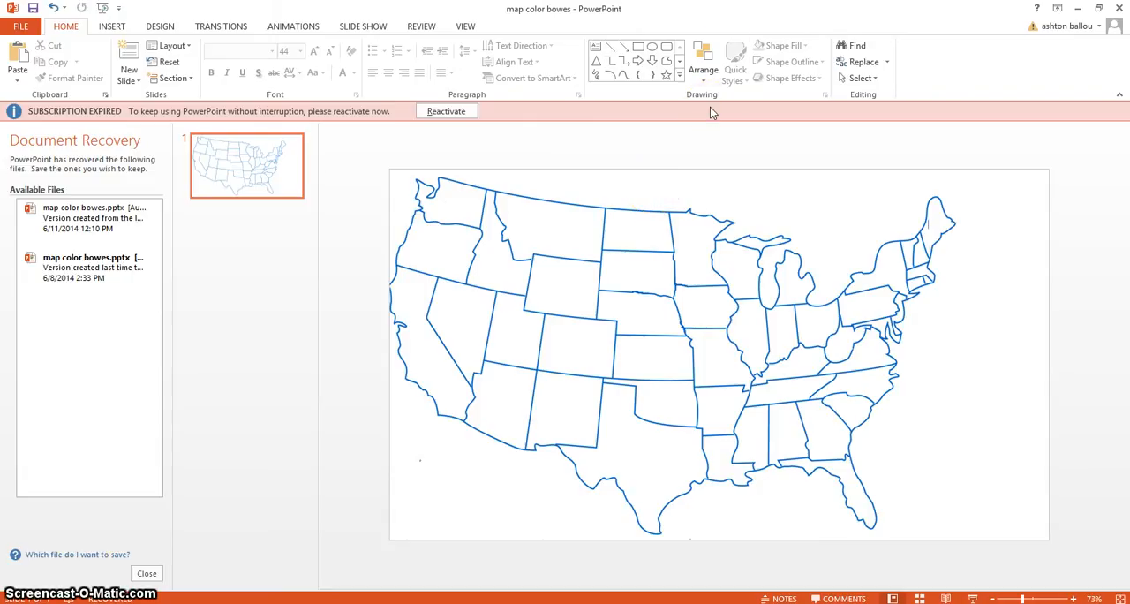
{"action": "mouse_move", "coordinate": [624, 75]}
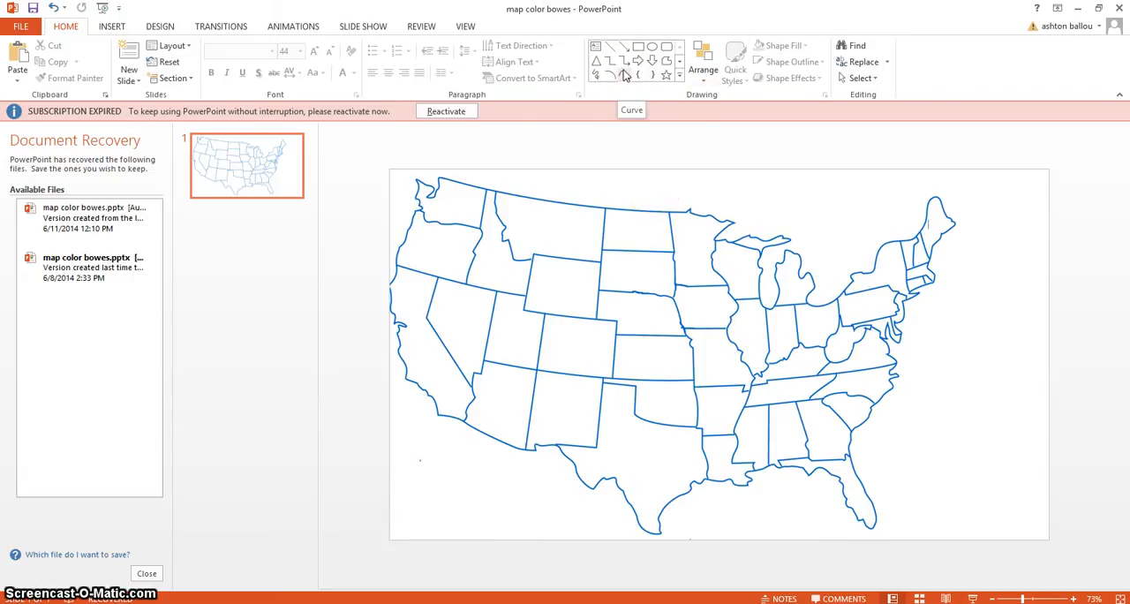
- Select the US map, shrink it with a corner handle, and move it lower
{"action": "left_click", "coordinate": [719, 353]}
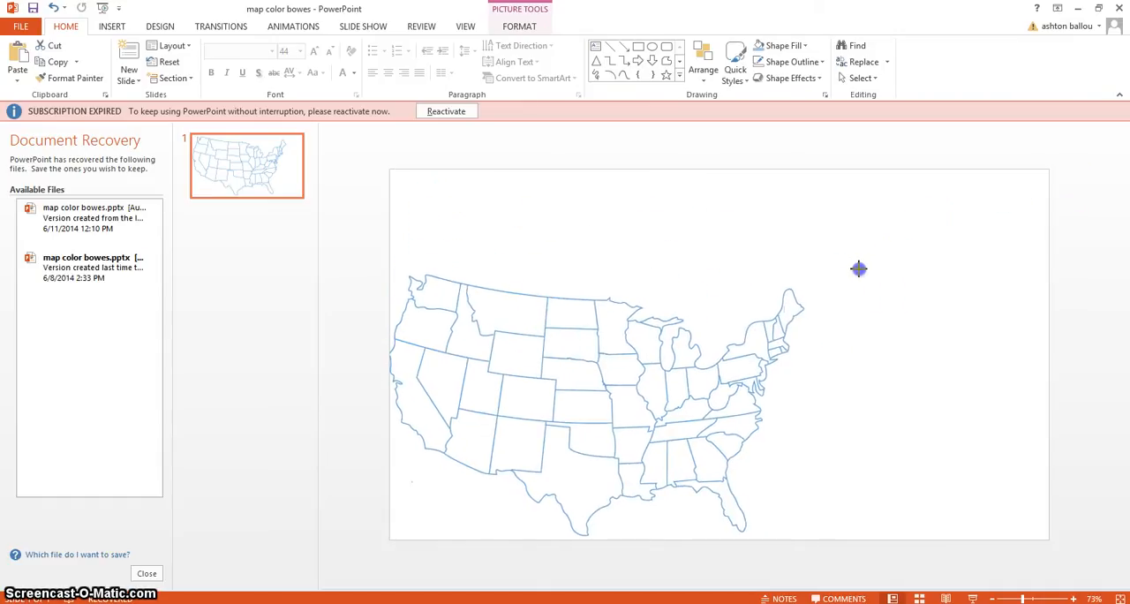
{"action": "left_click", "coordinate": [859, 269]}
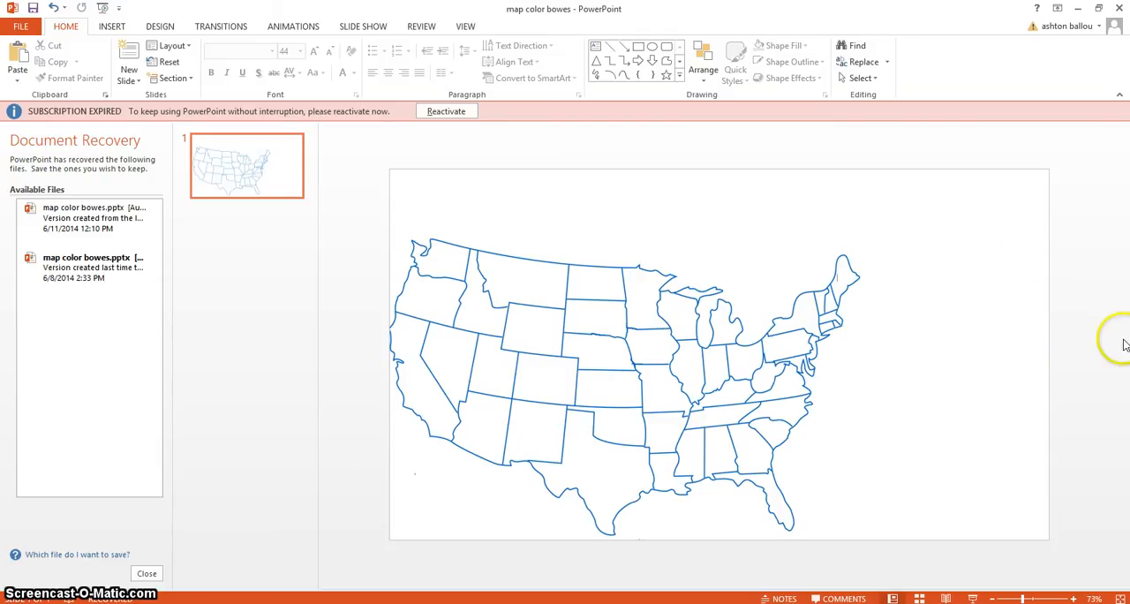
{"action": "mouse_move", "coordinate": [740, 173]}
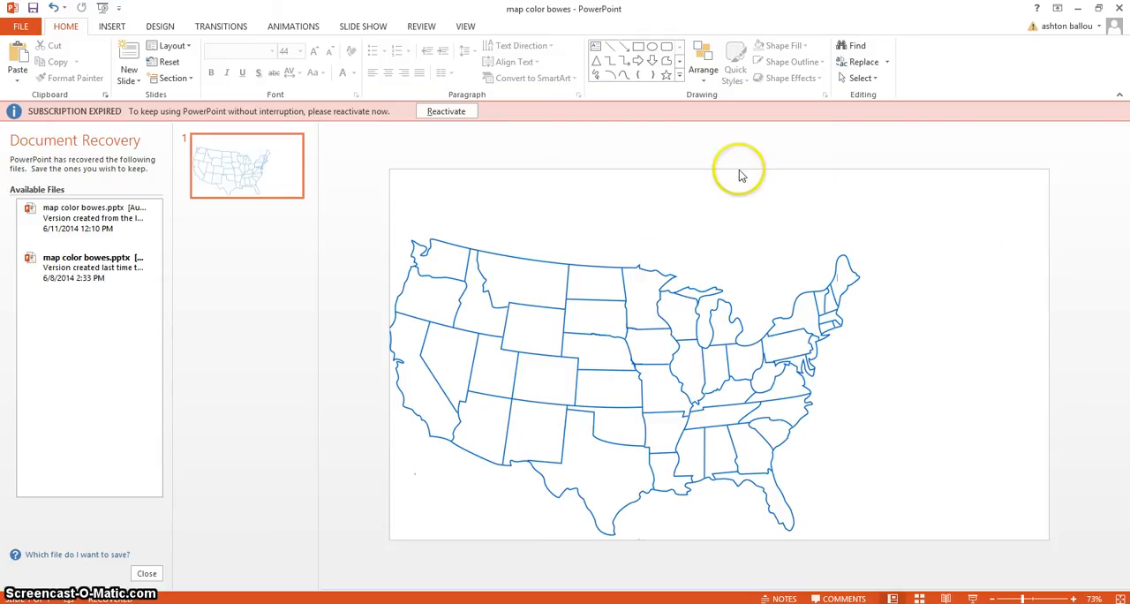
{"action": "mouse_move", "coordinate": [653, 60]}
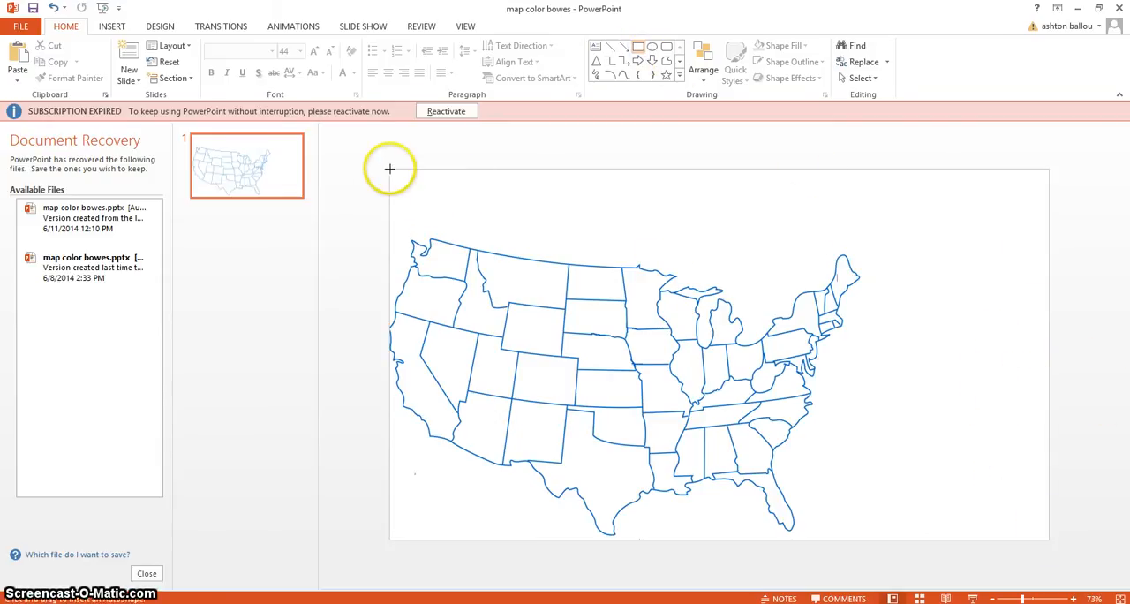
- Draw a wide rectangle bar along the top of the slide above the map
{"action": "left_click_drag", "start_coordinate": [389, 169], "coordinate": [709, 215]}
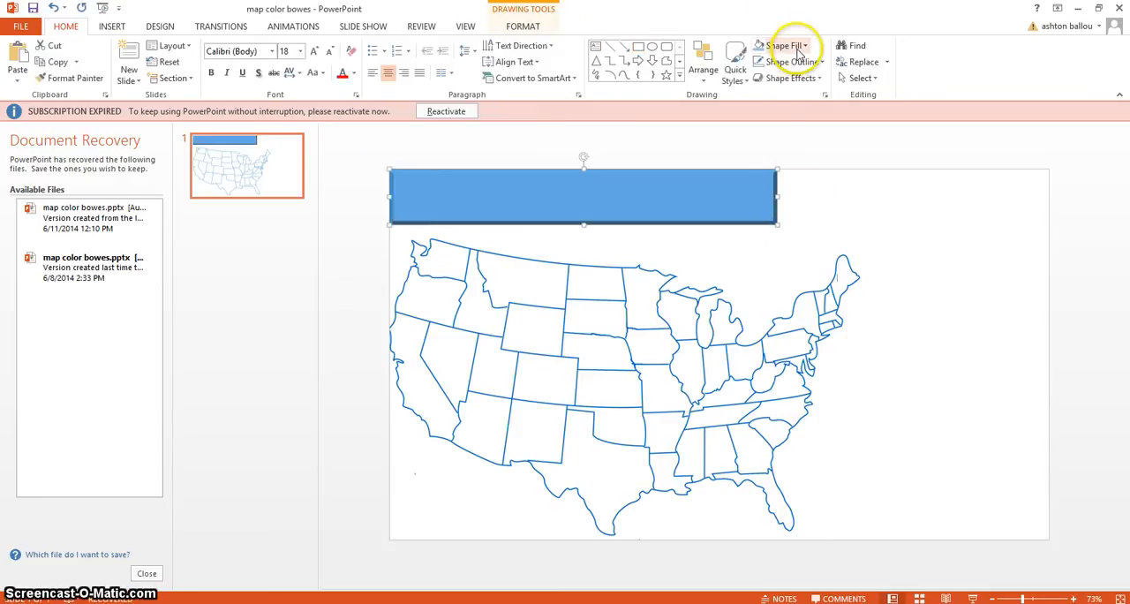
{"action": "right_click", "coordinate": [583, 196]}
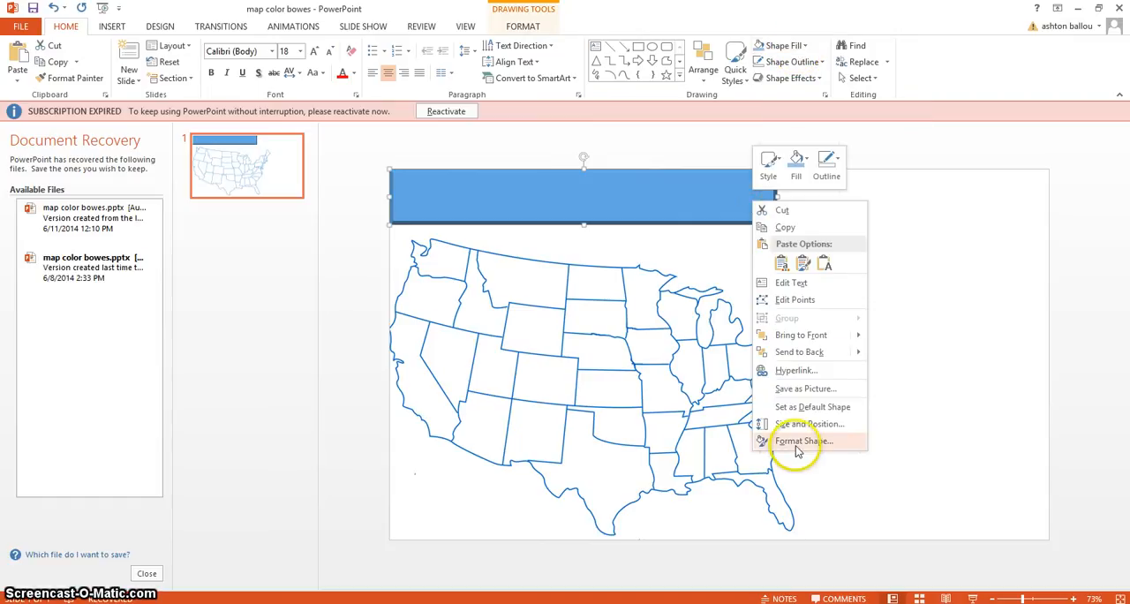
{"action": "left_click", "coordinate": [803, 441]}
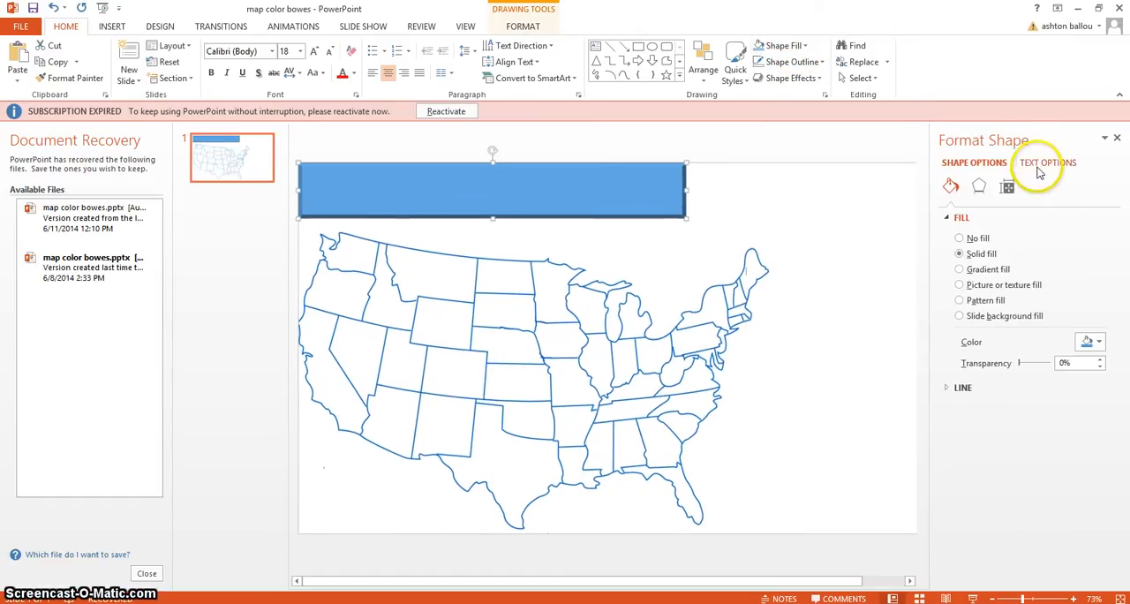
{"action": "right_click", "coordinate": [491, 190]}
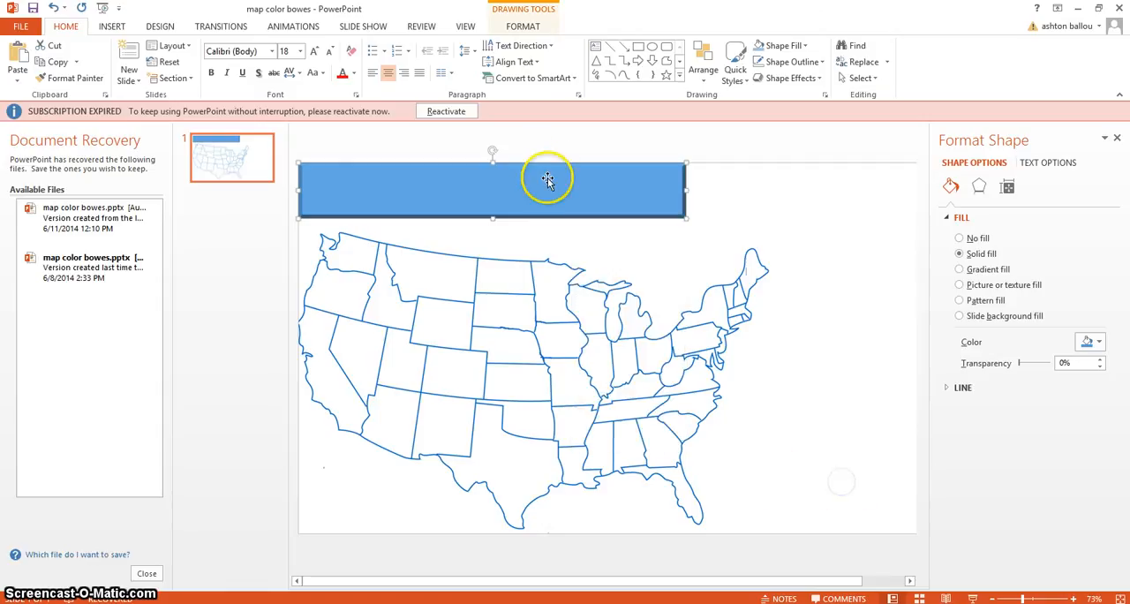
{"action": "mouse_move", "coordinate": [638, 46]}
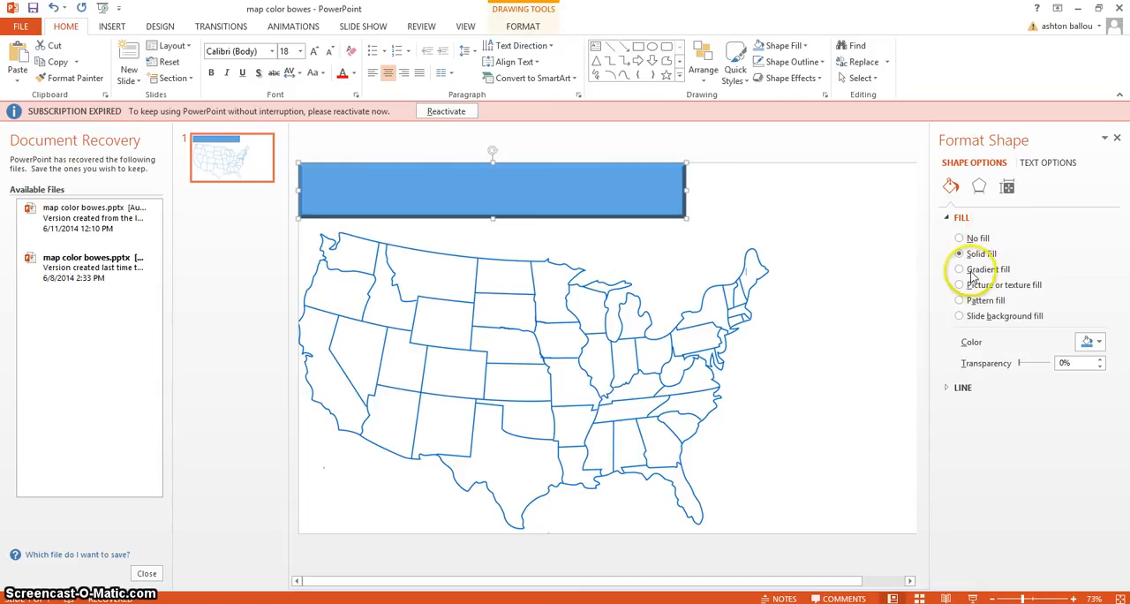
- Give the bar an outer drop shadow preset and a reflection variation
{"action": "left_click", "coordinate": [979, 185]}
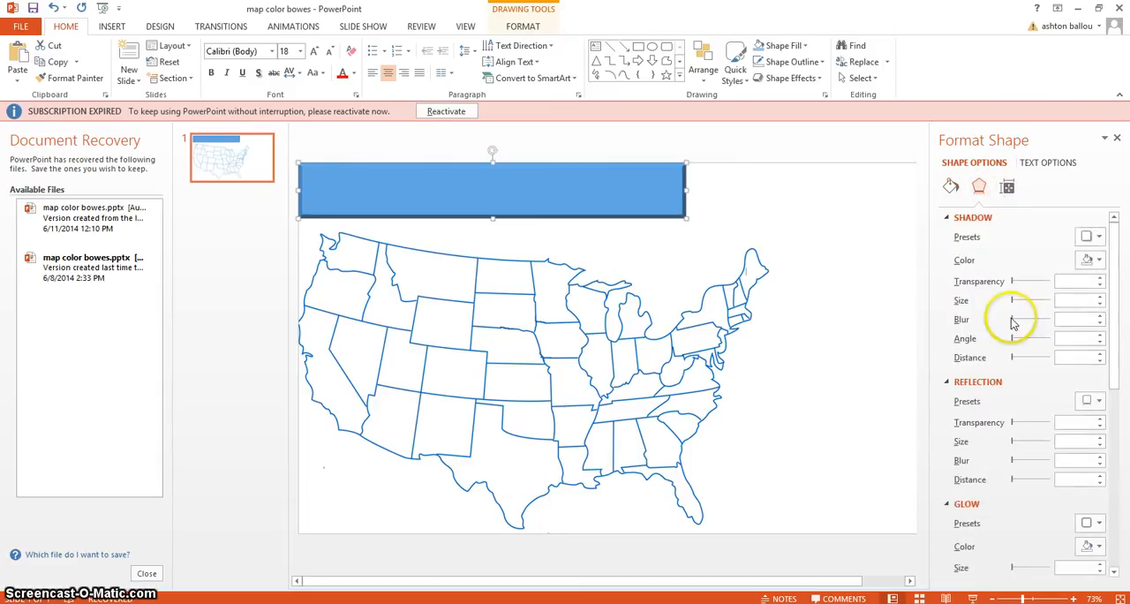
{"action": "left_click", "coordinate": [1086, 237]}
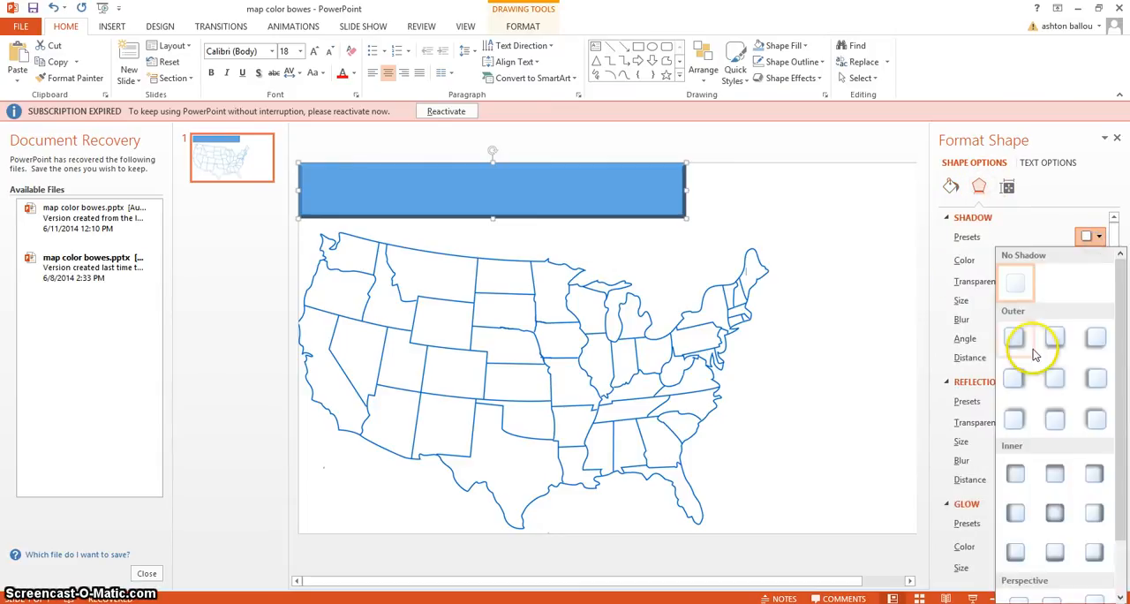
{"action": "left_click", "coordinate": [1014, 339]}
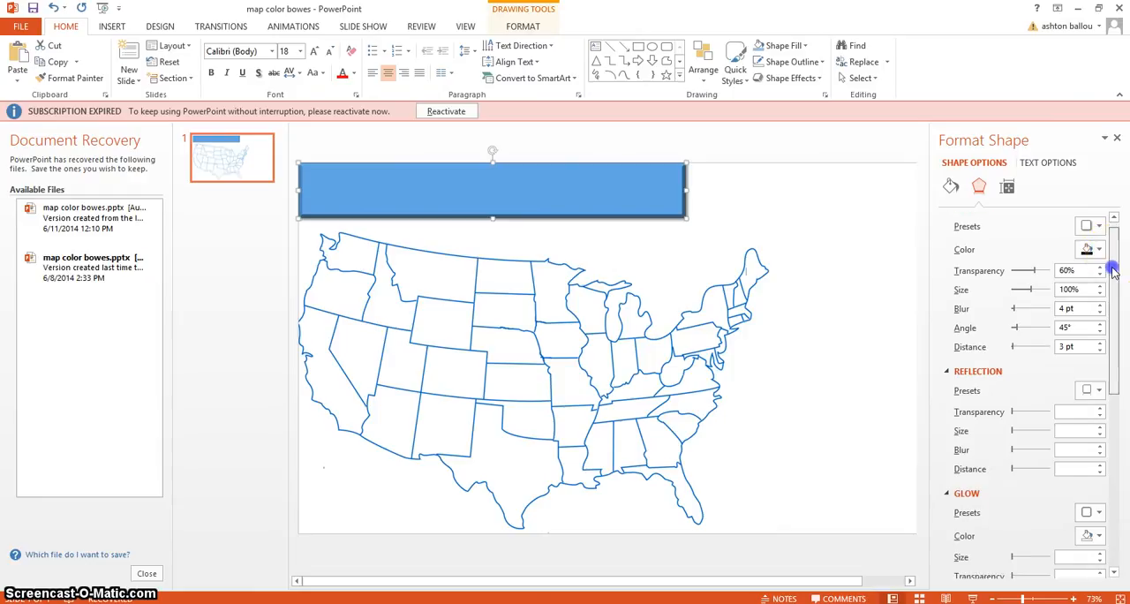
{"action": "left_click", "coordinate": [1090, 325]}
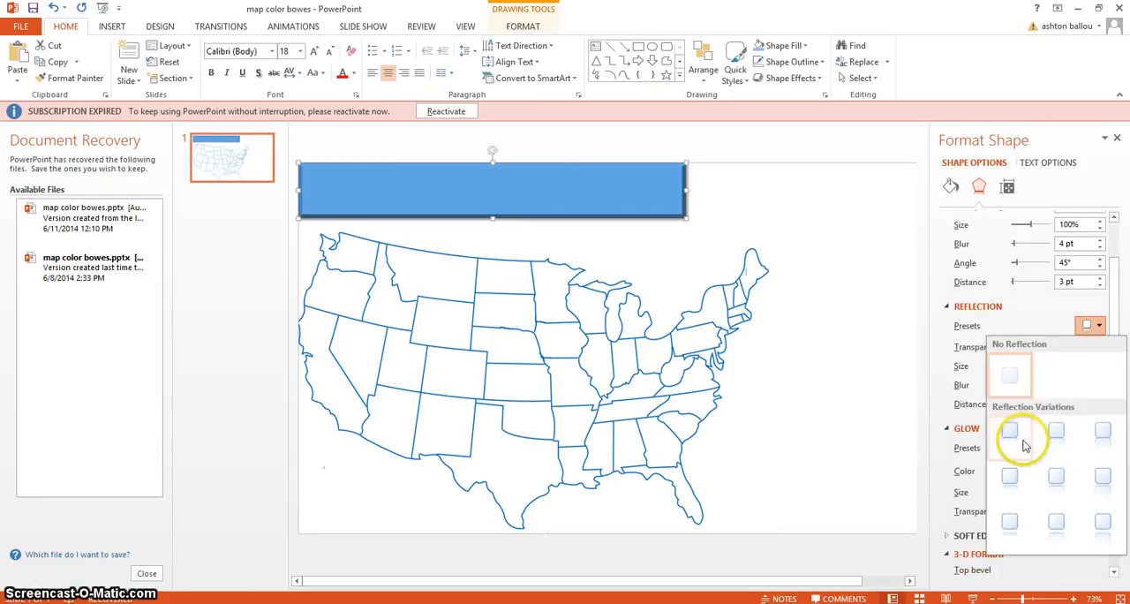
{"action": "left_click", "coordinate": [1009, 430]}
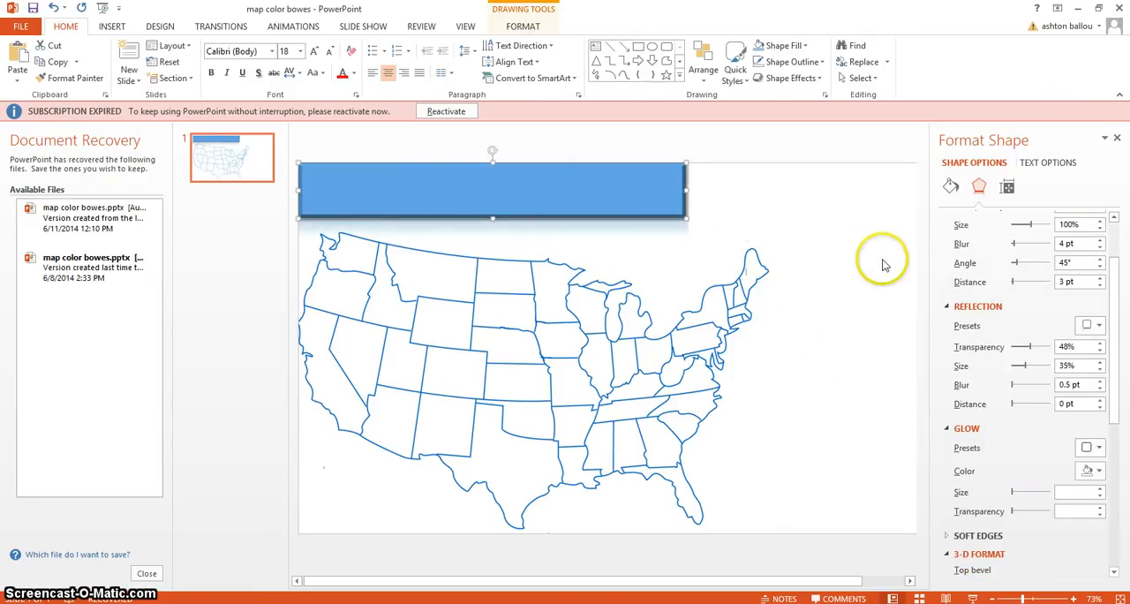
{"action": "scroll", "scroll_direction": "down", "scroll_amount": 3}
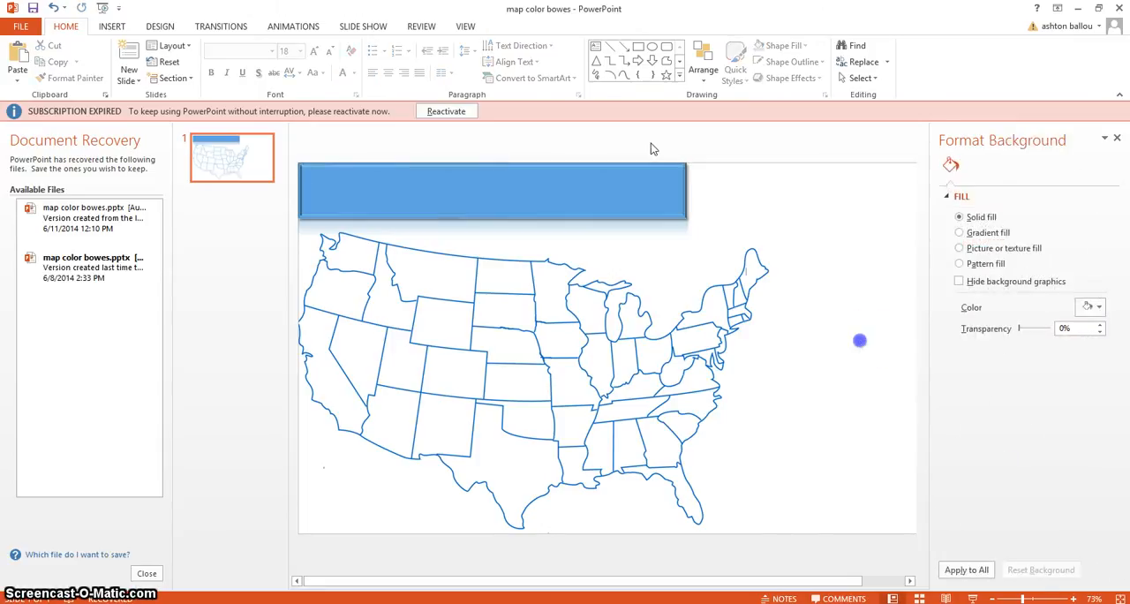
- Select the top bar and change its fill from blue to black
{"action": "left_click", "coordinate": [492, 192]}
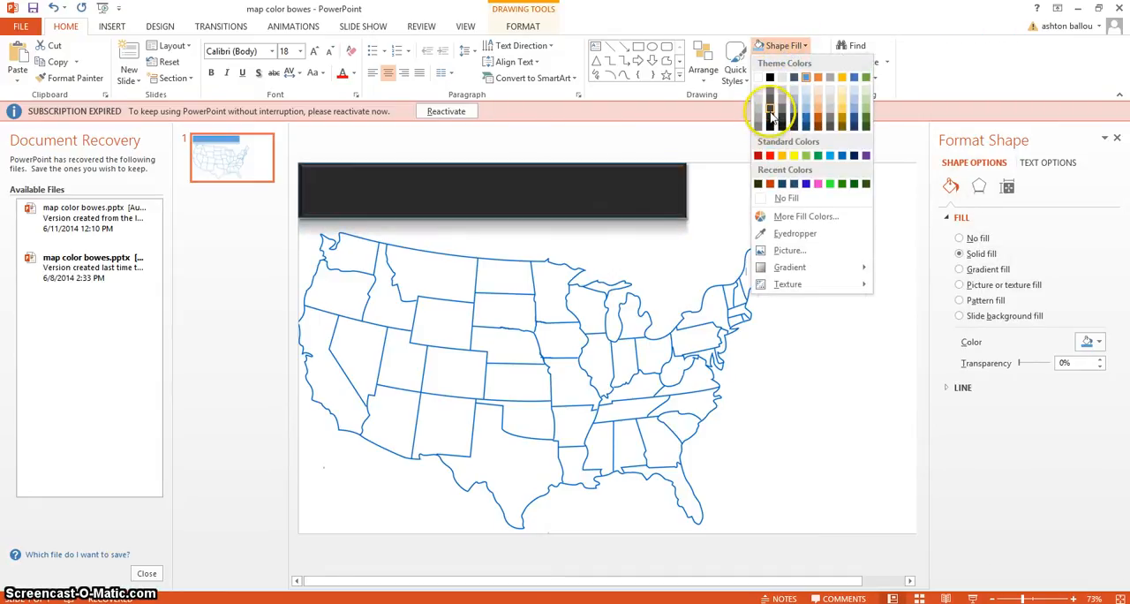
{"action": "left_click", "coordinate": [765, 123]}
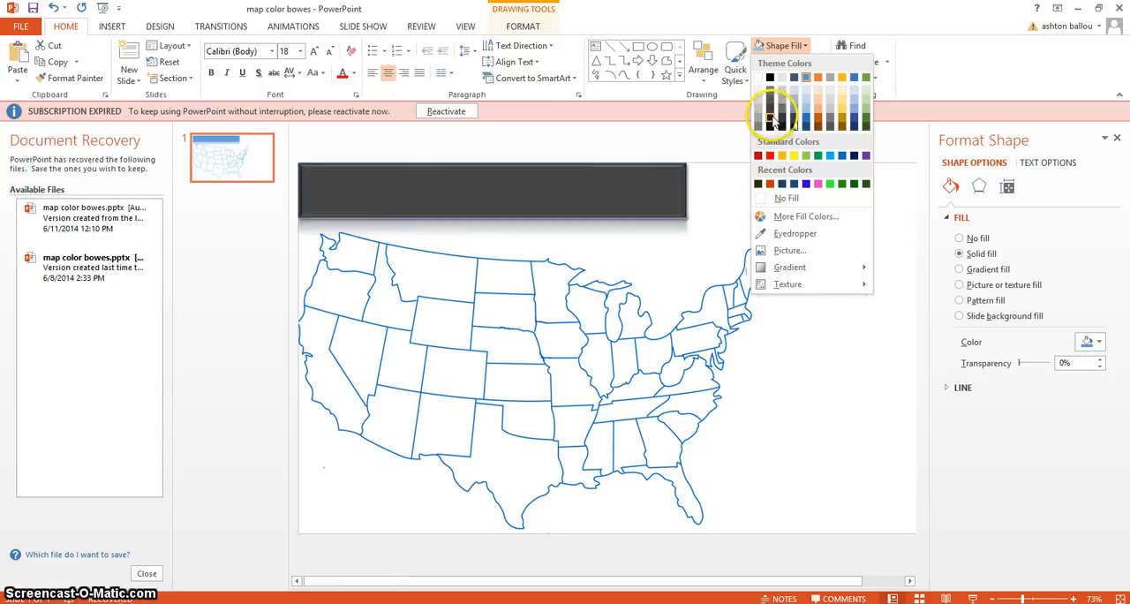
{"action": "left_click", "coordinate": [785, 62]}
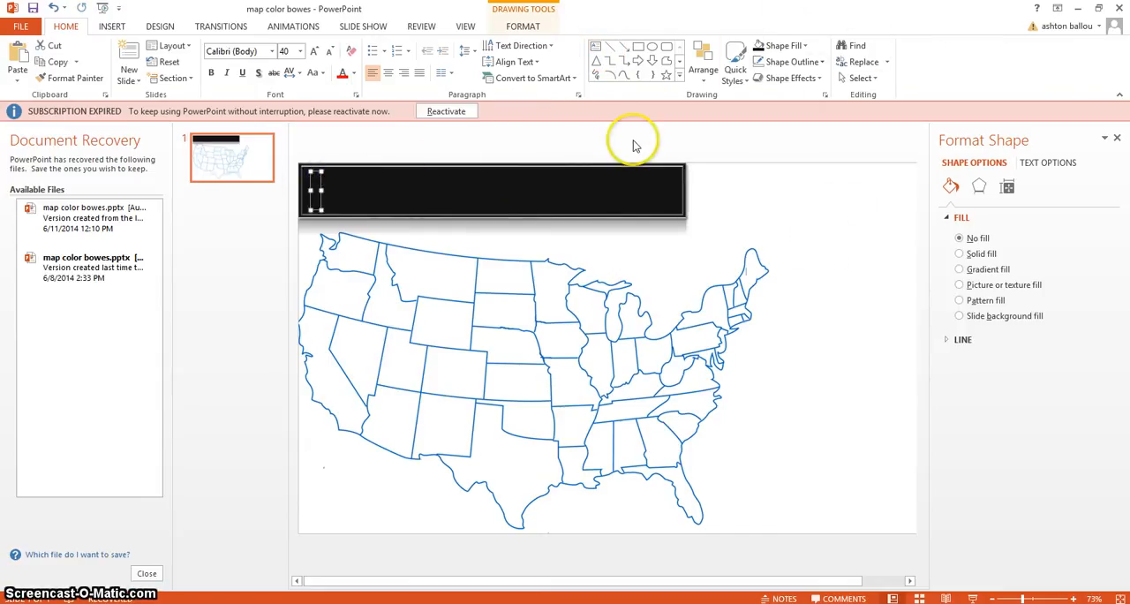
{"action": "mouse_move", "coordinate": [412, 148]}
{"action": "type", "text": "Mid Atlantic"}
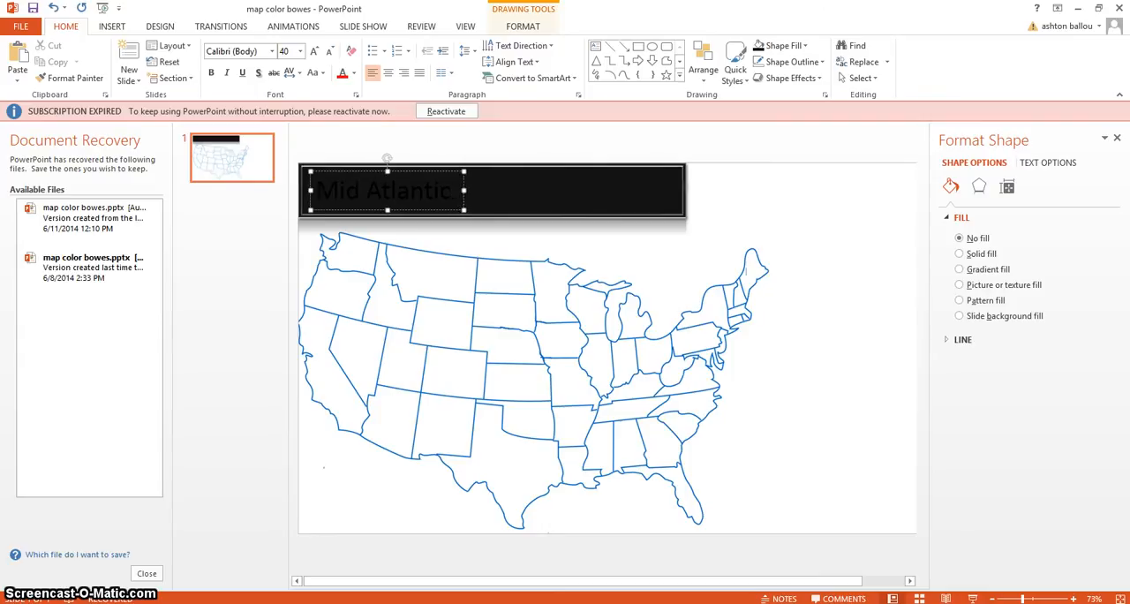
- Type 'Mid Atlantic Weather Center' into the bar's text box and select the box
{"action": "type", "text": "Weather"}
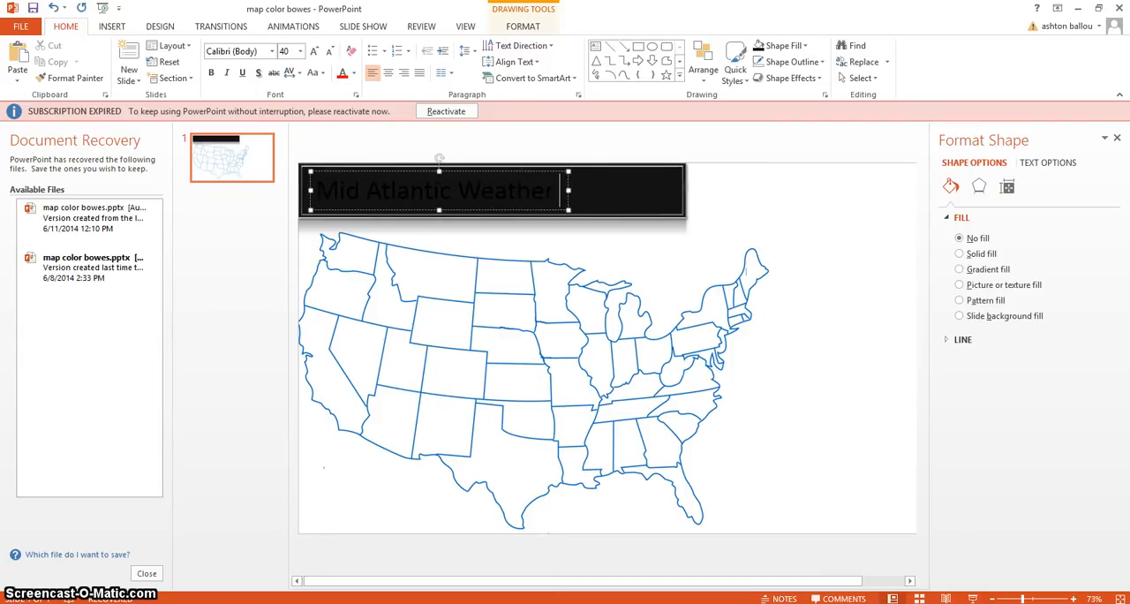
{"action": "type", "text": "Center"}
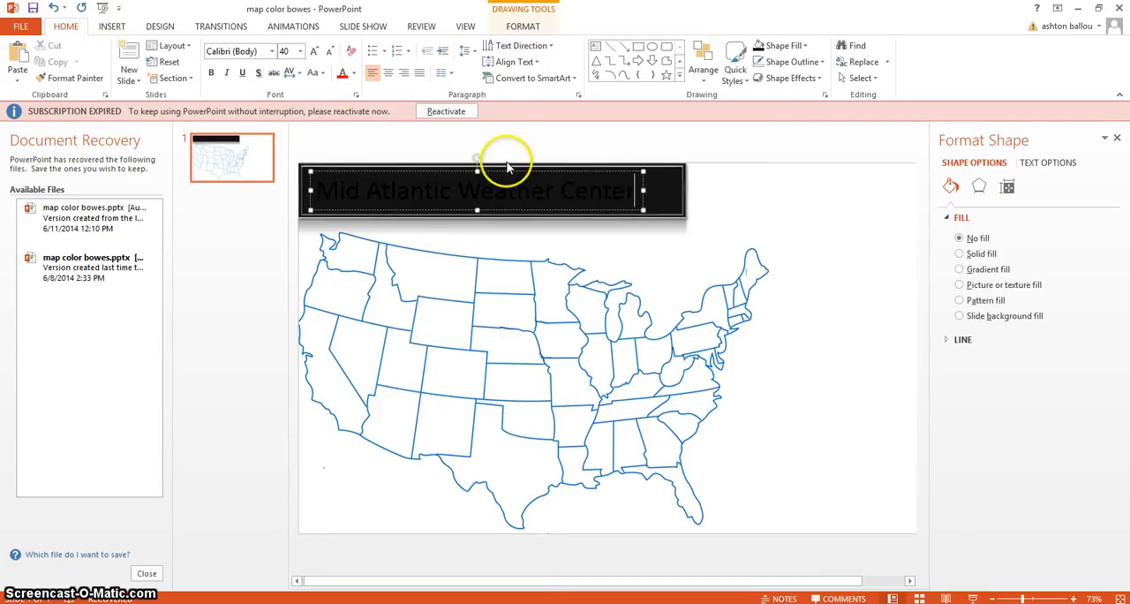
{"action": "left_click", "coordinate": [959, 254]}
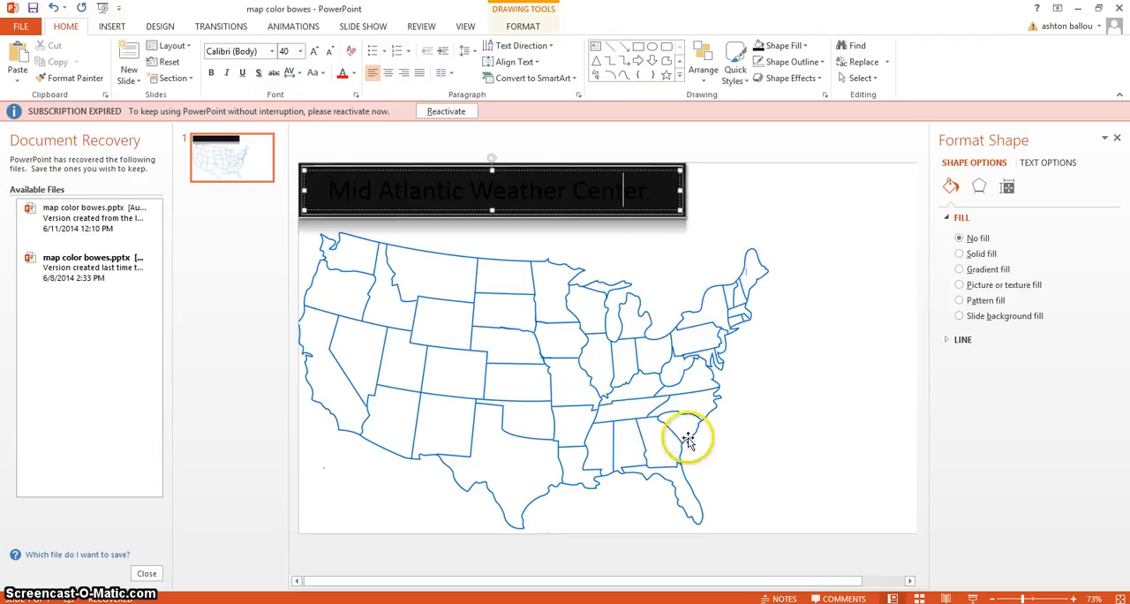
- Add a Top bevel to the title box and fill it orange
{"action": "left_click", "coordinate": [978, 186]}
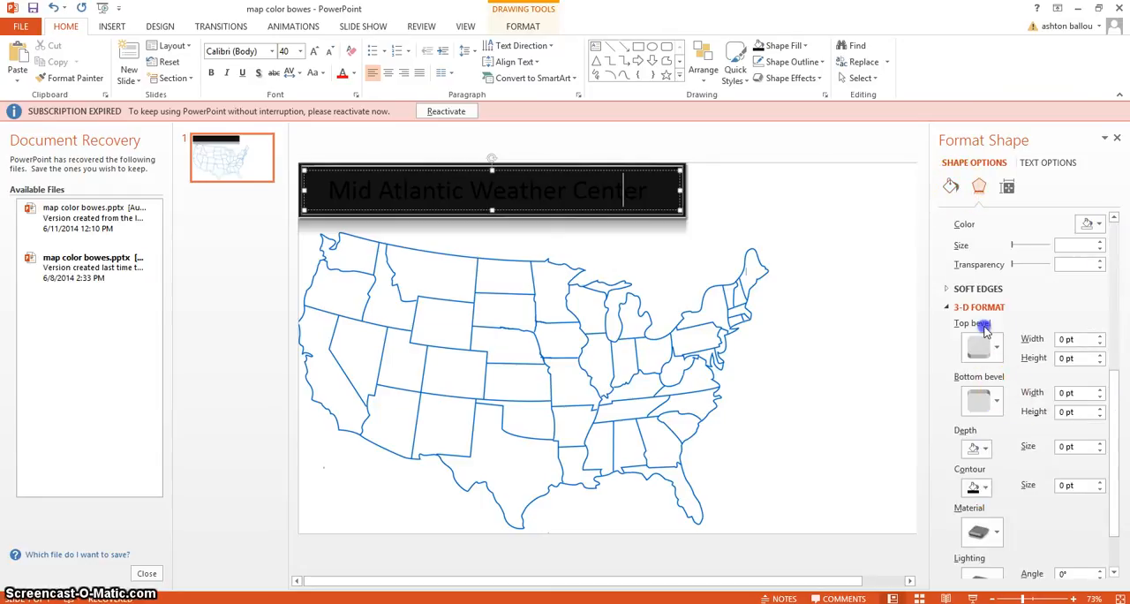
{"action": "left_click", "coordinate": [983, 345]}
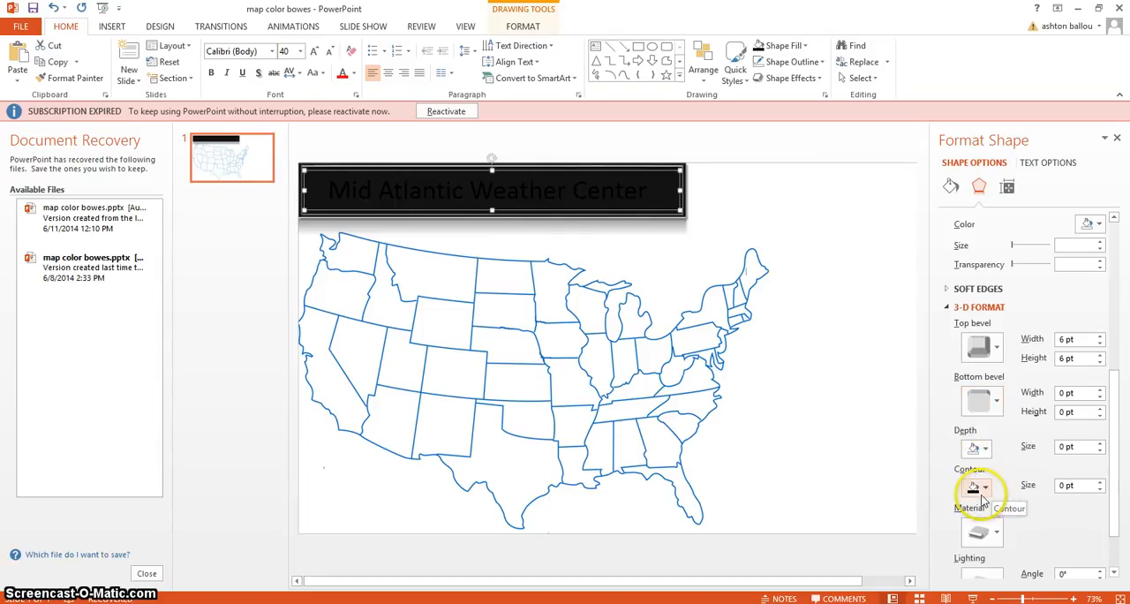
{"action": "left_click", "coordinate": [784, 45]}
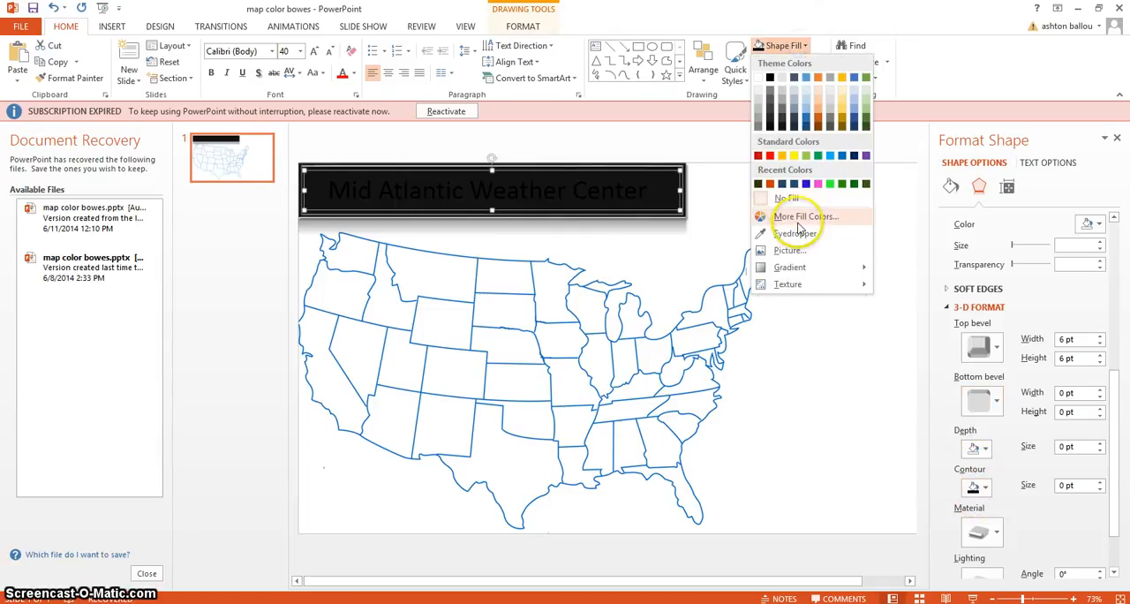
{"action": "left_click", "coordinate": [757, 183]}
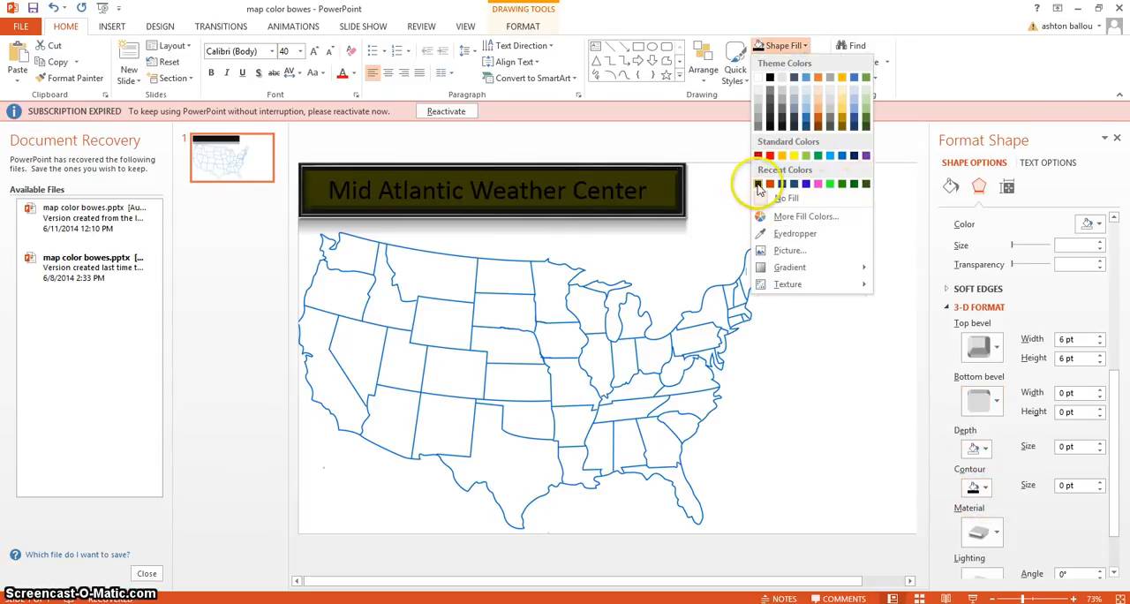
{"action": "left_click", "coordinate": [770, 184]}
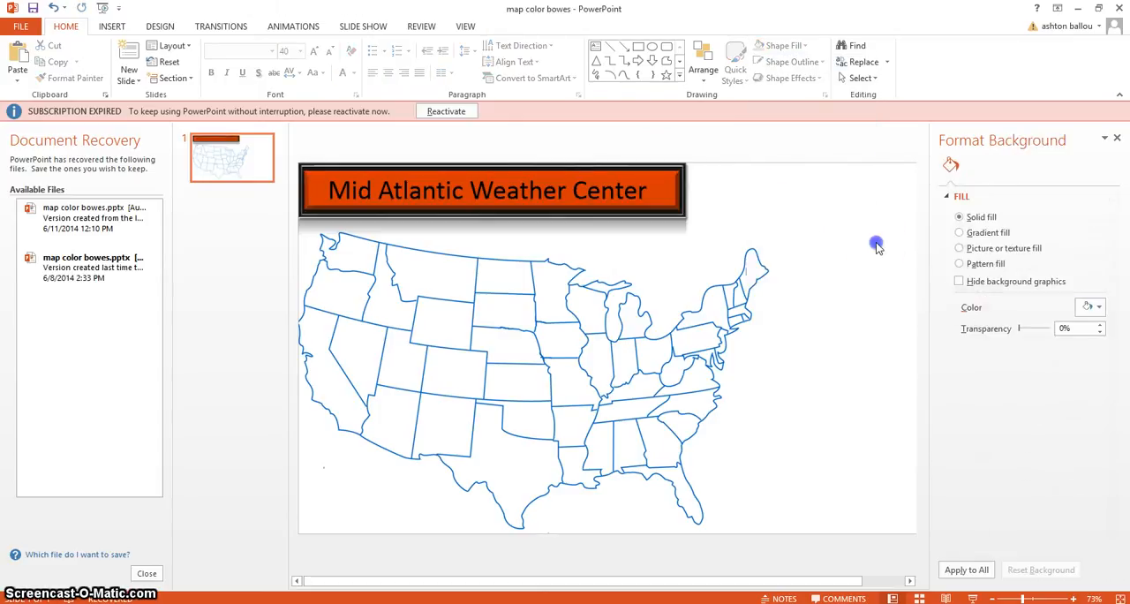
{"action": "left_click", "coordinate": [491, 190]}
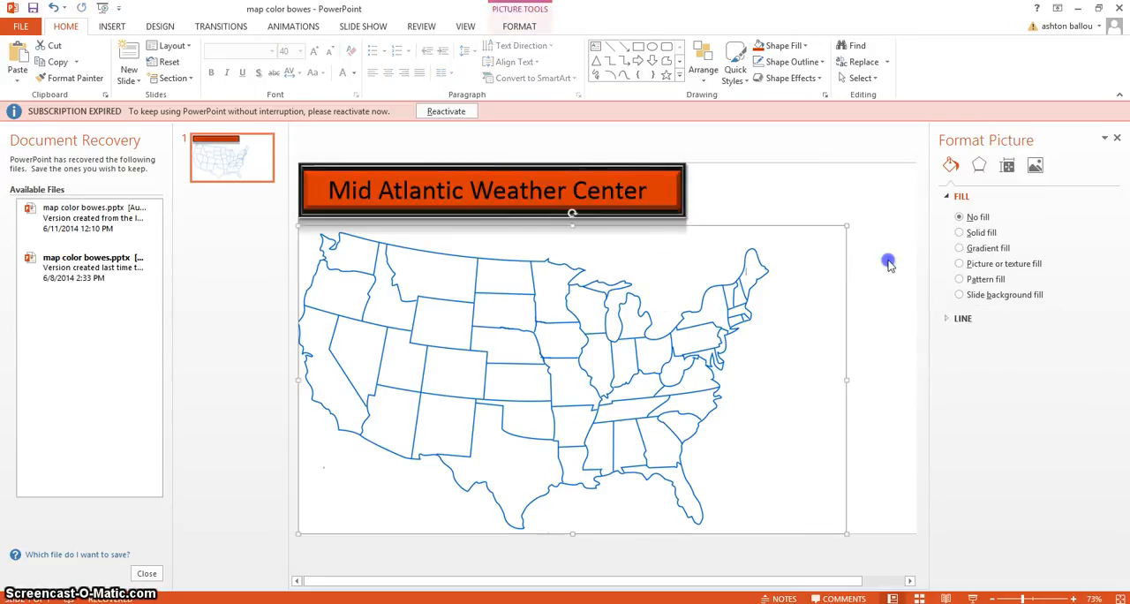
{"action": "left_click", "coordinate": [504, 189]}
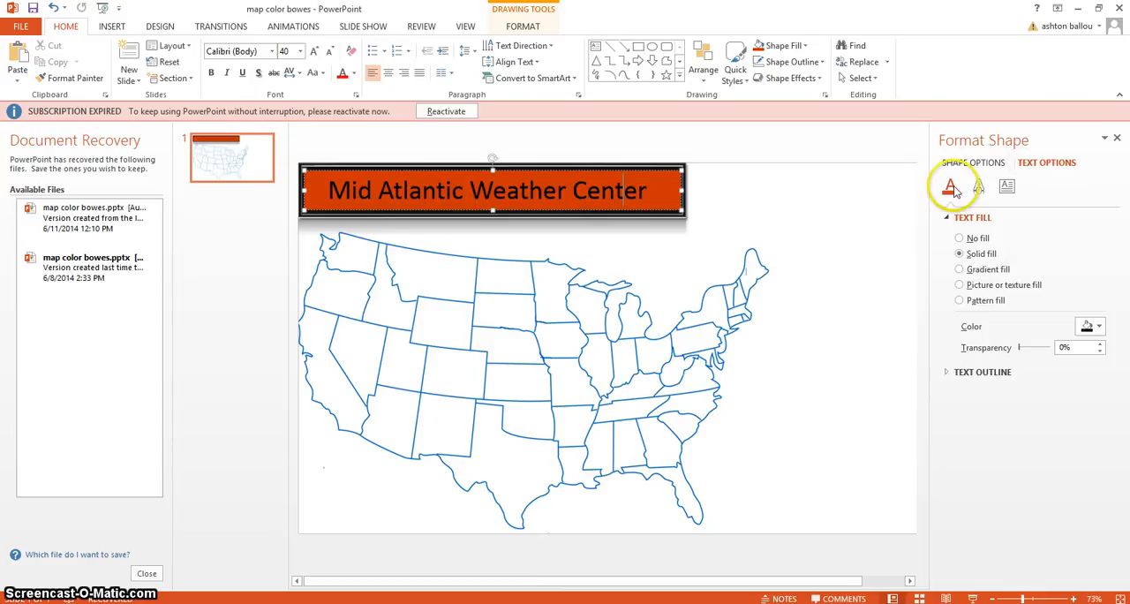
- Try blue and solid gray text fills, then apply a gray preset gradient to the heading
{"action": "left_click", "coordinate": [958, 270]}
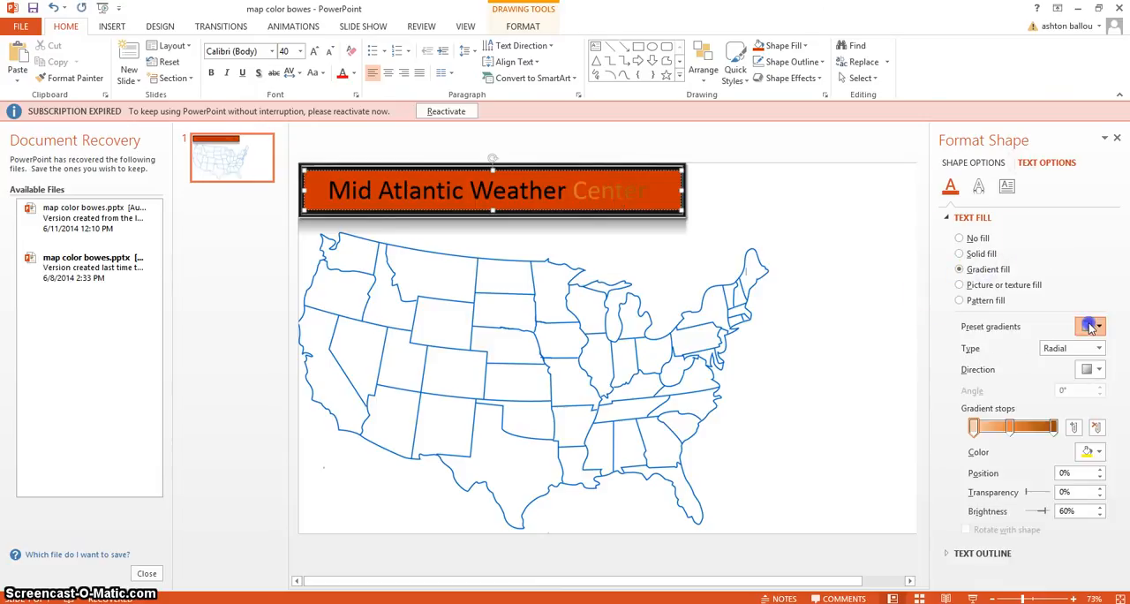
{"action": "left_click", "coordinate": [1089, 325]}
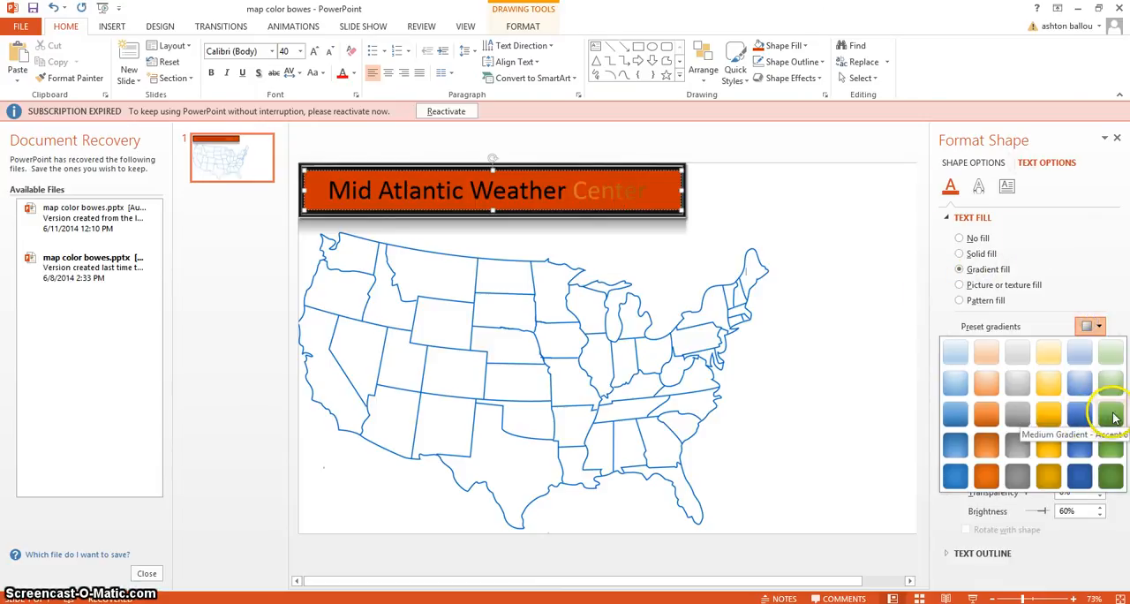
{"action": "left_click", "coordinate": [1111, 416]}
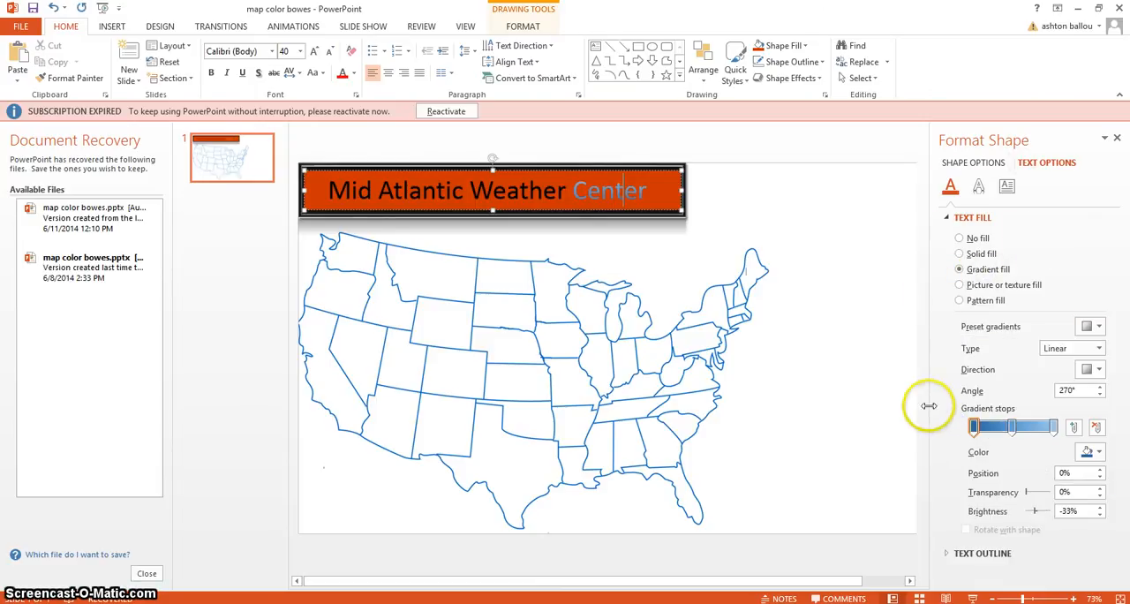
{"action": "left_click", "coordinate": [1097, 325]}
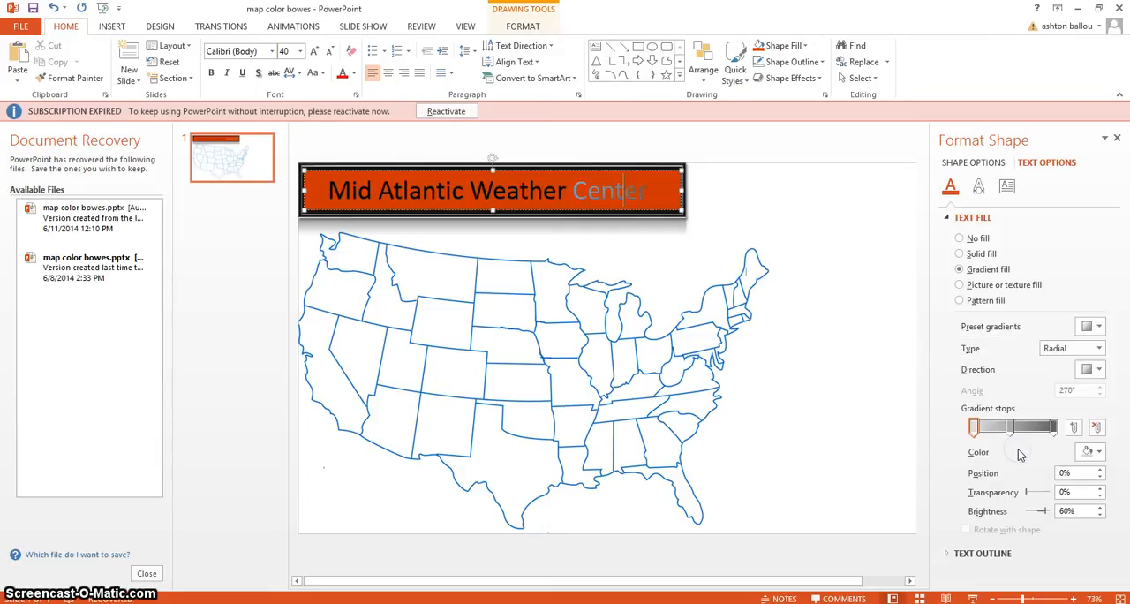
{"action": "left_click", "coordinate": [959, 254]}
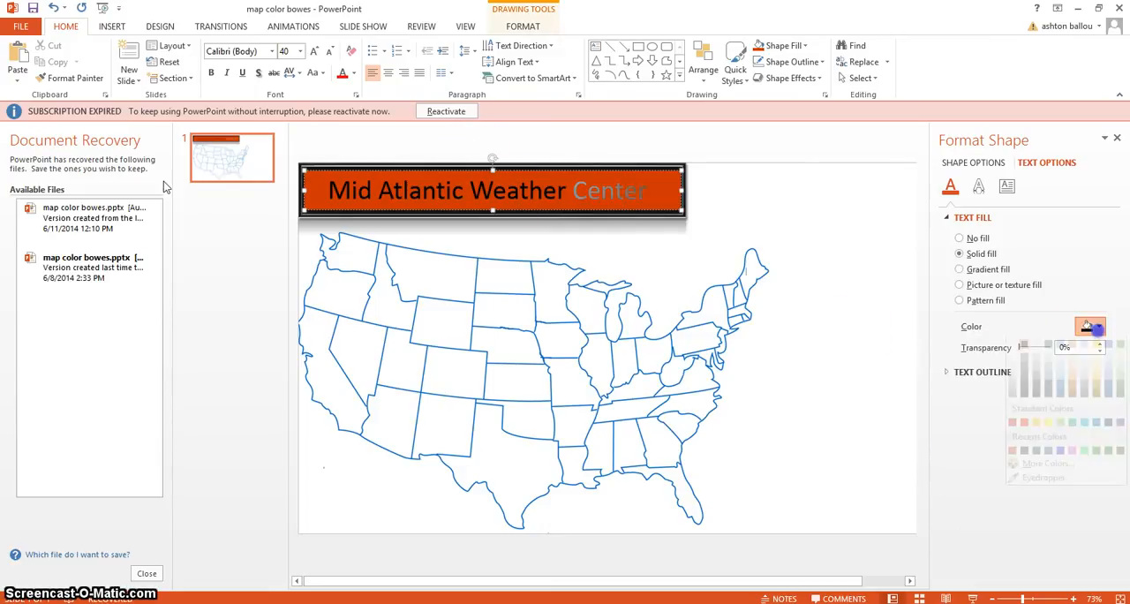
{"action": "left_click", "coordinate": [958, 270]}
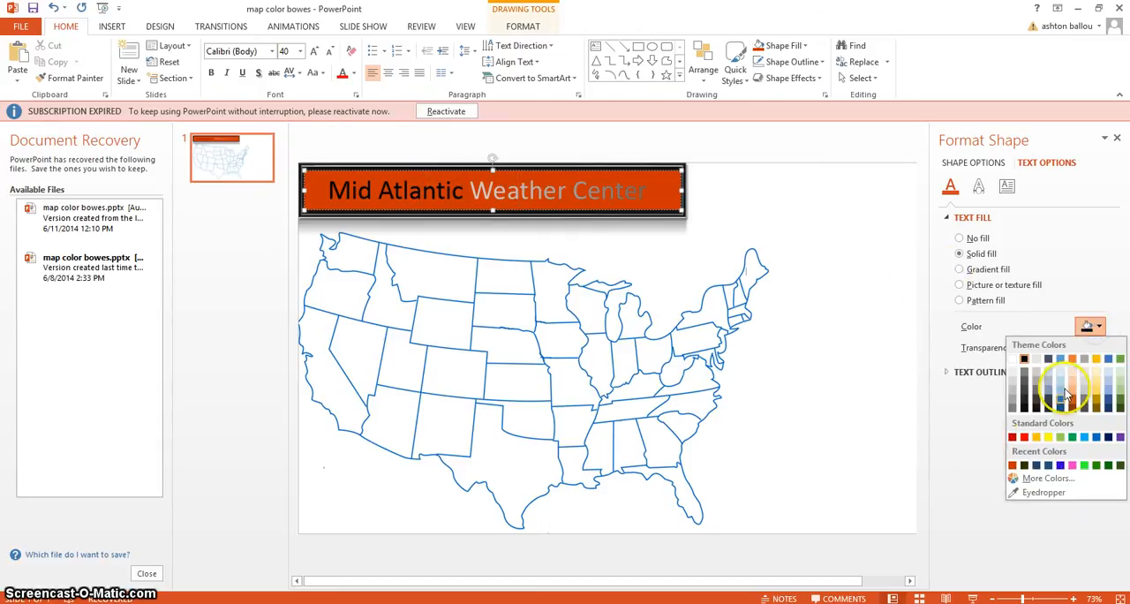
{"action": "left_click", "coordinate": [959, 270]}
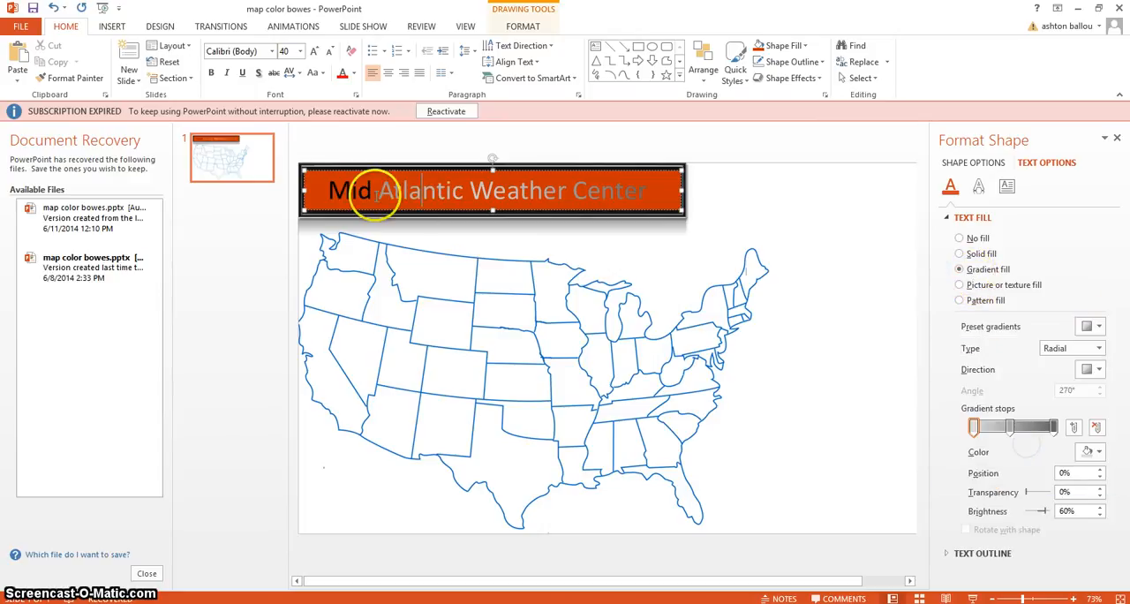
{"action": "left_click", "coordinate": [959, 253]}
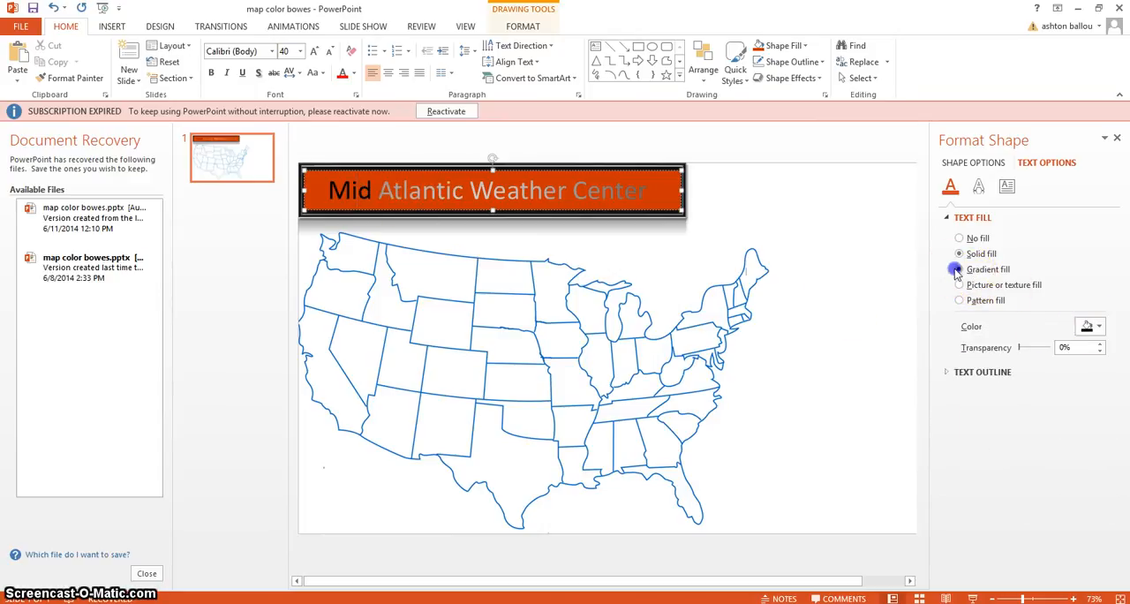
{"action": "left_click", "coordinate": [958, 270]}
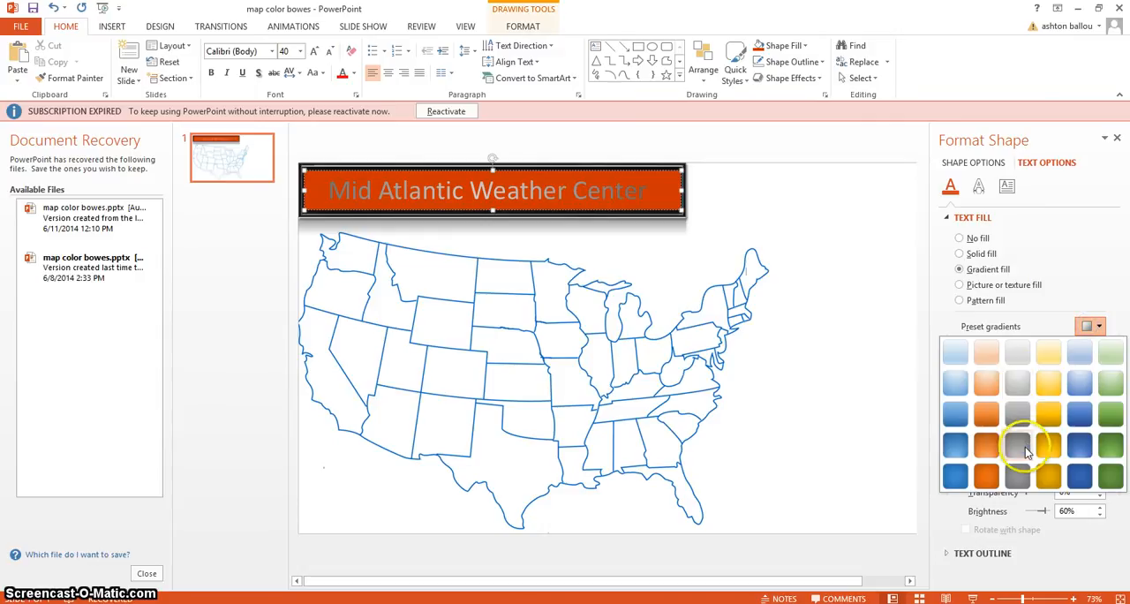
{"action": "left_click", "coordinate": [1017, 444]}
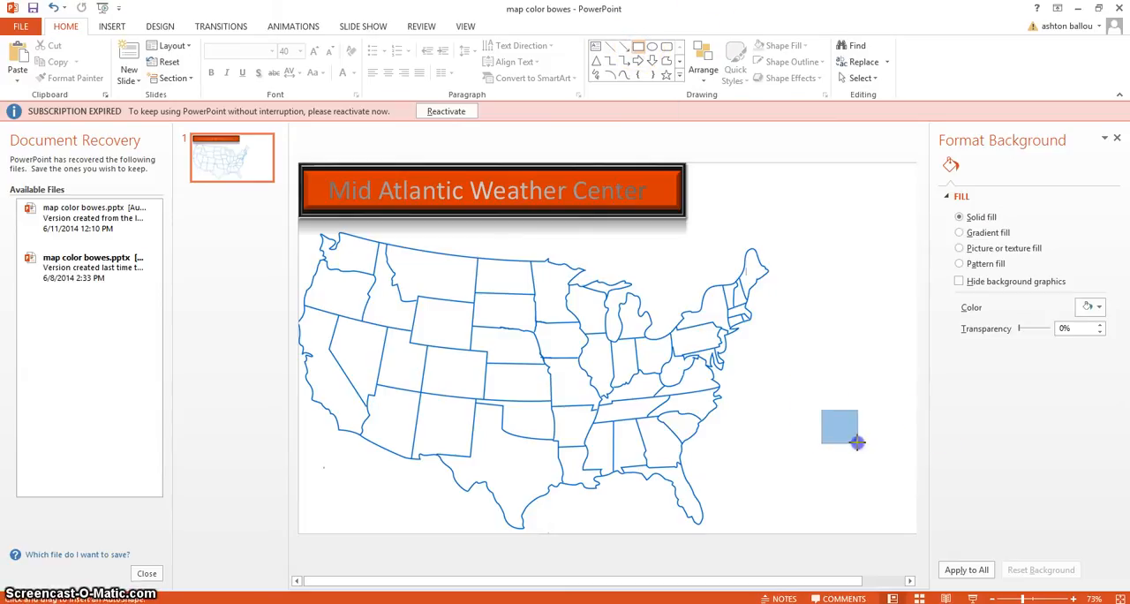
- Place a small blue square just to the right of the map
{"action": "left_click", "coordinate": [839, 426]}
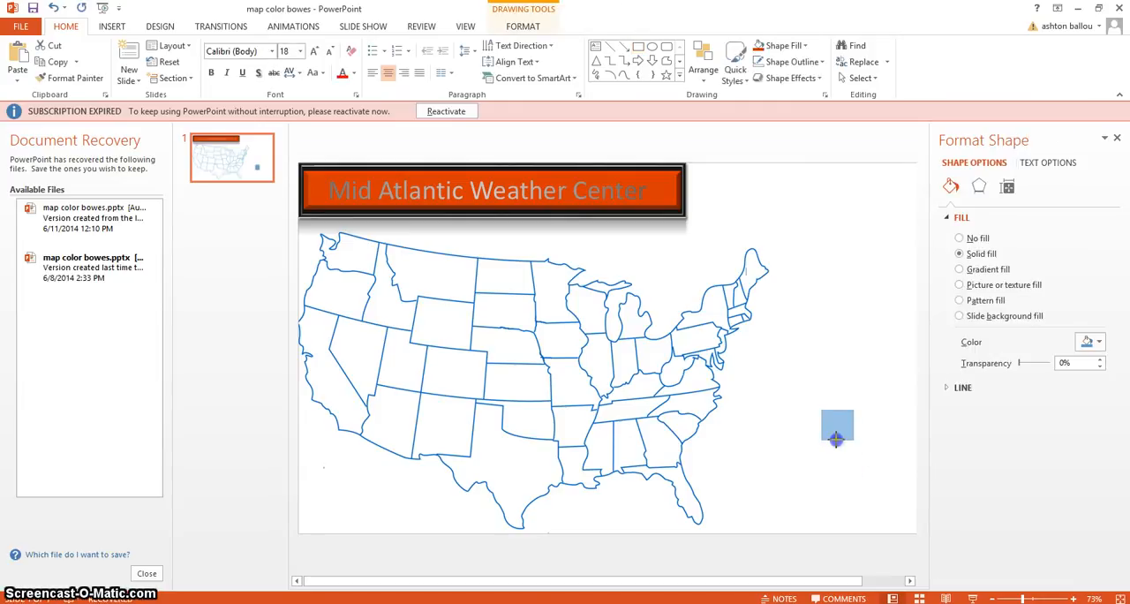
{"action": "left_click_drag", "start_coordinate": [837, 437], "coordinate": [847, 427]}
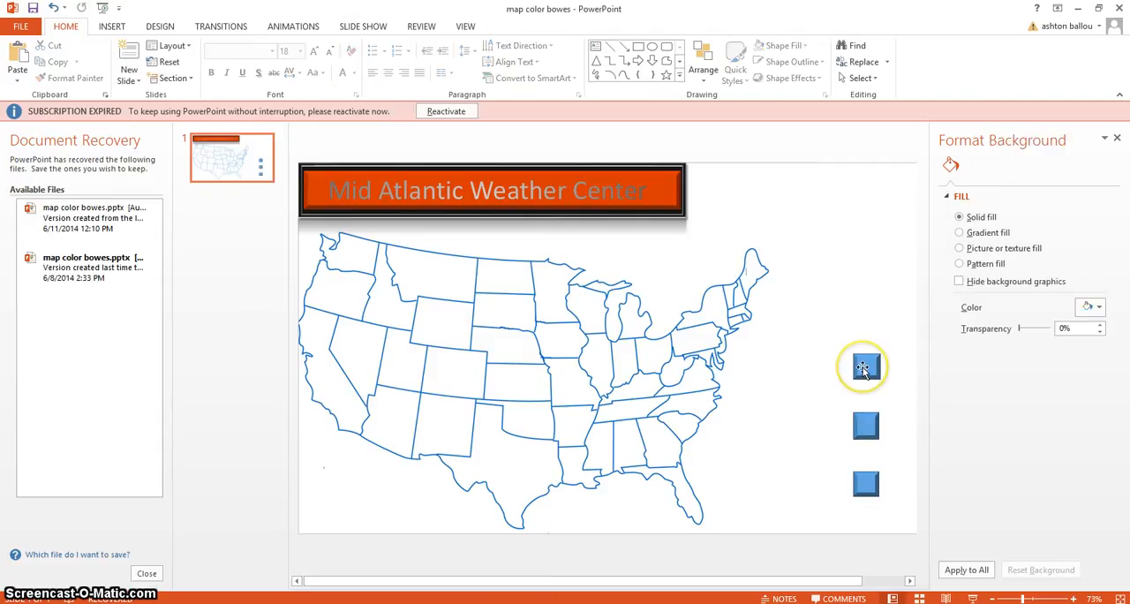
- Give the bottom legend square a lighter blue fill
{"action": "left_click", "coordinate": [865, 477]}
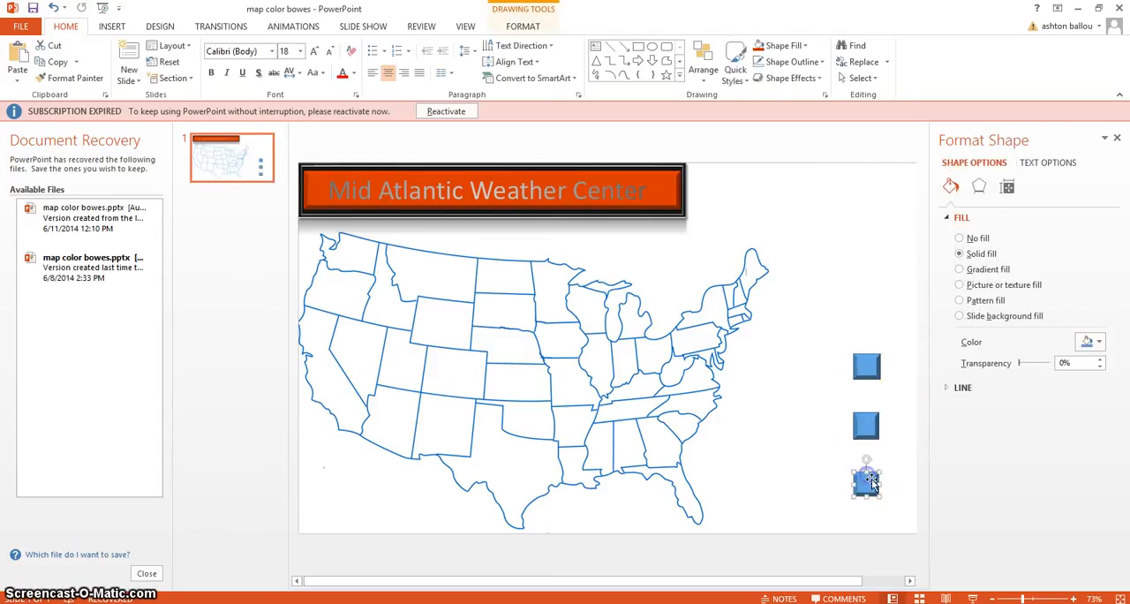
{"action": "left_click", "coordinate": [786, 62]}
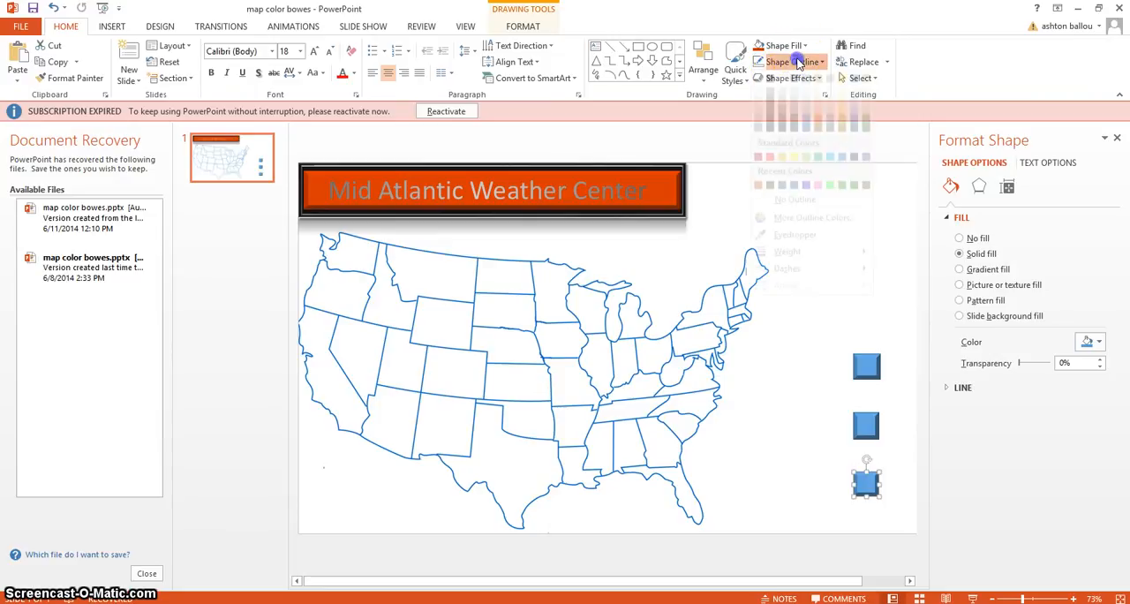
{"action": "left_click", "coordinate": [782, 62]}
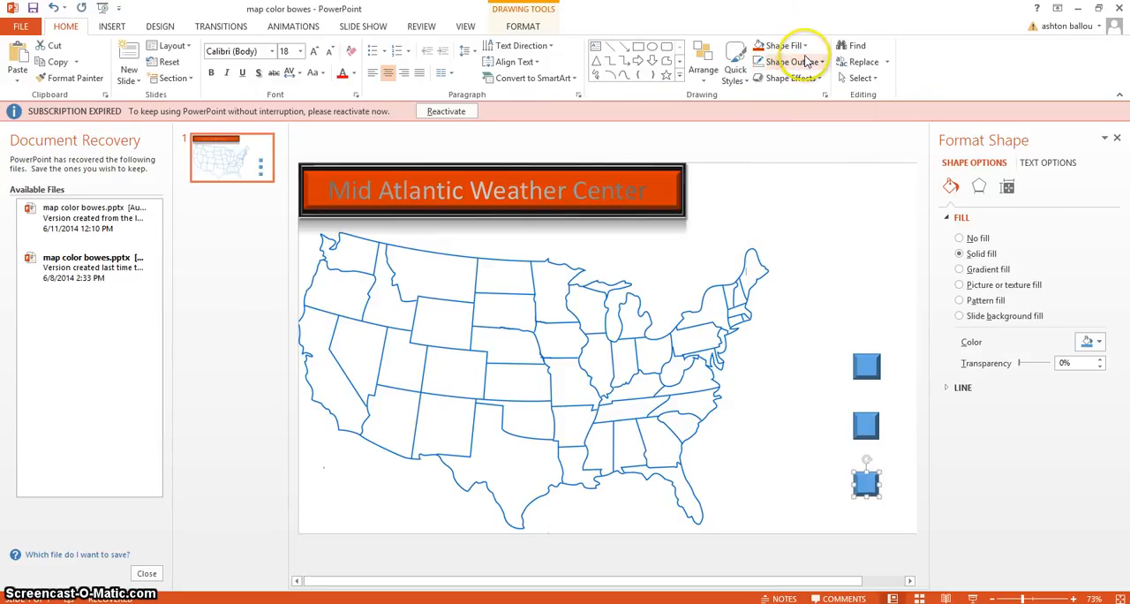
{"action": "left_click", "coordinate": [781, 45]}
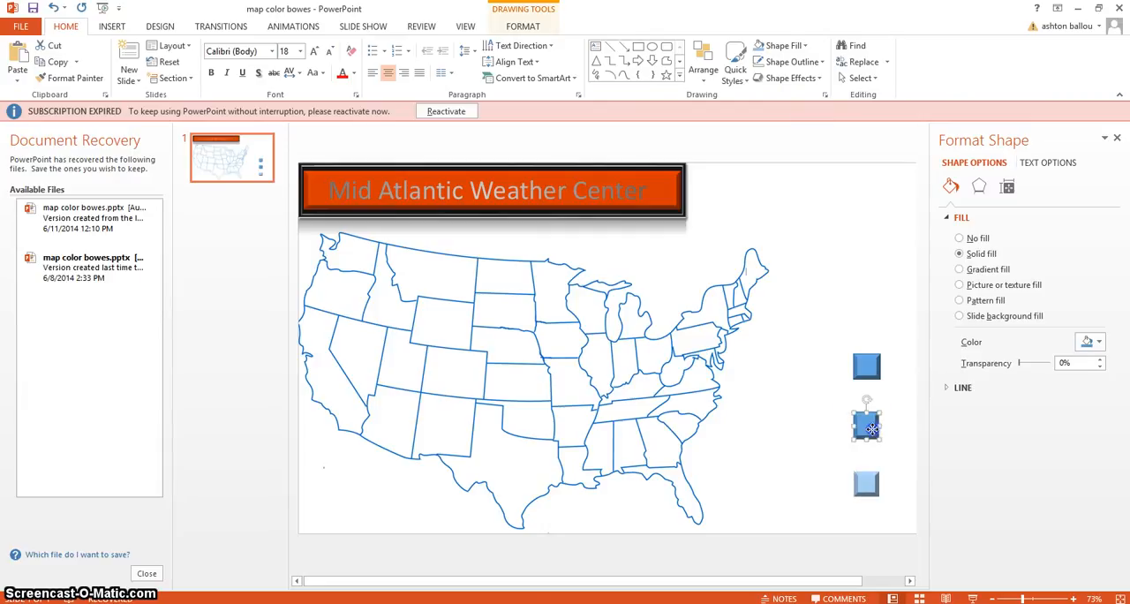
- Fill the middle legend square with a custom medium blue
{"action": "left_click", "coordinate": [781, 45]}
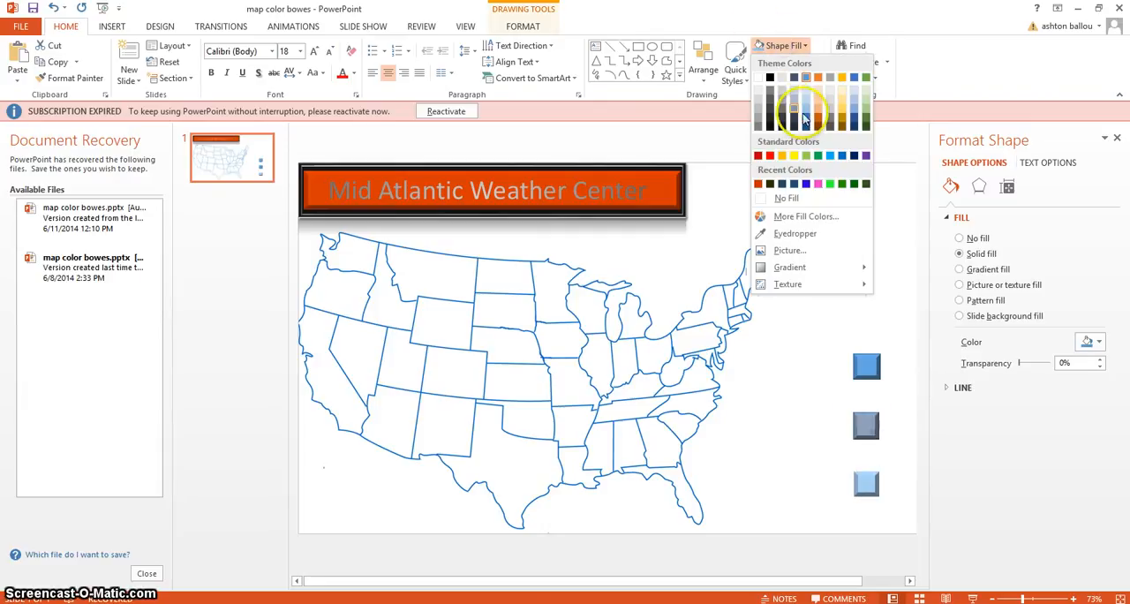
{"action": "left_click", "coordinate": [806, 216]}
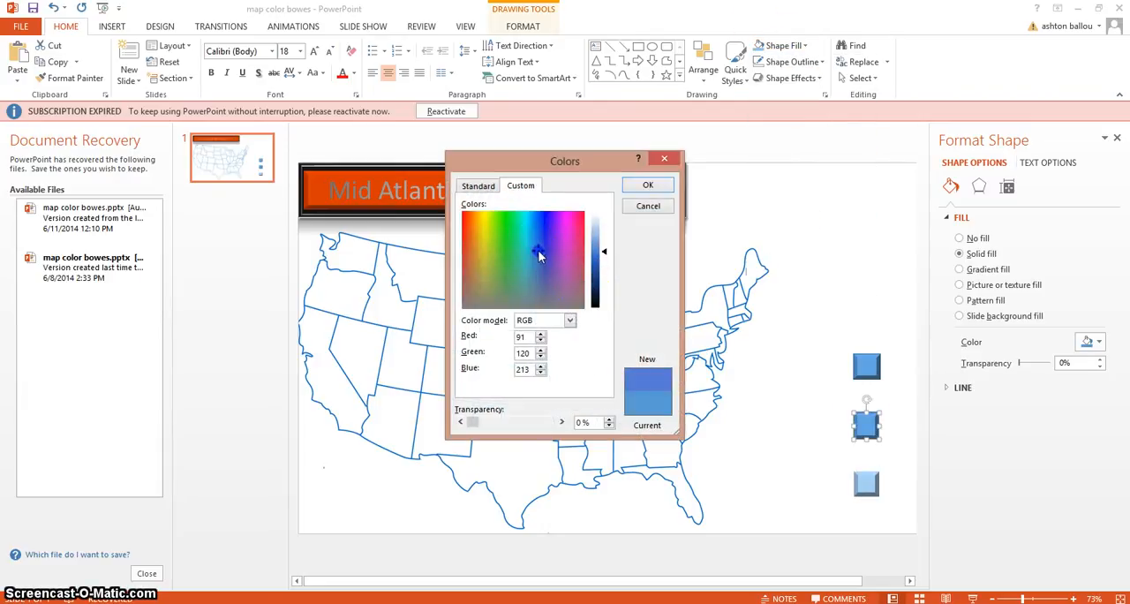
{"action": "left_click", "coordinate": [539, 252]}
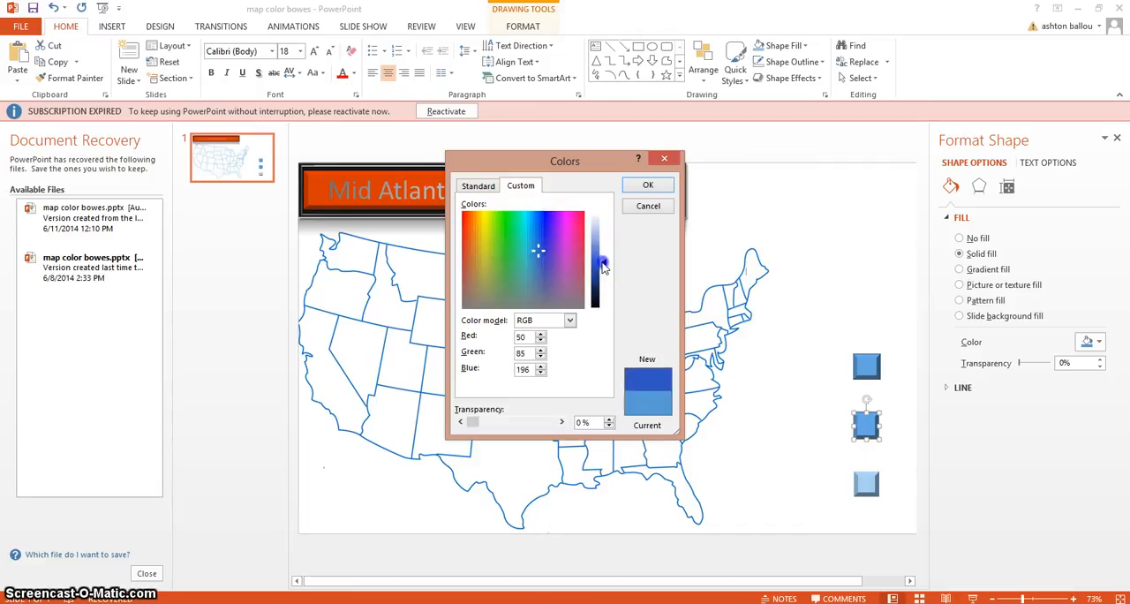
{"action": "left_click", "coordinate": [648, 184]}
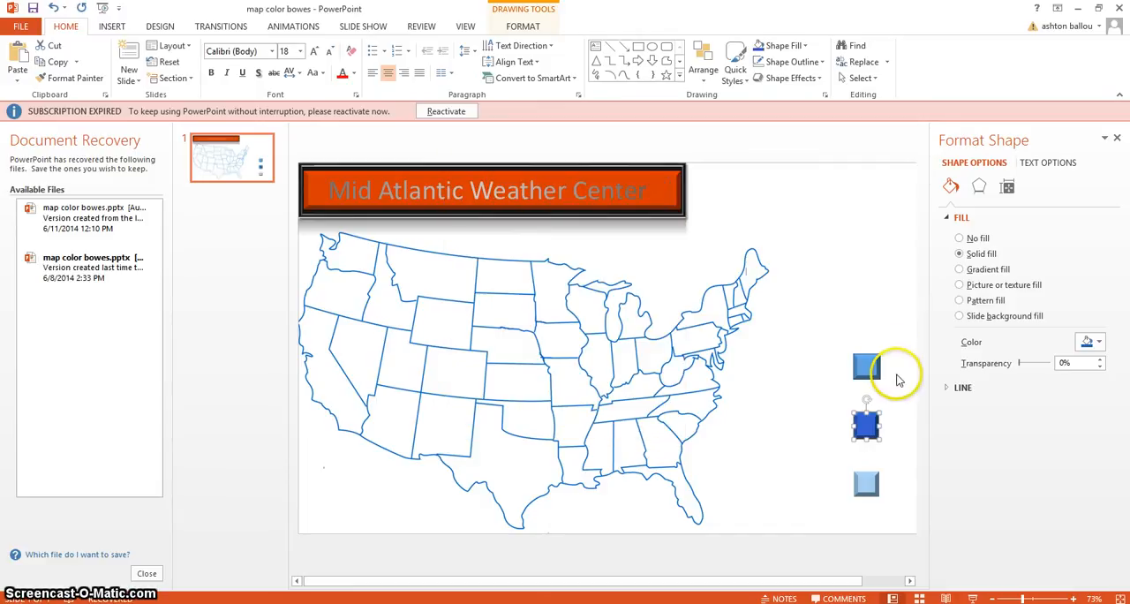
- Fill the top legend square with a custom dark blue
{"action": "left_click", "coordinate": [867, 365]}
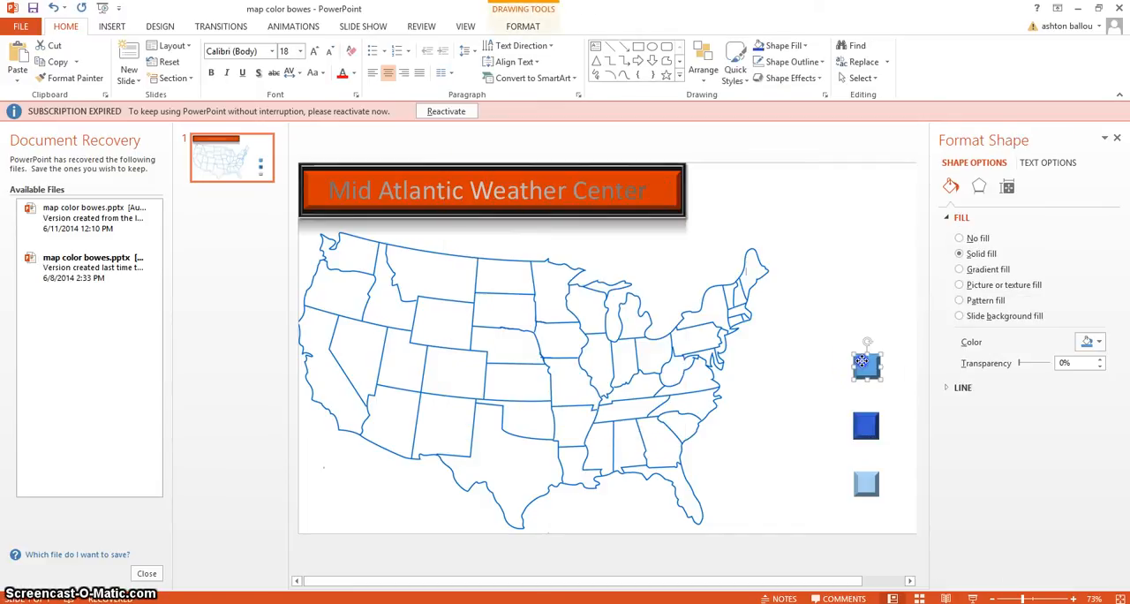
{"action": "left_click", "coordinate": [781, 45]}
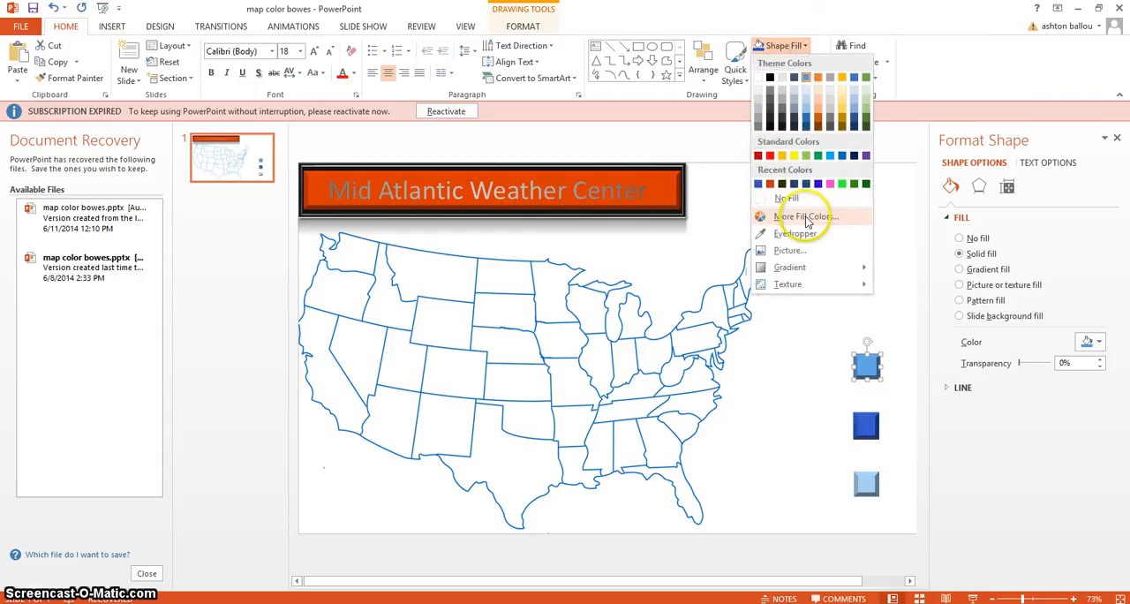
{"action": "left_click", "coordinate": [803, 217]}
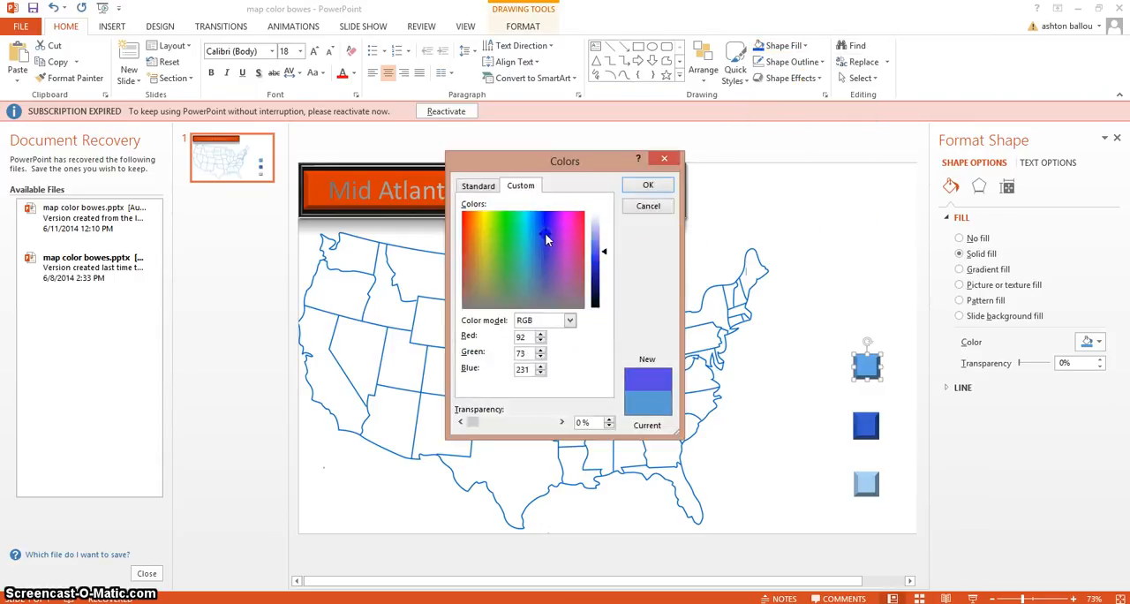
{"action": "left_click_drag", "start_coordinate": [605, 251], "coordinate": [605, 269]}
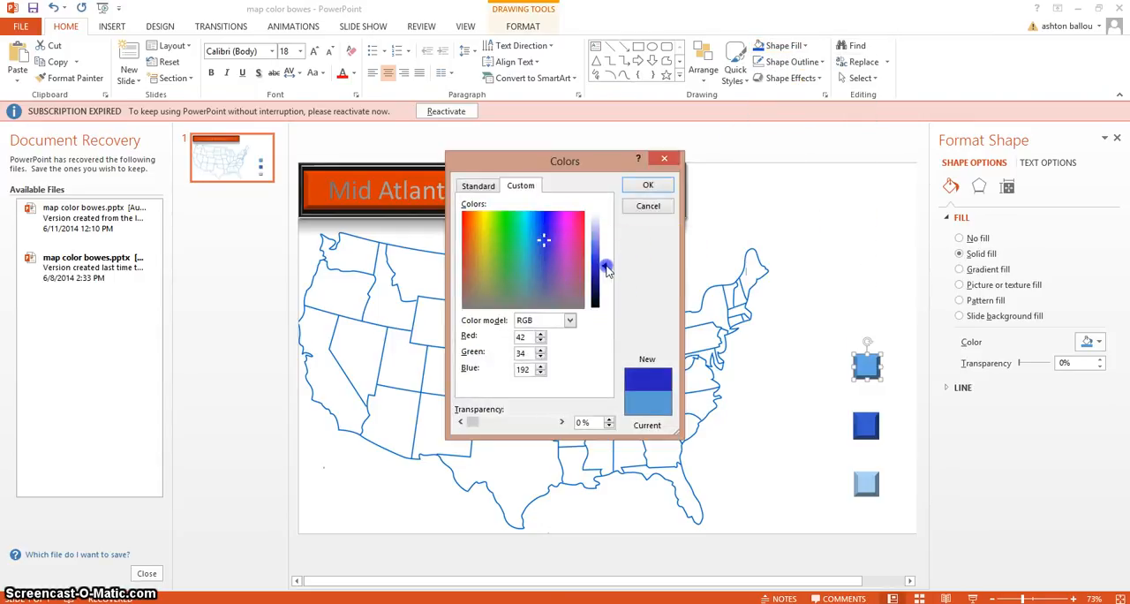
{"action": "left_click", "coordinate": [647, 184]}
{"action": "type", "text": "1” 2”"}
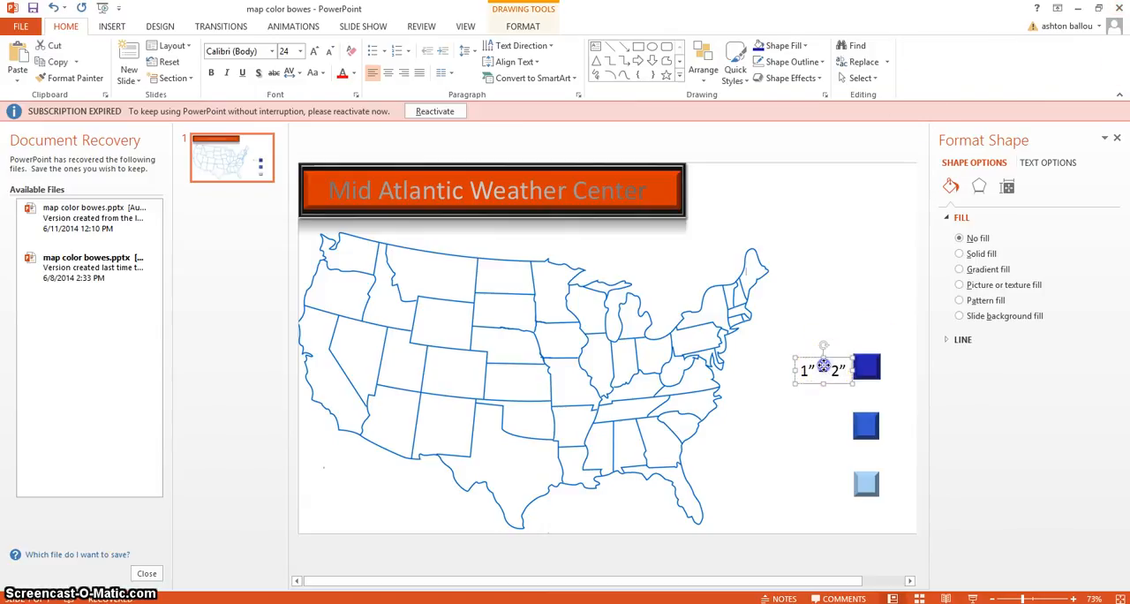
- Move the 1"–2" label beside the bottom square, enlarge the labels, and adjust the 4"–8" label
{"action": "left_click_drag", "start_coordinate": [821, 368], "coordinate": [817, 484]}
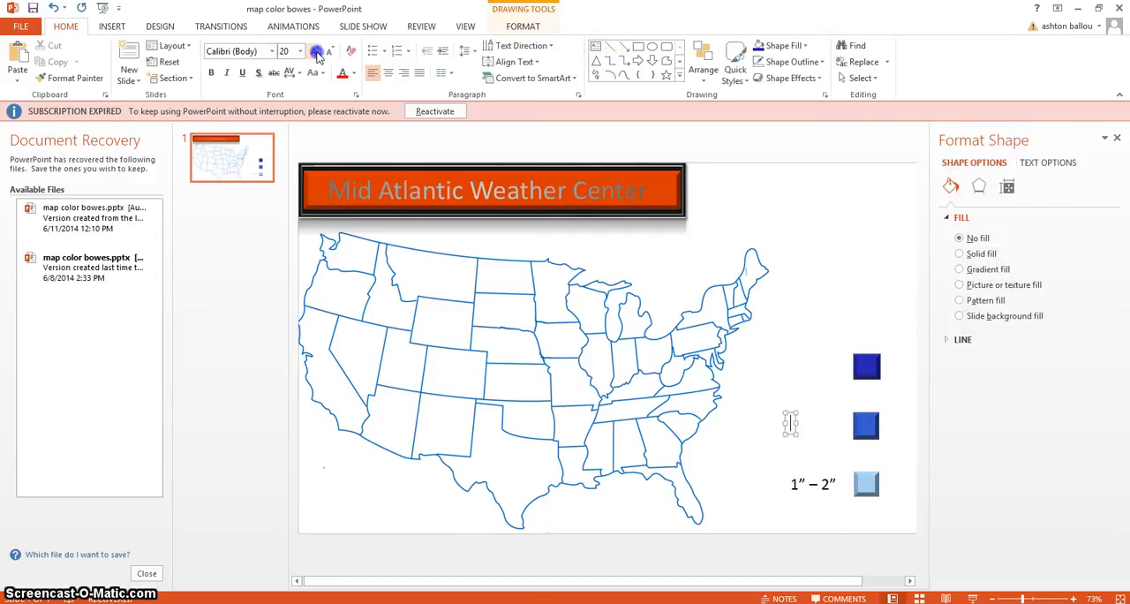
{"action": "left_click", "coordinate": [315, 51]}
{"action": "type", "text": "2” – 4”"}
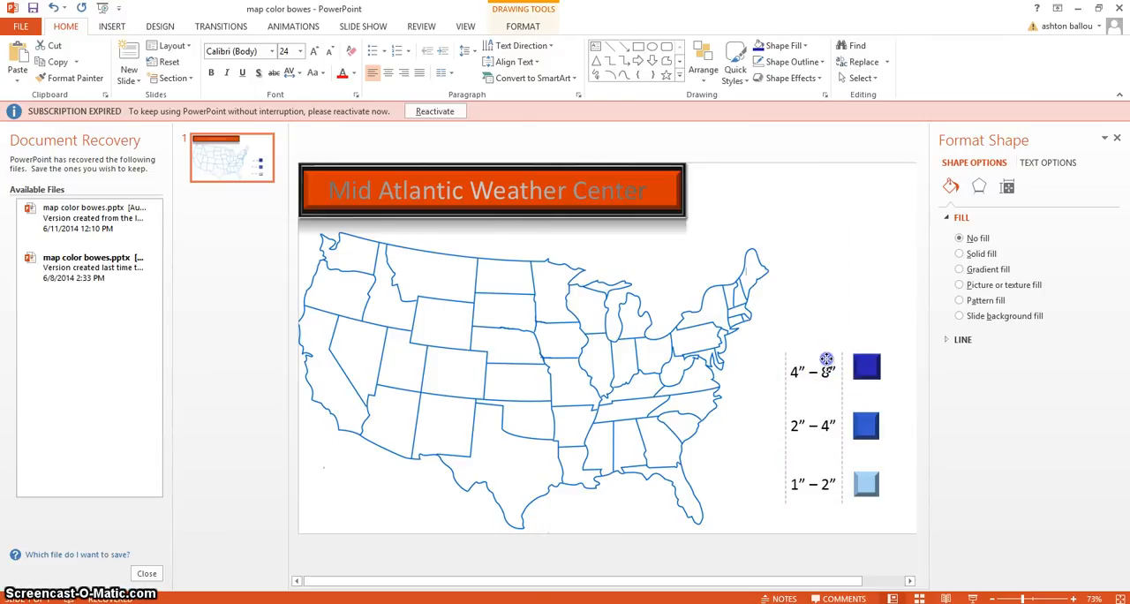
{"action": "left_click", "coordinate": [812, 370]}
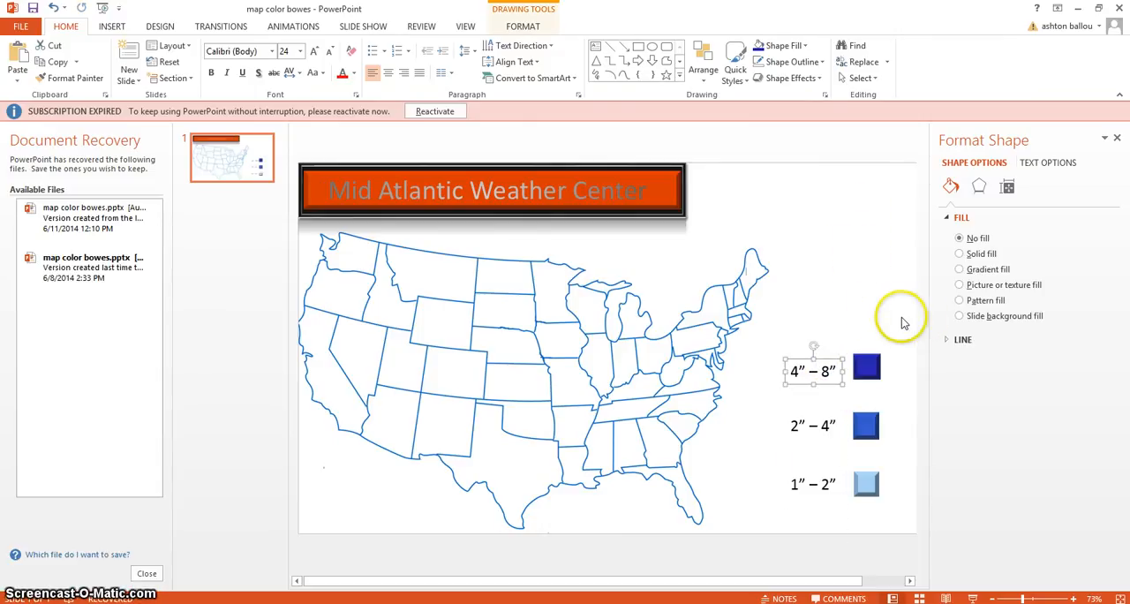
{"action": "left_click", "coordinate": [872, 308]}
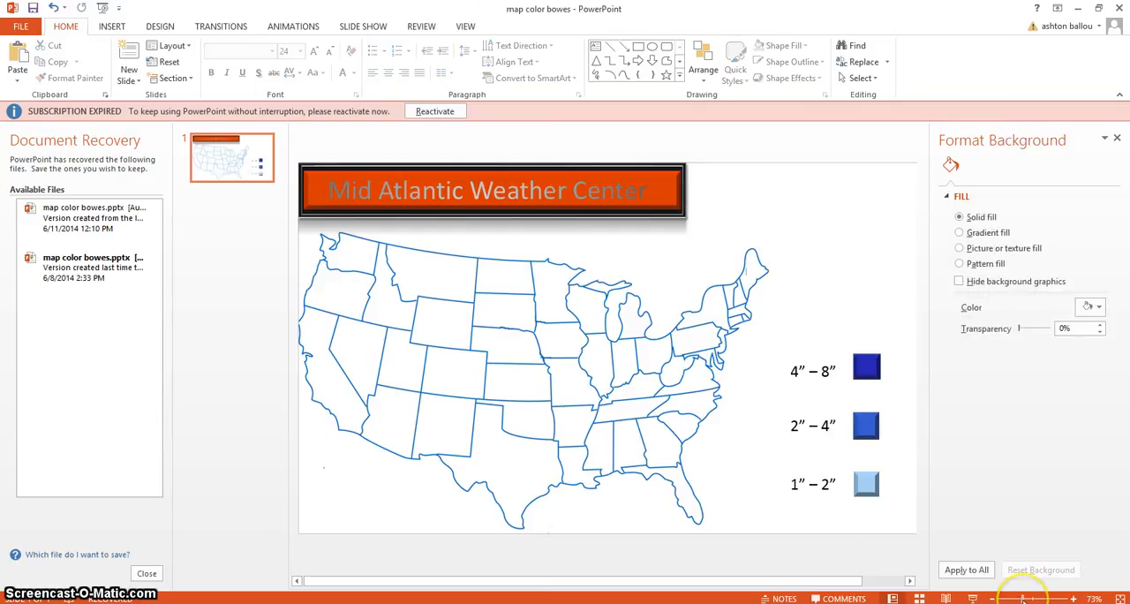
- Zoom into the East Coast and hand-trace a freeform snow zone along the Mid-Atlantic coastline
{"action": "left_click_drag", "start_coordinate": [1024, 598], "coordinate": [1046, 598]}
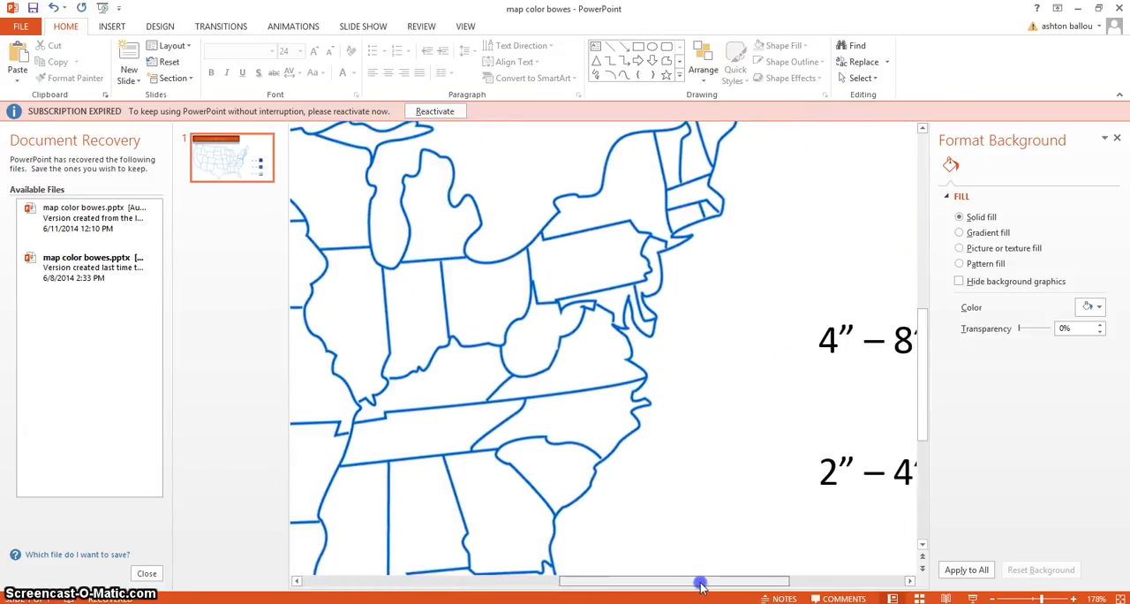
{"action": "left_click_drag", "start_coordinate": [700, 581], "coordinate": [711, 580]}
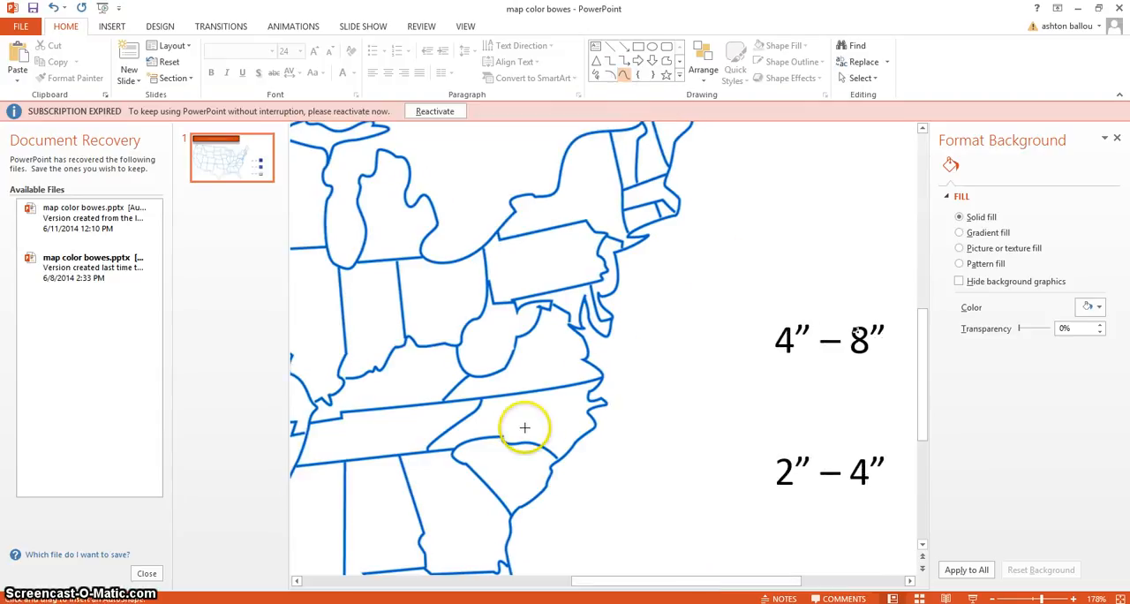
{"action": "mouse_move", "coordinate": [494, 481]}
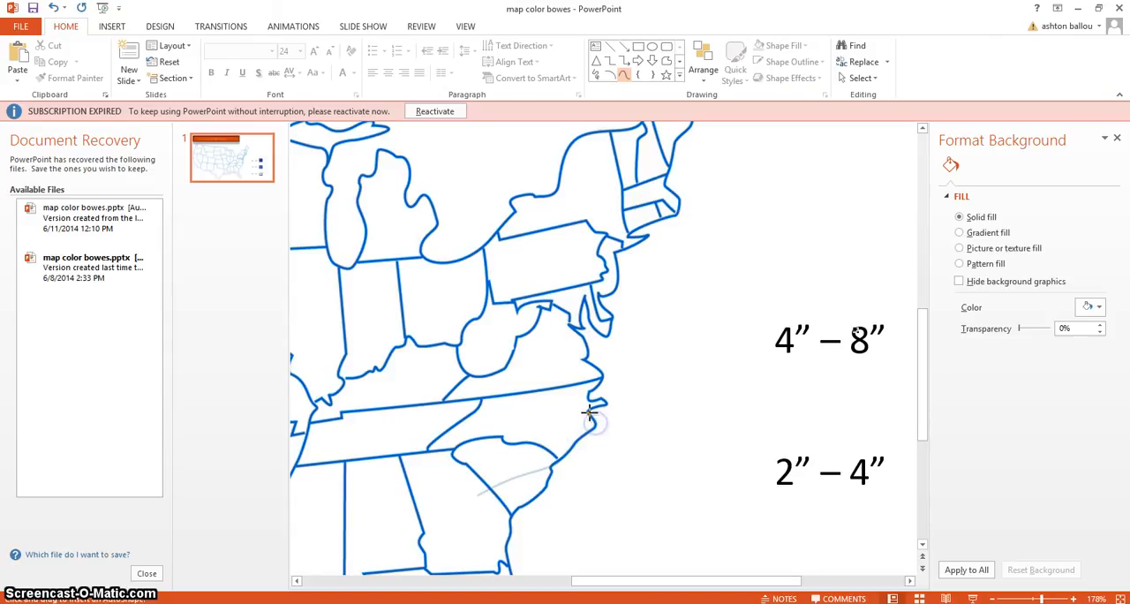
{"action": "mouse_move", "coordinate": [608, 403]}
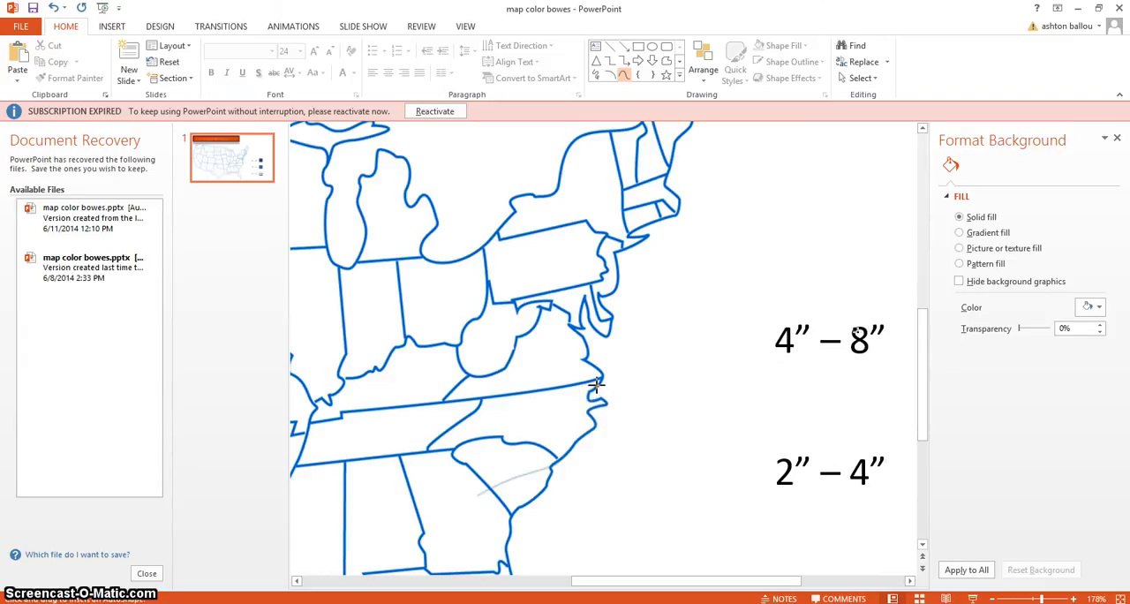
{"action": "mouse_move", "coordinate": [603, 374]}
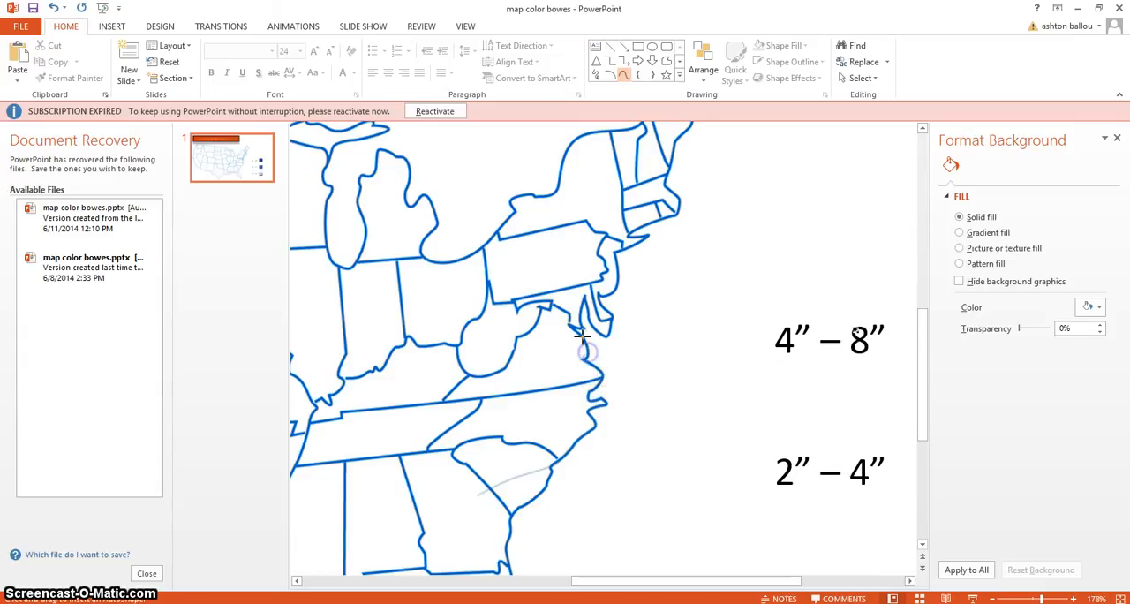
{"action": "mouse_move", "coordinate": [574, 324]}
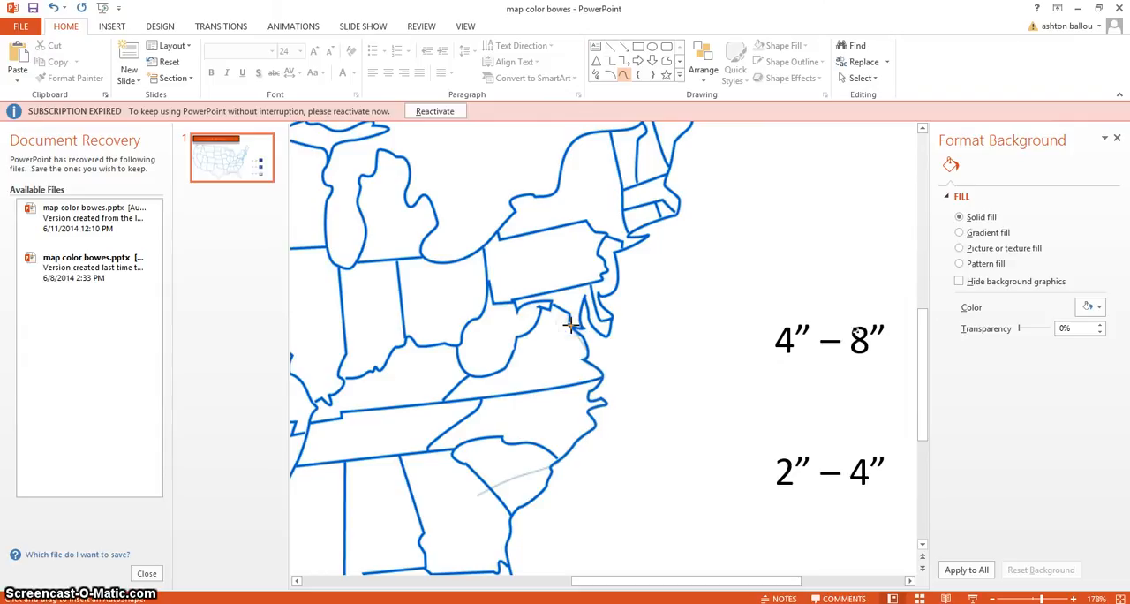
{"action": "left_click_drag", "start_coordinate": [291, 512], "coordinate": [570, 327]}
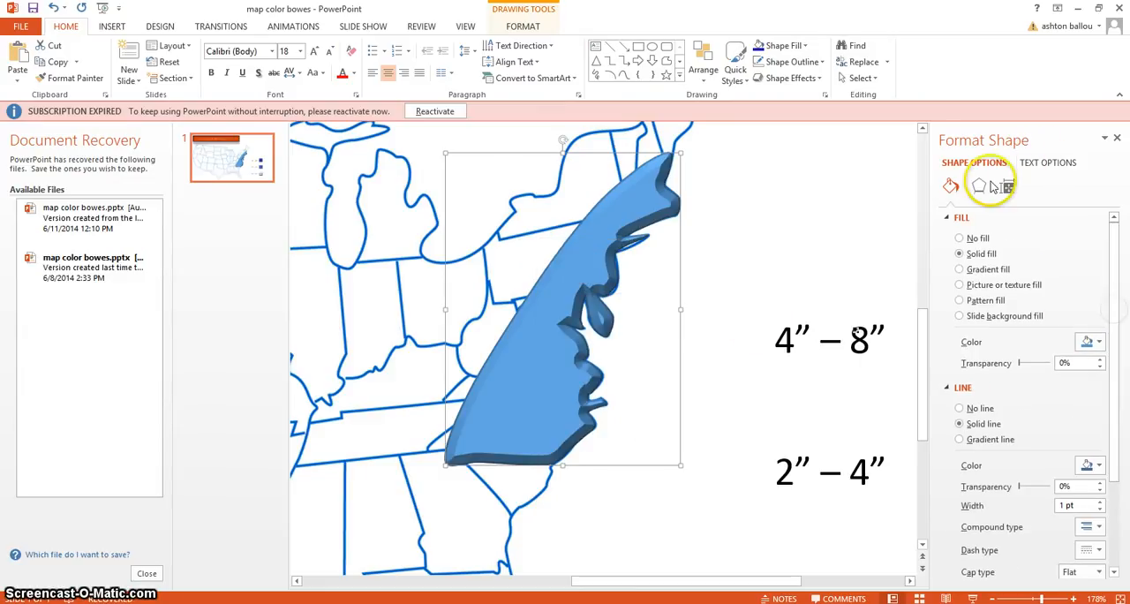
- Match the snow zone's fill colour to the 1"–2" legend square
{"action": "left_click", "coordinate": [978, 185]}
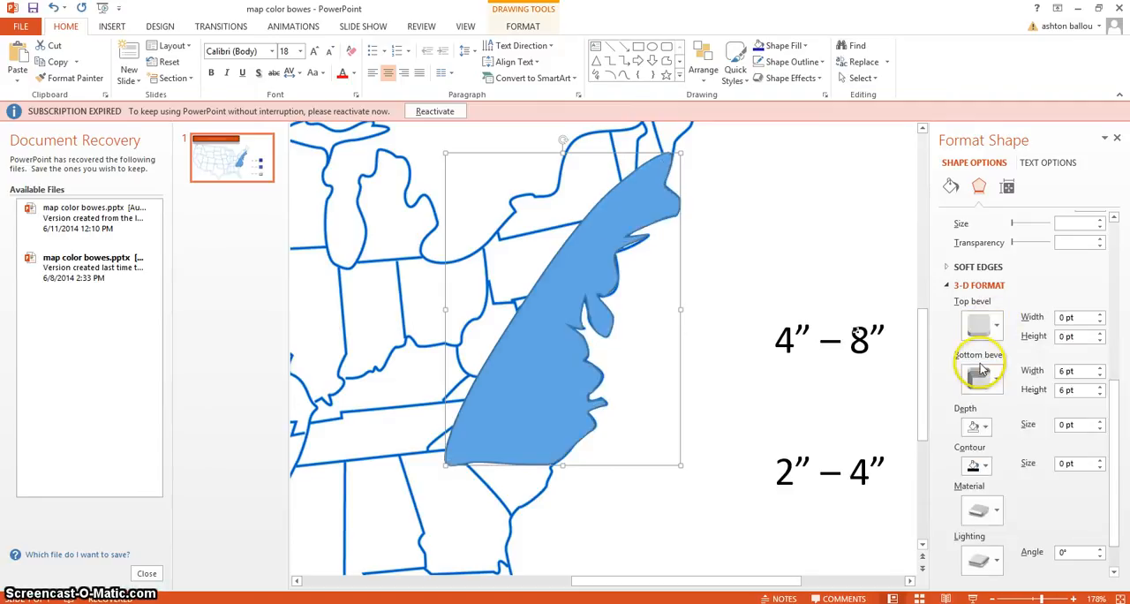
{"action": "mouse_move", "coordinate": [931, 408]}
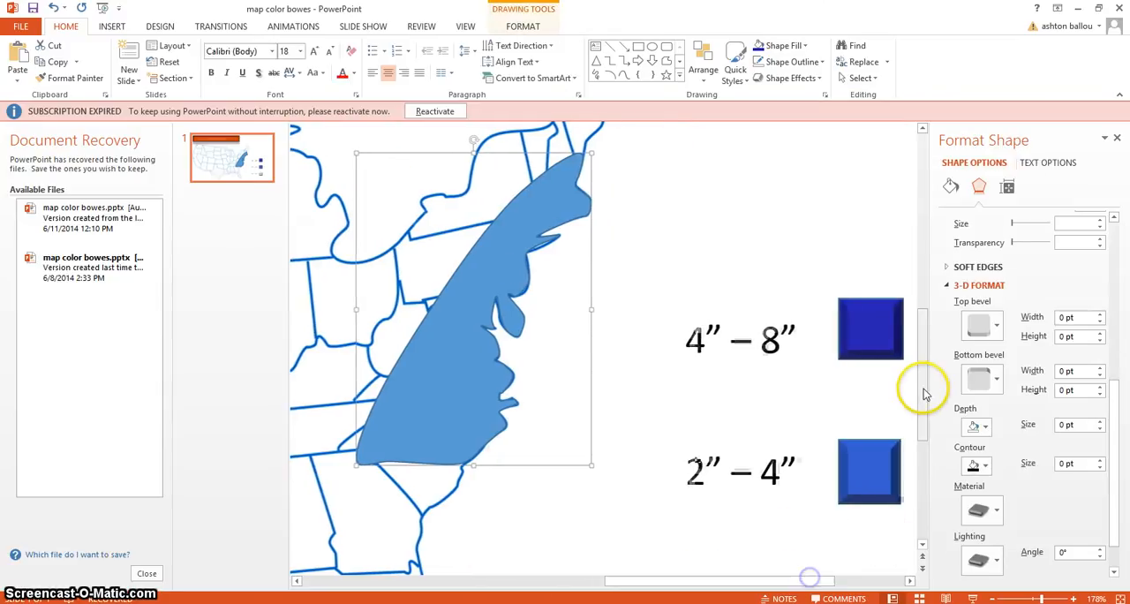
{"action": "scroll", "scroll_direction": "down", "scroll_amount": 3}
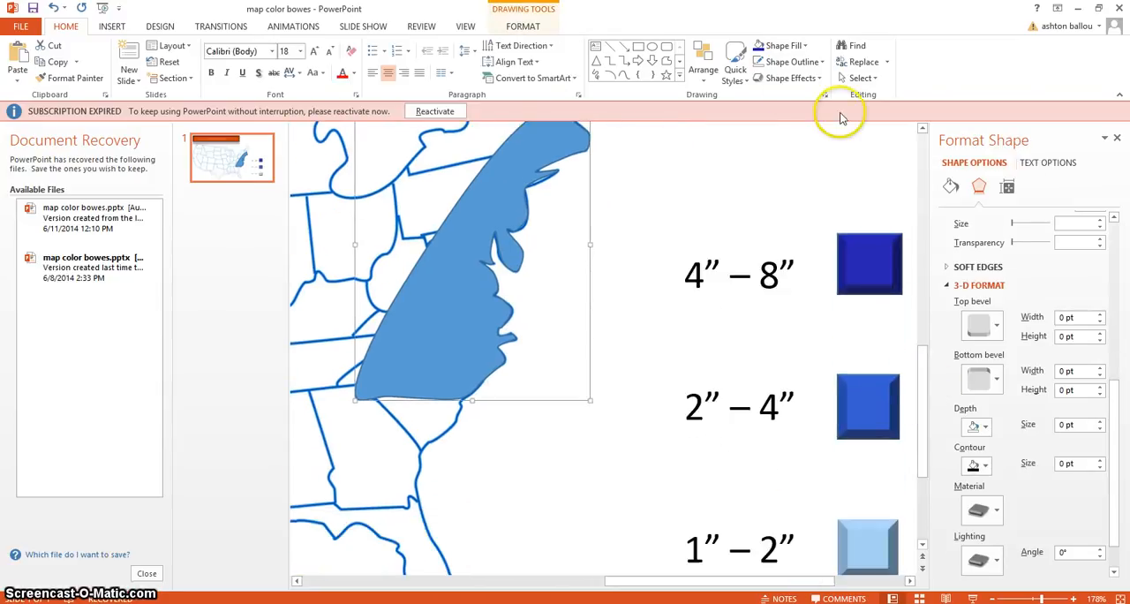
{"action": "left_click", "coordinate": [780, 45]}
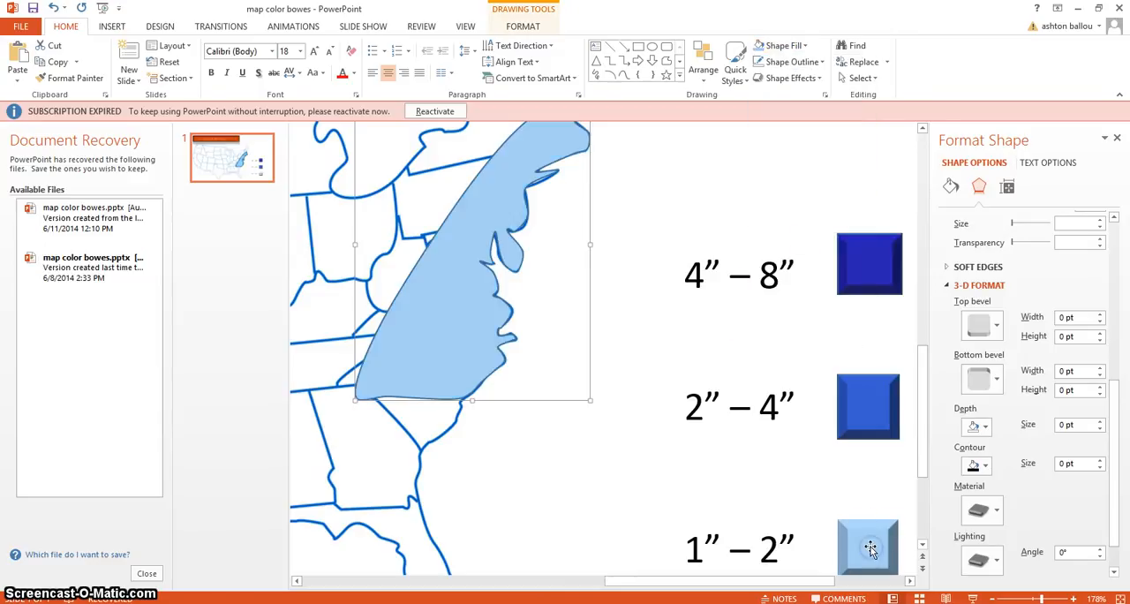
{"action": "left_click", "coordinate": [817, 62]}
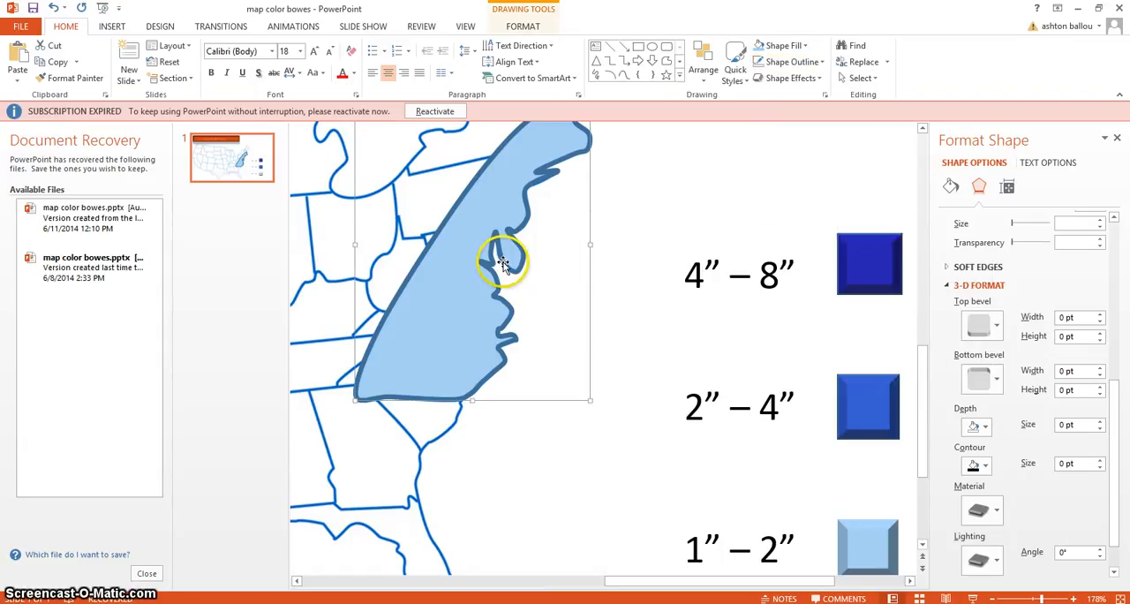
{"action": "mouse_move", "coordinate": [481, 388]}
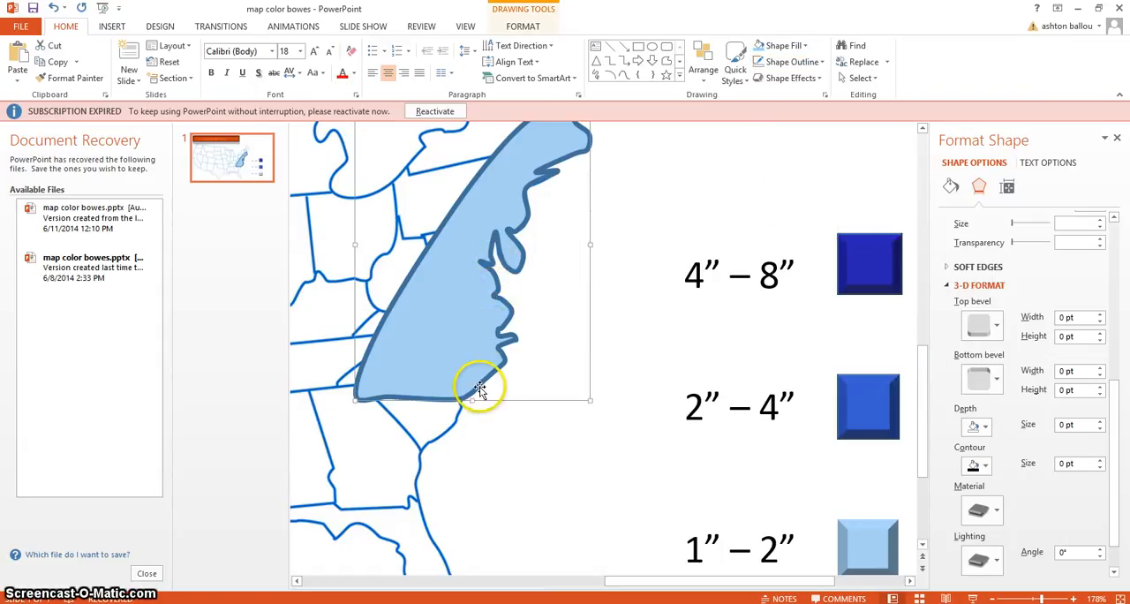
{"action": "mouse_move", "coordinate": [525, 259]}
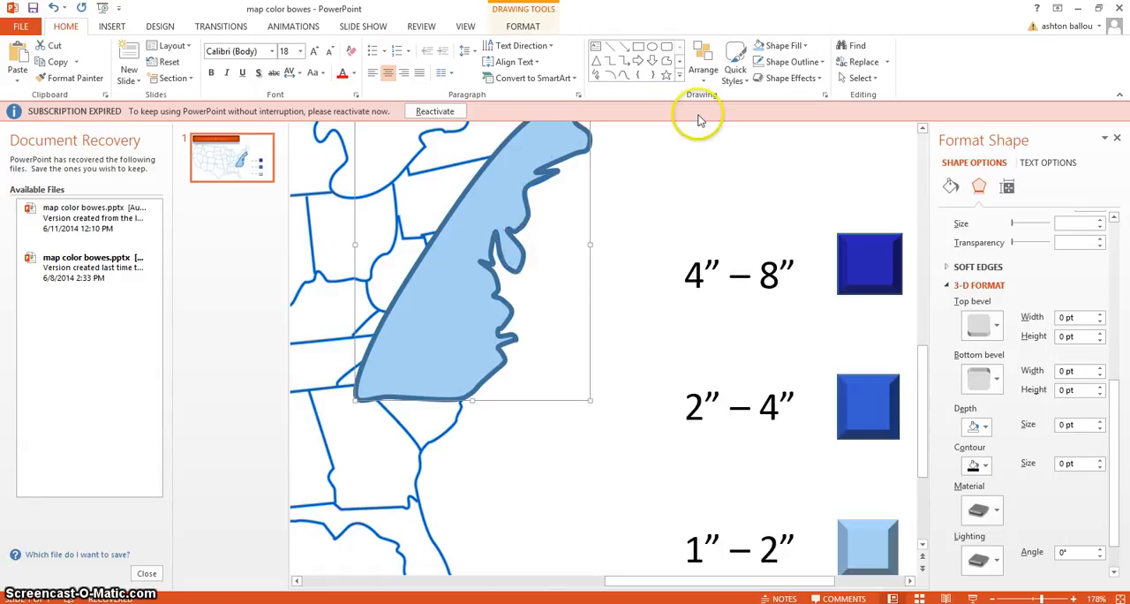
- Set the light blue fill to 50% transparency through More Fill Colors
{"action": "left_click", "coordinate": [784, 62]}
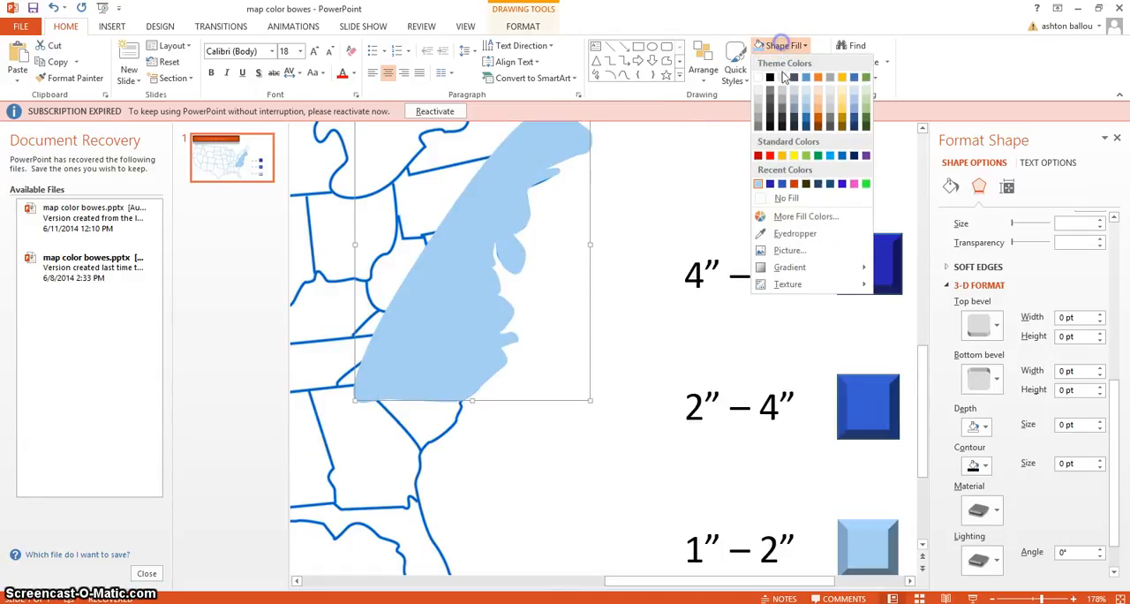
{"action": "left_click", "coordinate": [805, 216]}
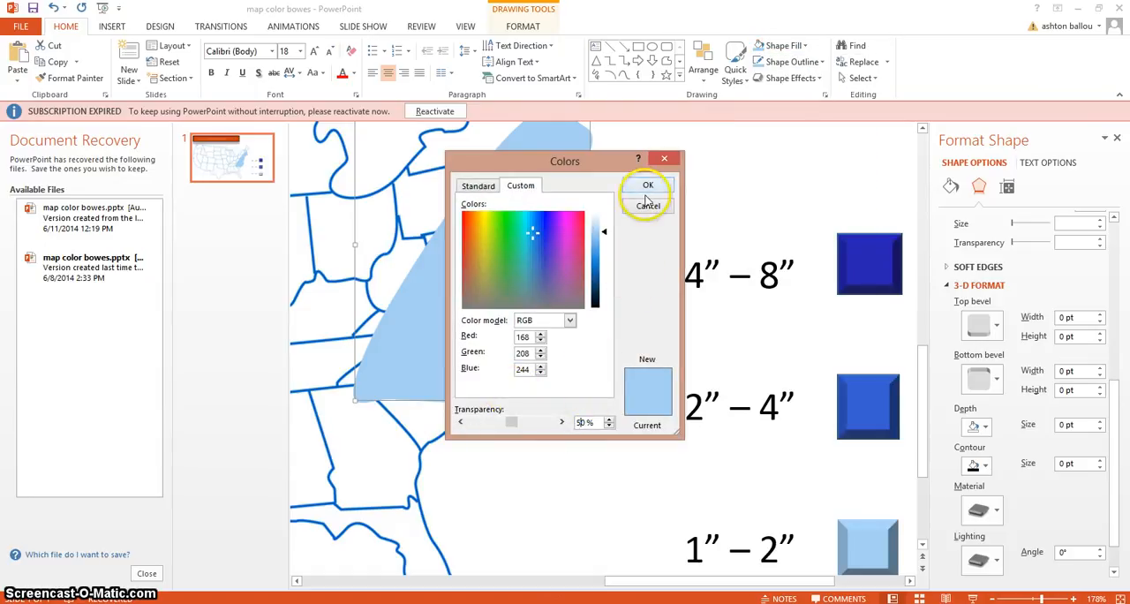
{"action": "left_click", "coordinate": [786, 61]}
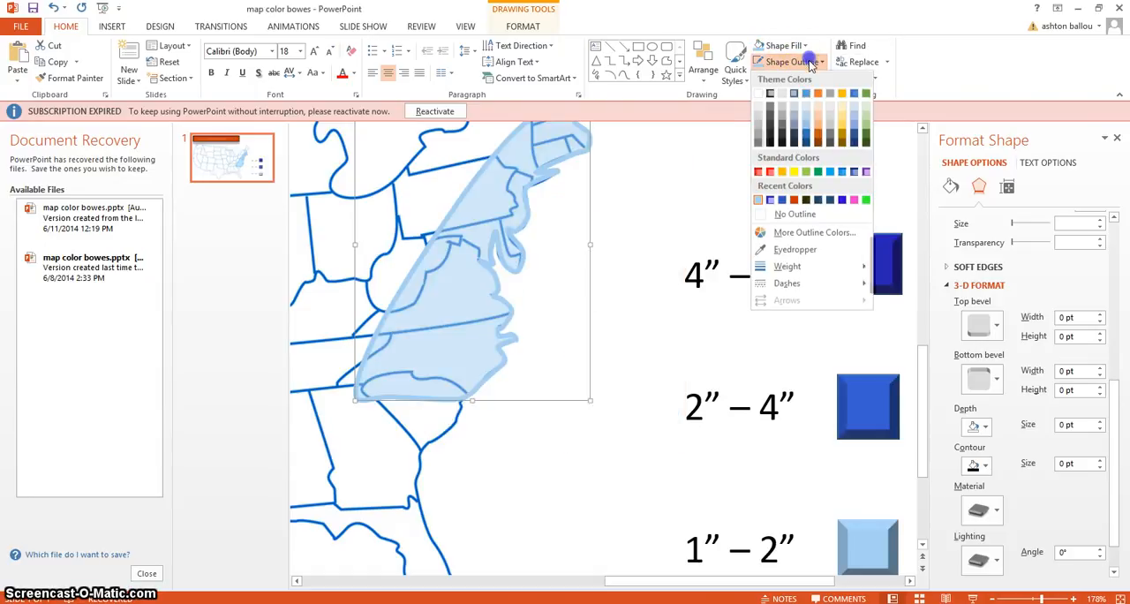
- Give the translucent snow zone a matching light blue outline
{"action": "left_click", "coordinate": [813, 232]}
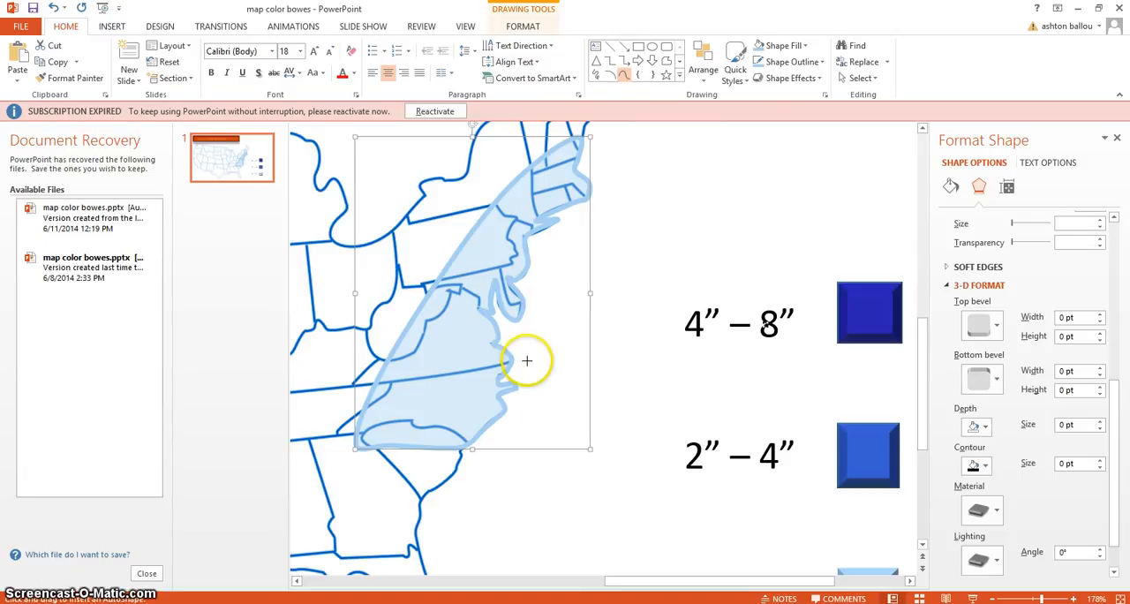
{"action": "mouse_move", "coordinate": [483, 428]}
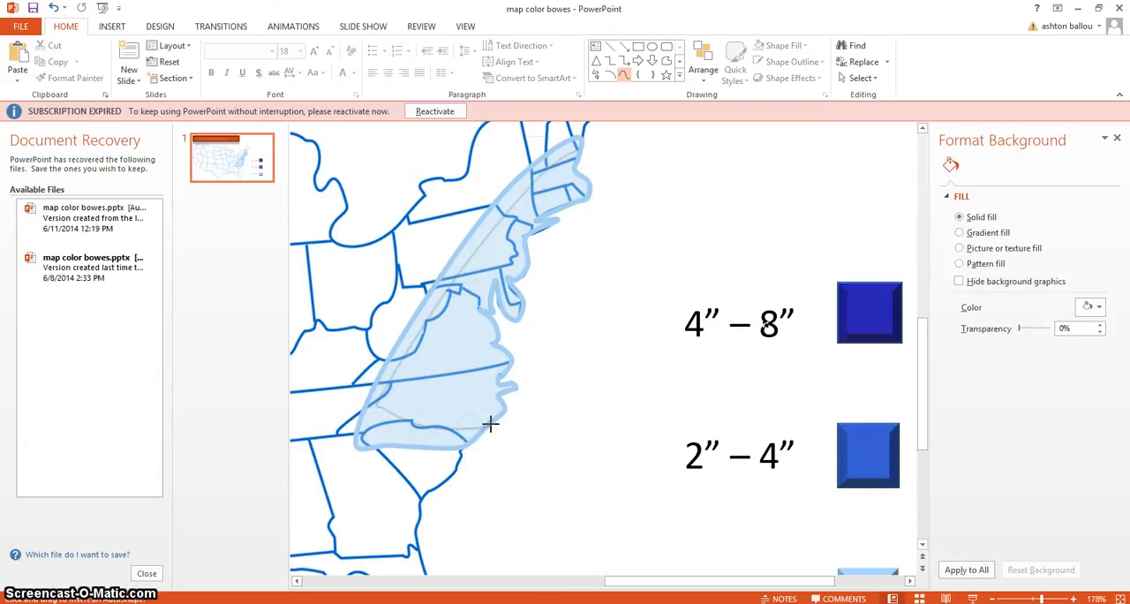
{"action": "mouse_move", "coordinate": [497, 397]}
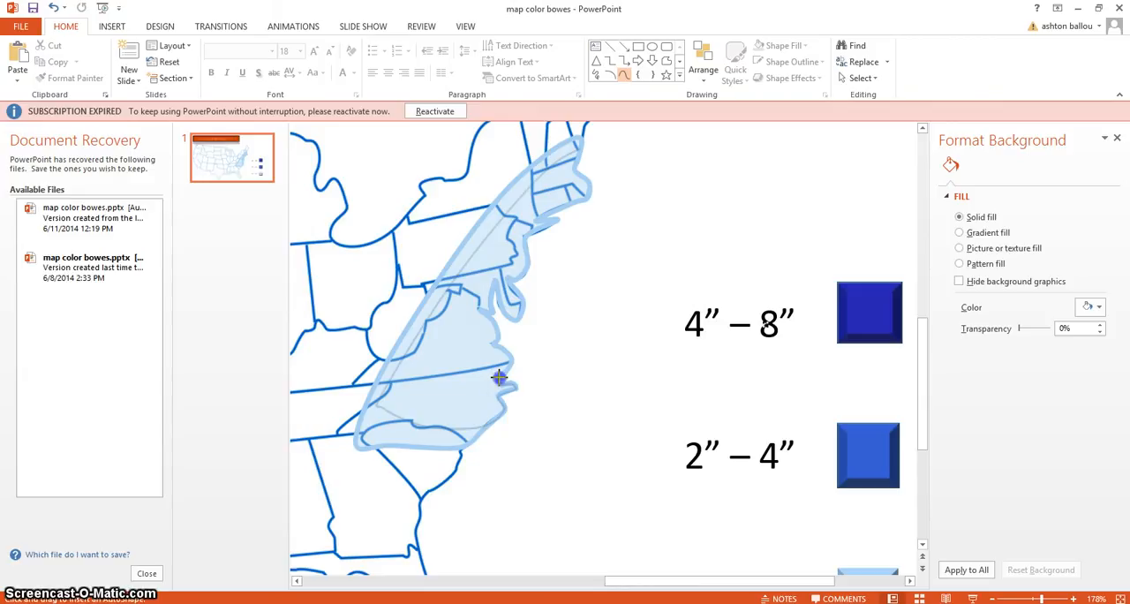
{"action": "mouse_move", "coordinate": [493, 345]}
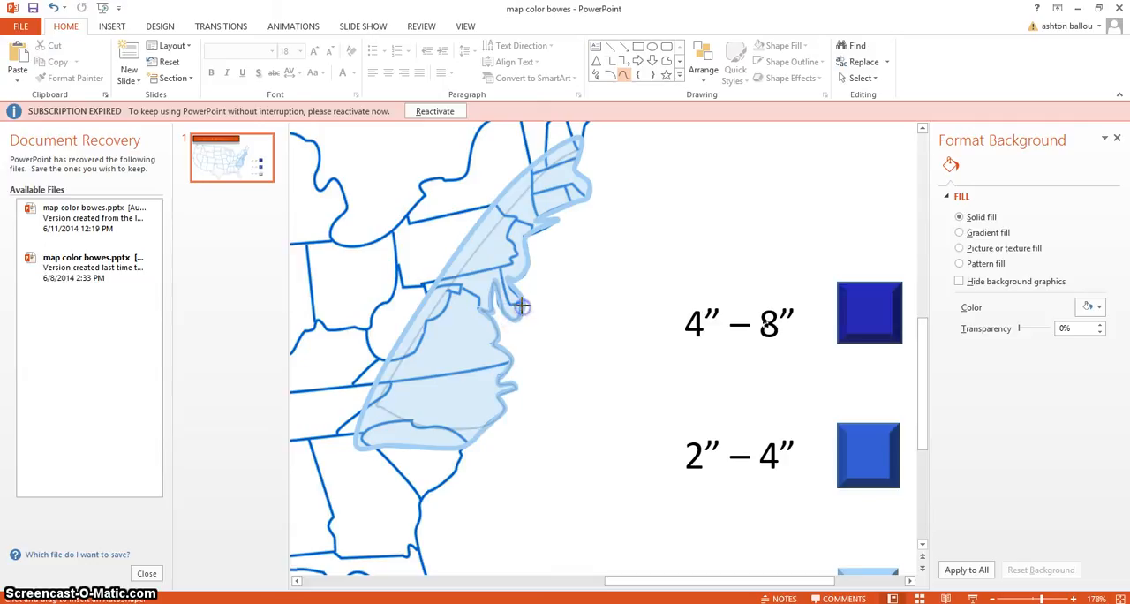
{"action": "mouse_move", "coordinate": [510, 278]}
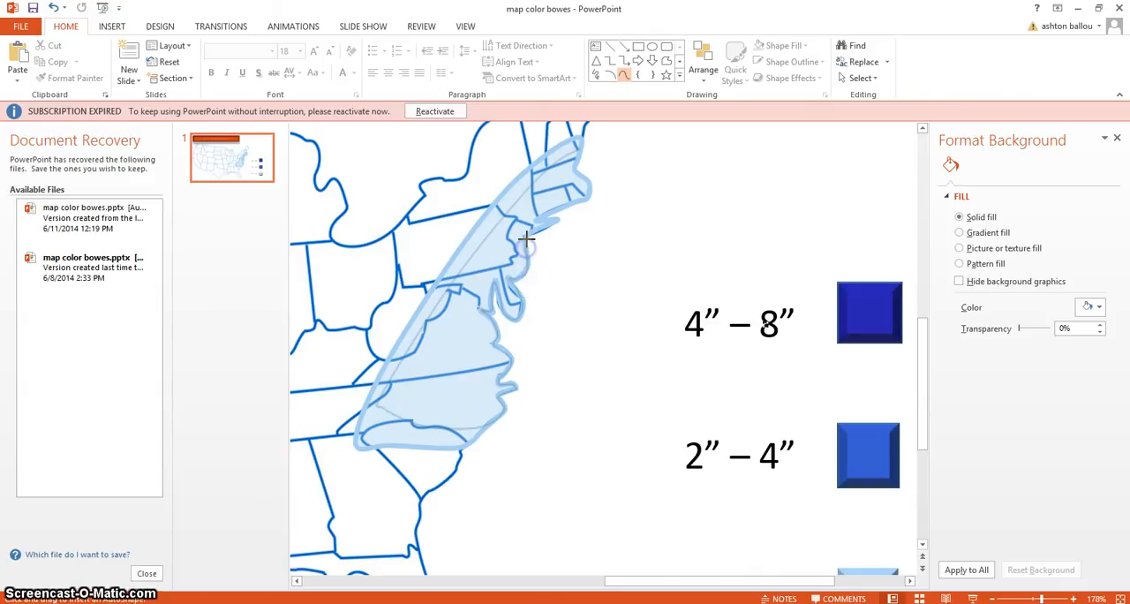
{"action": "mouse_move", "coordinate": [552, 221]}
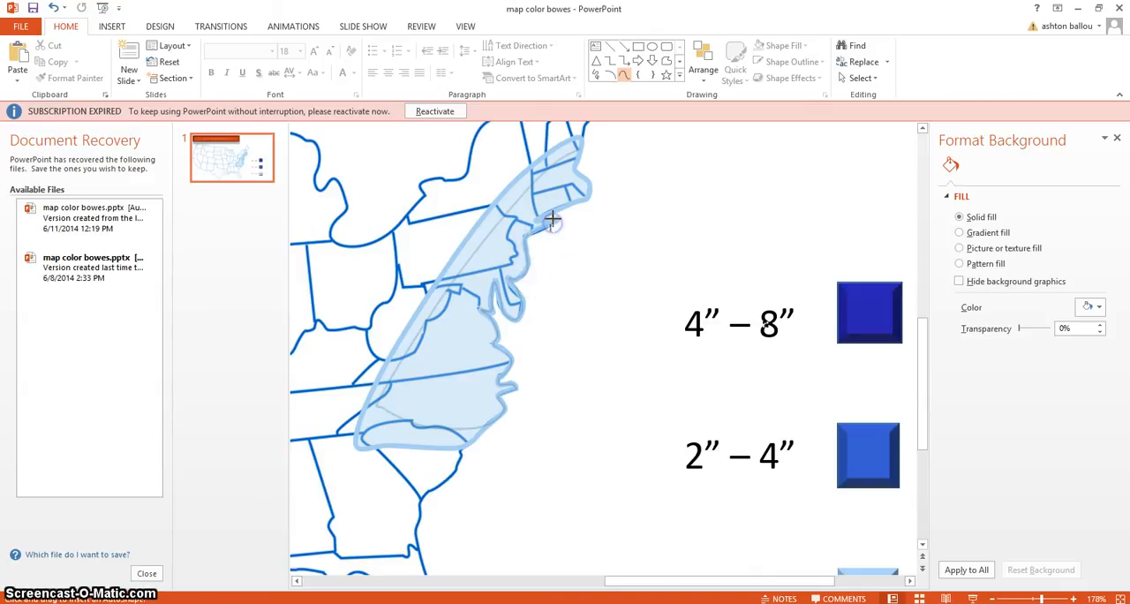
{"action": "mouse_move", "coordinate": [579, 202]}
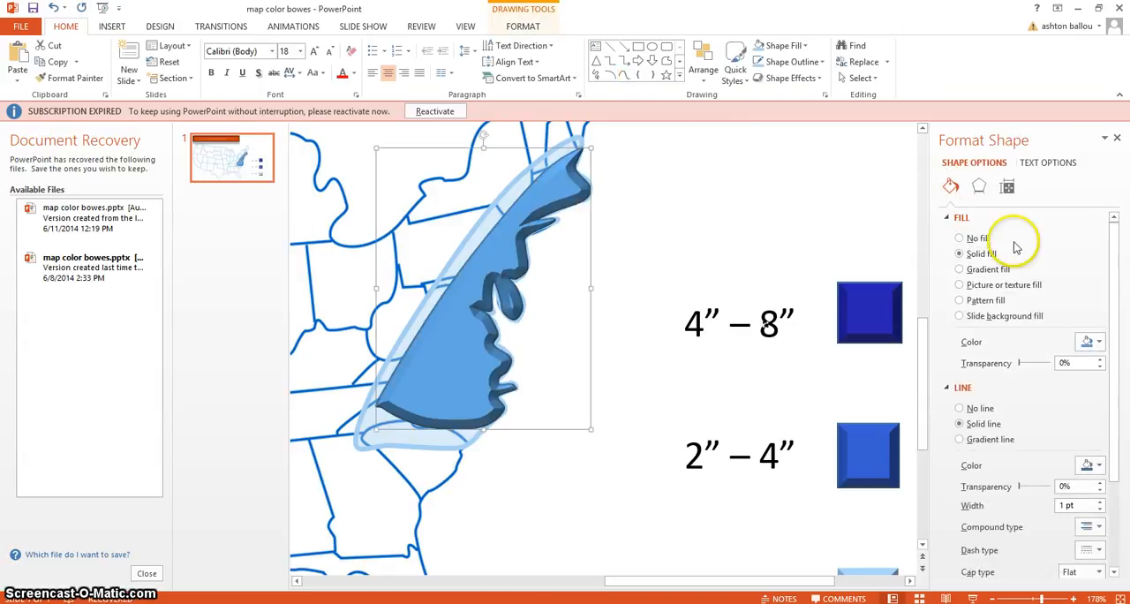
- Remove the new shape's bevel and depth, and fill it with the 2"–4" legend blue
{"action": "scroll", "scroll_direction": "down", "scroll_amount": 3}
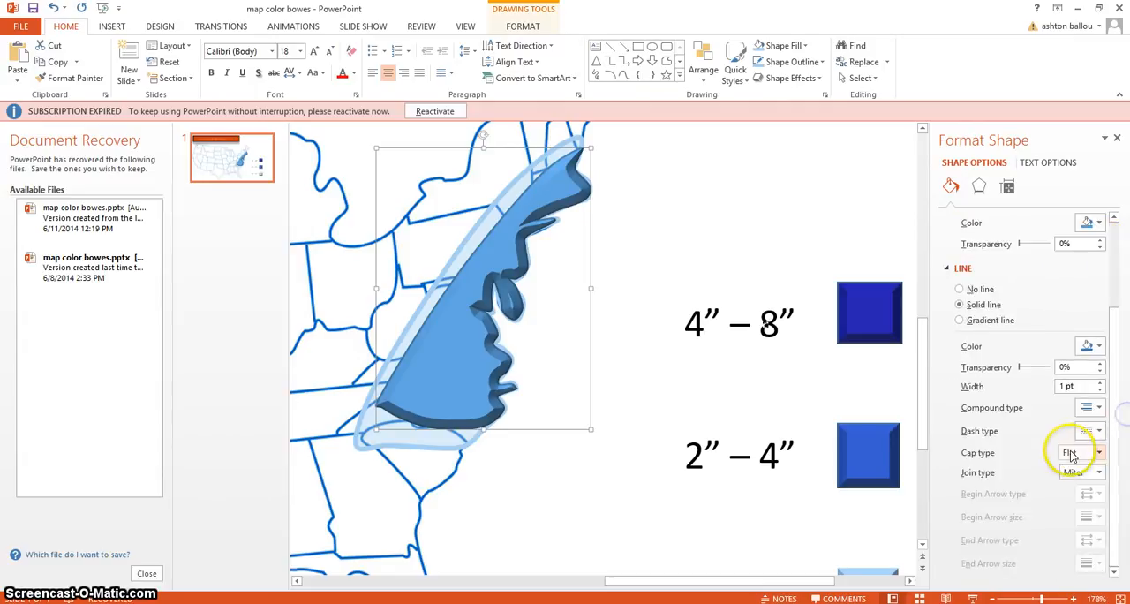
{"action": "left_click", "coordinate": [979, 187]}
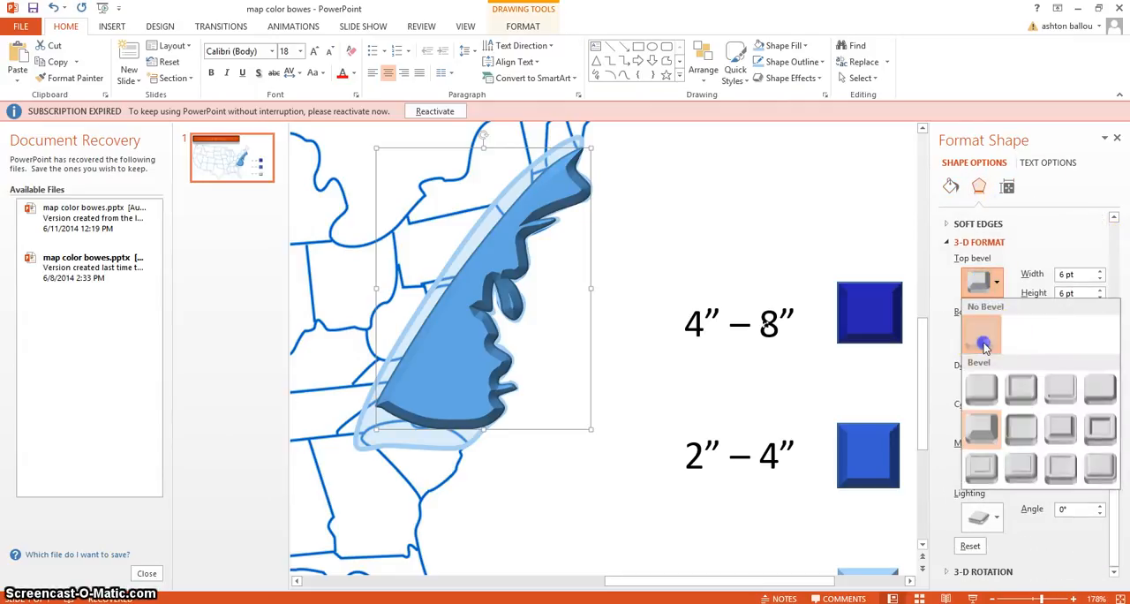
{"action": "left_click", "coordinate": [983, 329]}
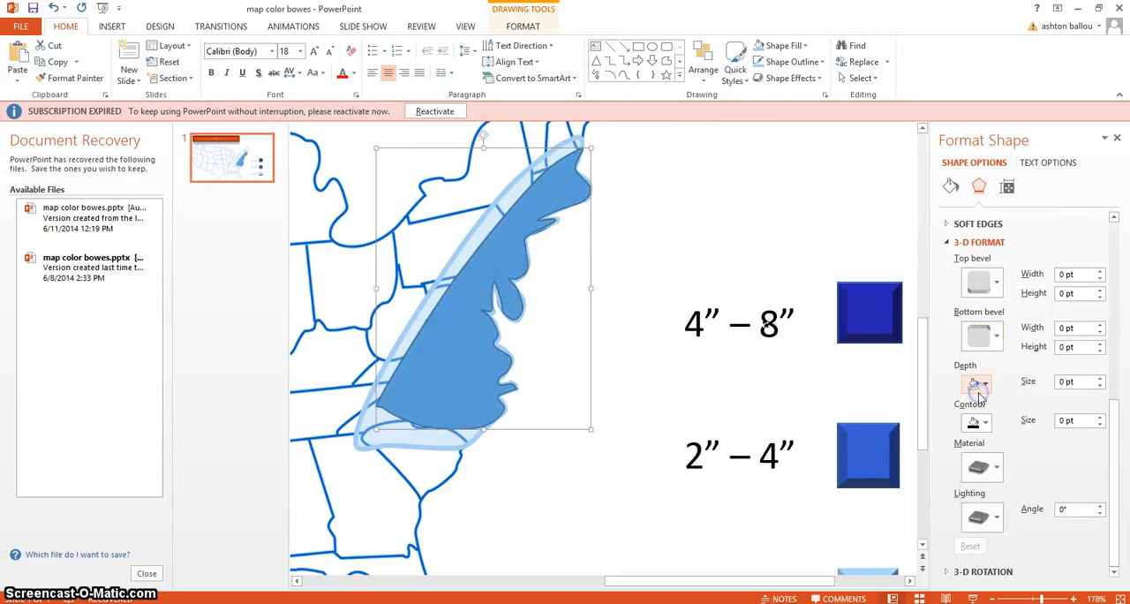
{"action": "left_click", "coordinate": [780, 45]}
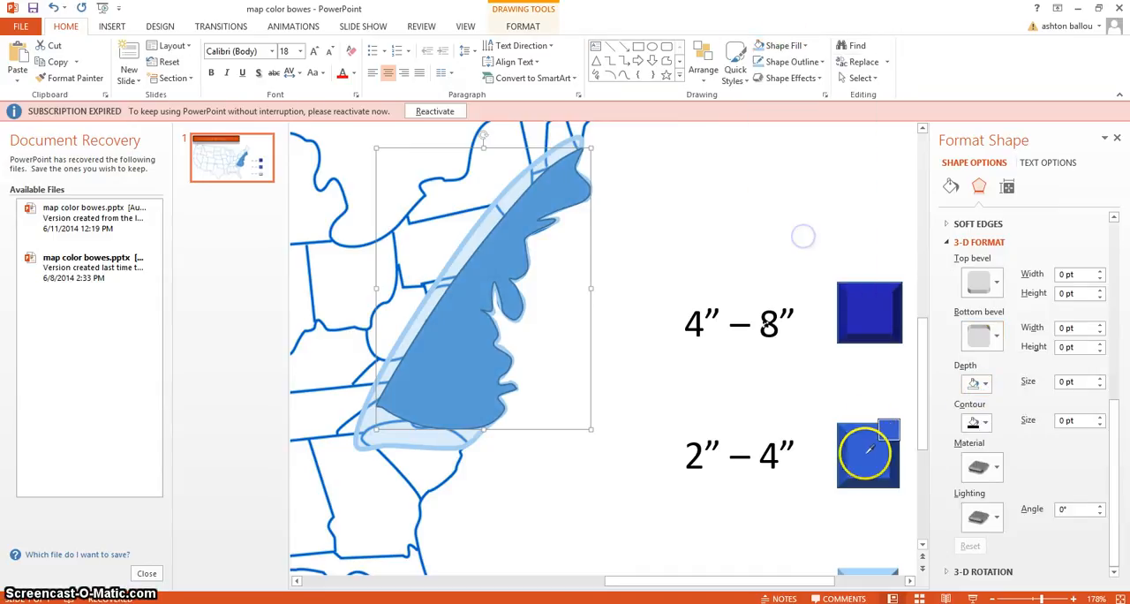
{"action": "left_click", "coordinate": [791, 62]}
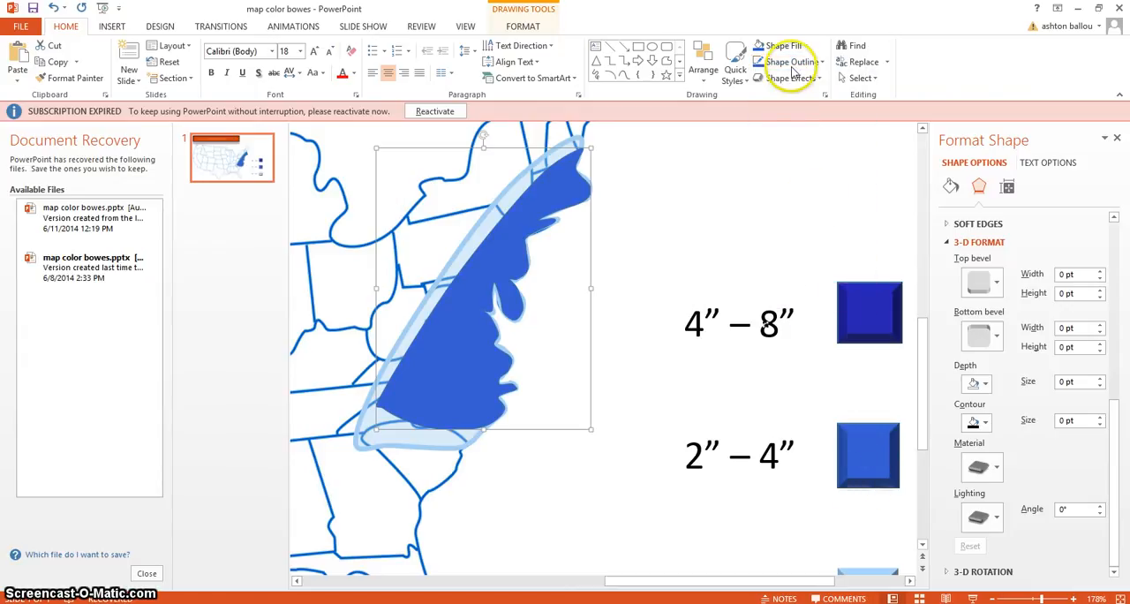
- Make the middle zone's outline thicker, settling on 1½ pt
{"action": "left_click", "coordinate": [784, 62]}
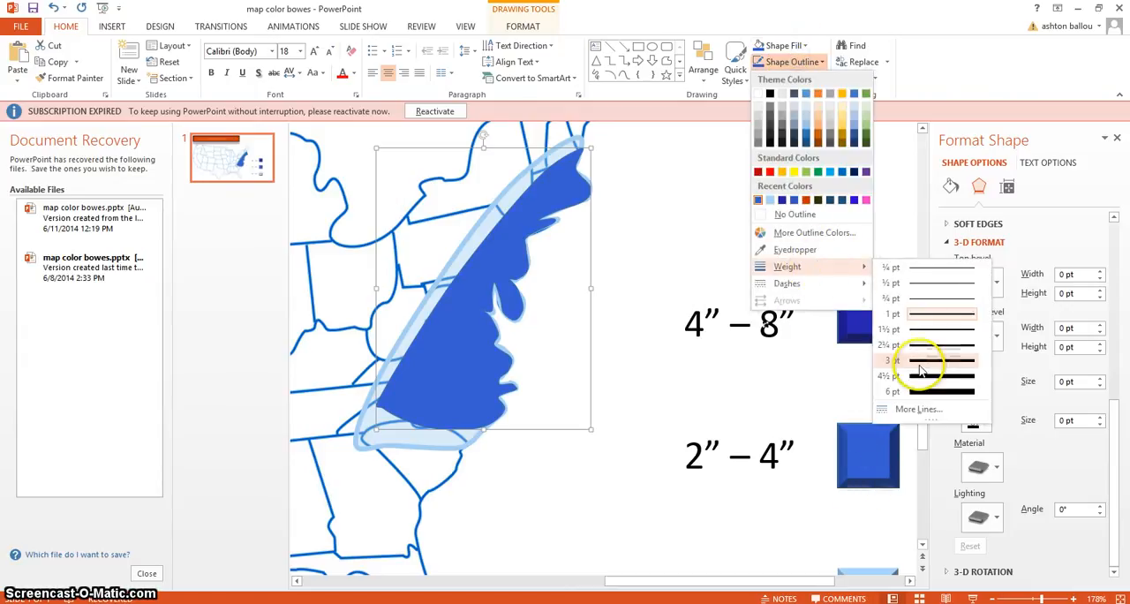
{"action": "left_click", "coordinate": [891, 375]}
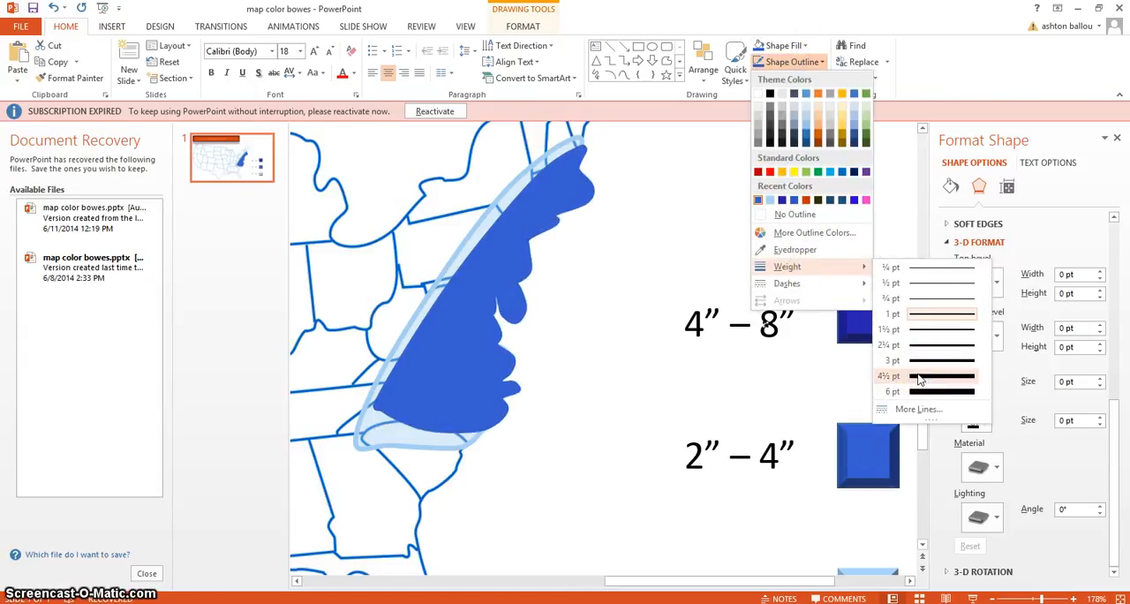
{"action": "left_click", "coordinate": [891, 376]}
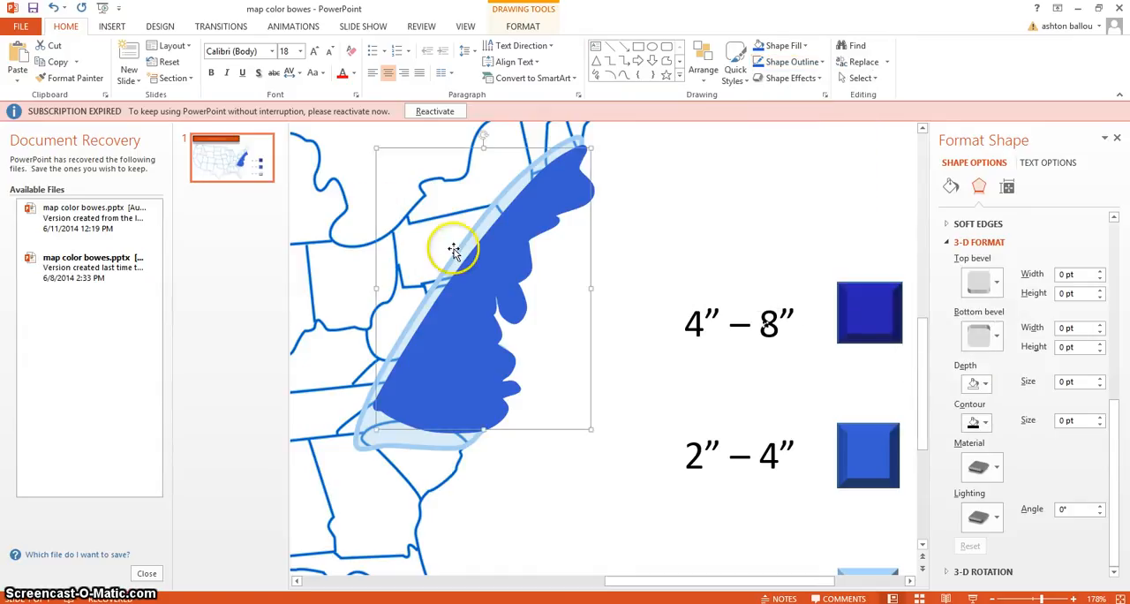
{"action": "right_click", "coordinate": [455, 250]}
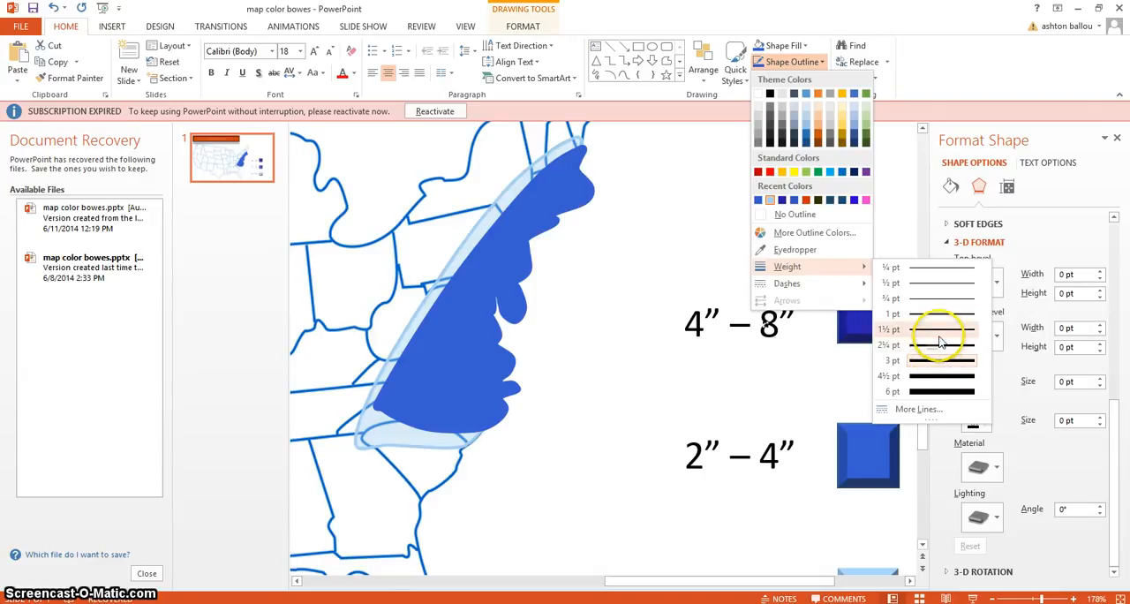
{"action": "left_click", "coordinate": [943, 329]}
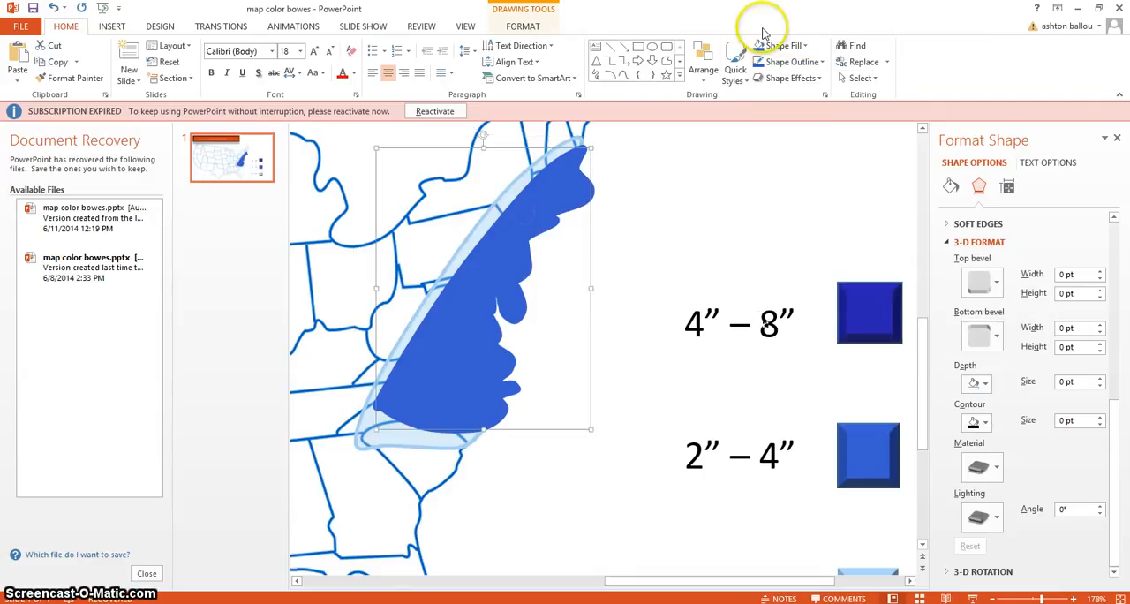
{"action": "left_click", "coordinate": [784, 62]}
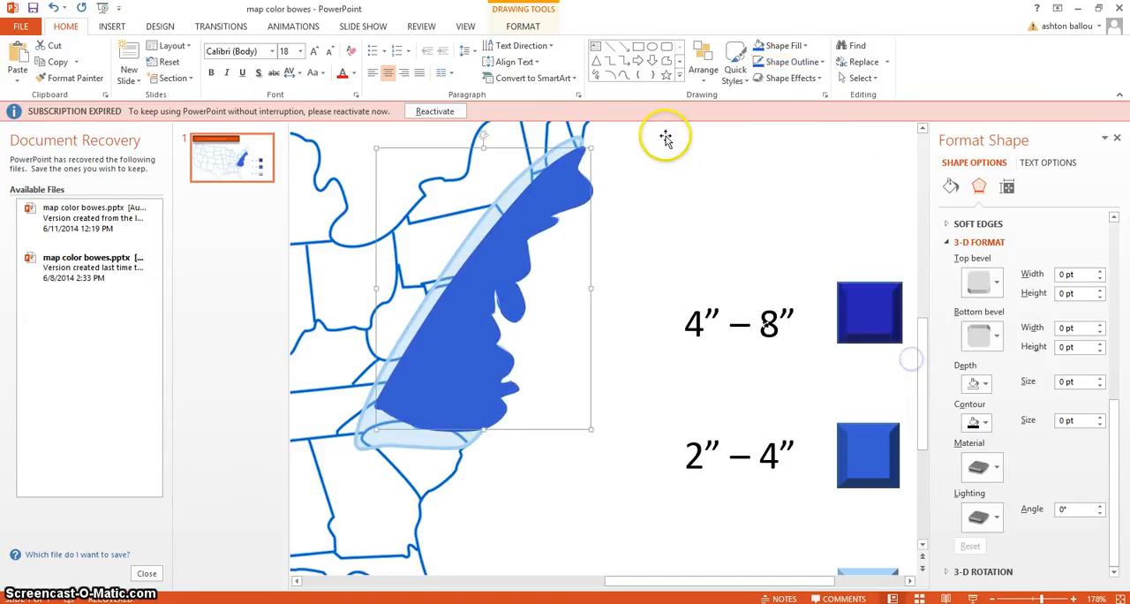
- Make the middle zone's blue fill translucent, then raise transparency to 70%
{"action": "left_click", "coordinate": [781, 45]}
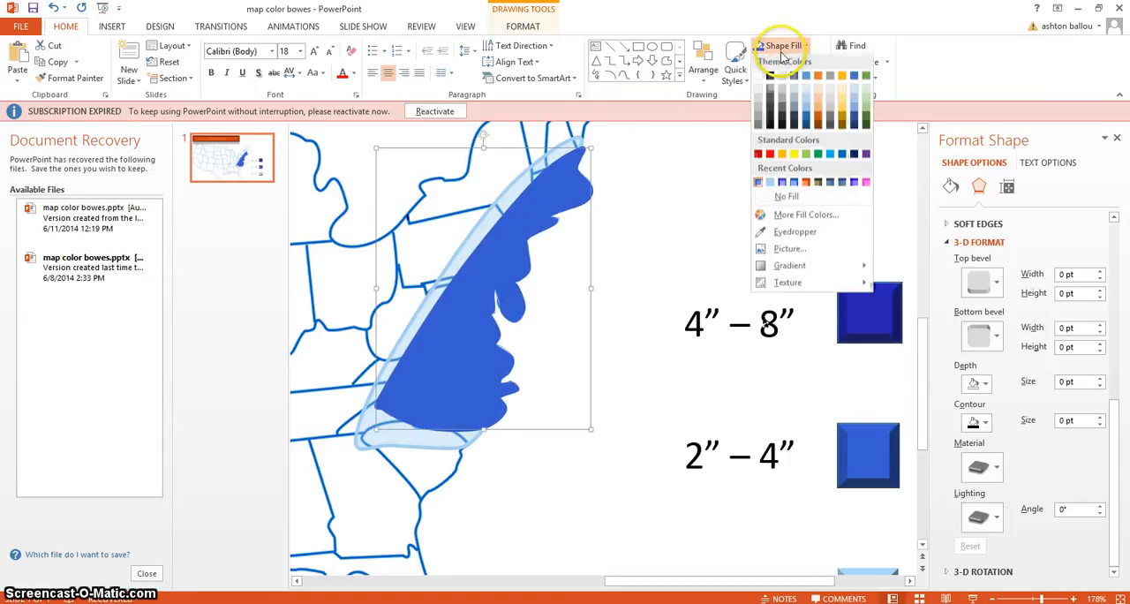
{"action": "left_click", "coordinate": [805, 215]}
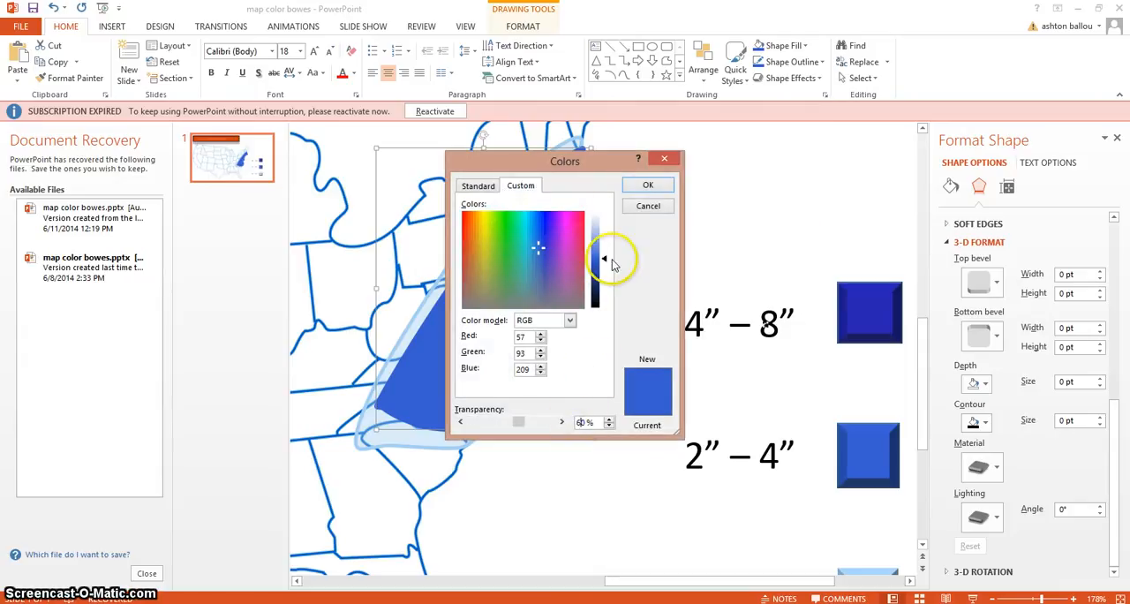
{"action": "left_click", "coordinate": [647, 185]}
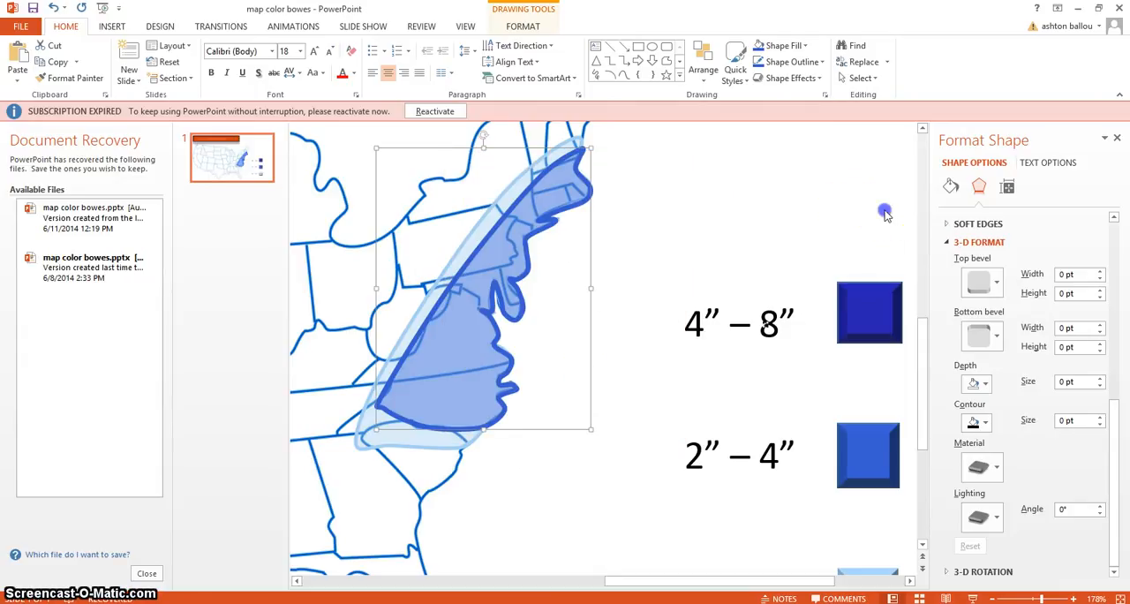
{"action": "left_click", "coordinate": [502, 232]}
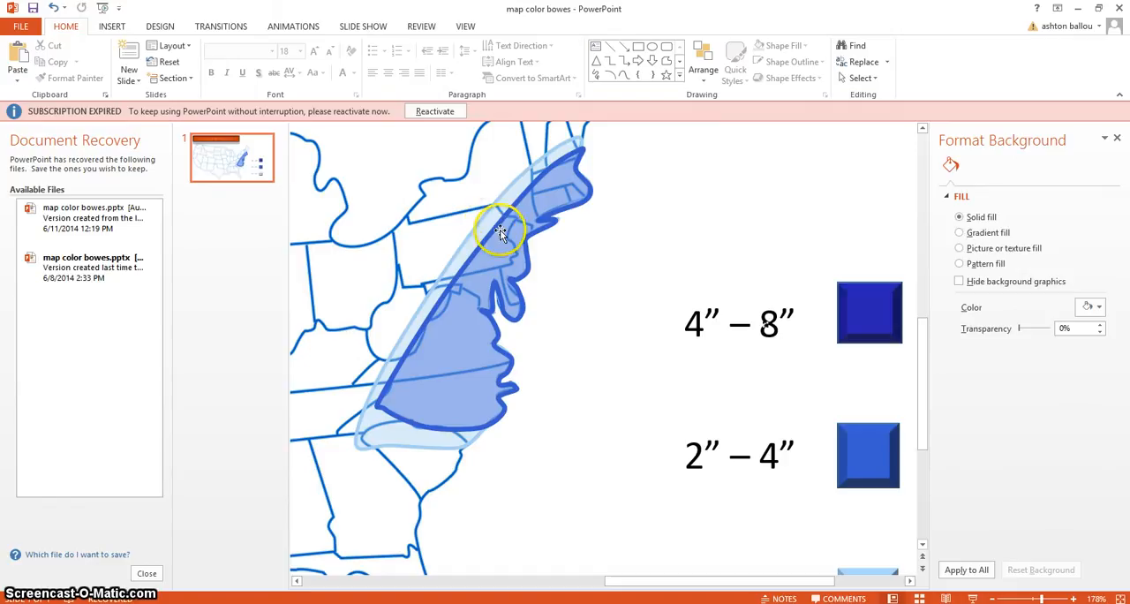
{"action": "left_click", "coordinate": [801, 45]}
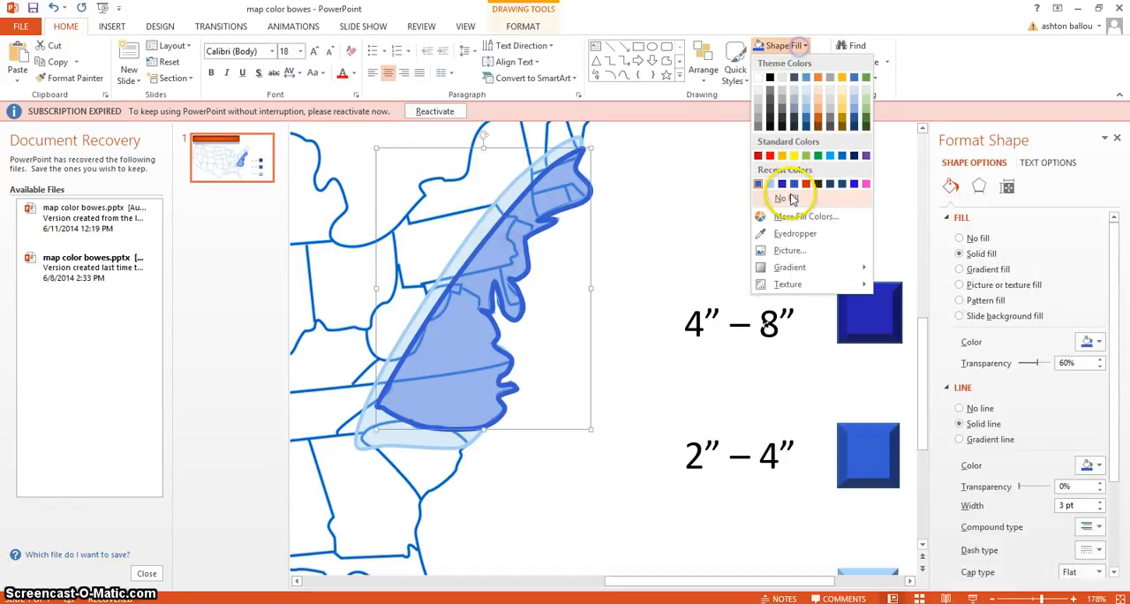
{"action": "left_click", "coordinate": [805, 216]}
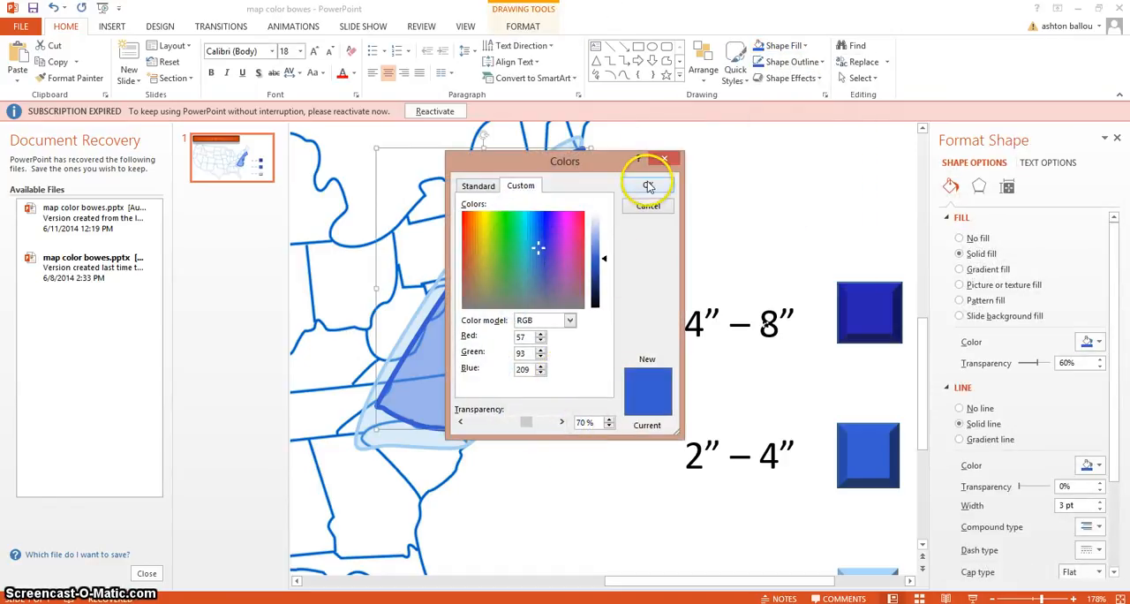
{"action": "left_click", "coordinate": [648, 183]}
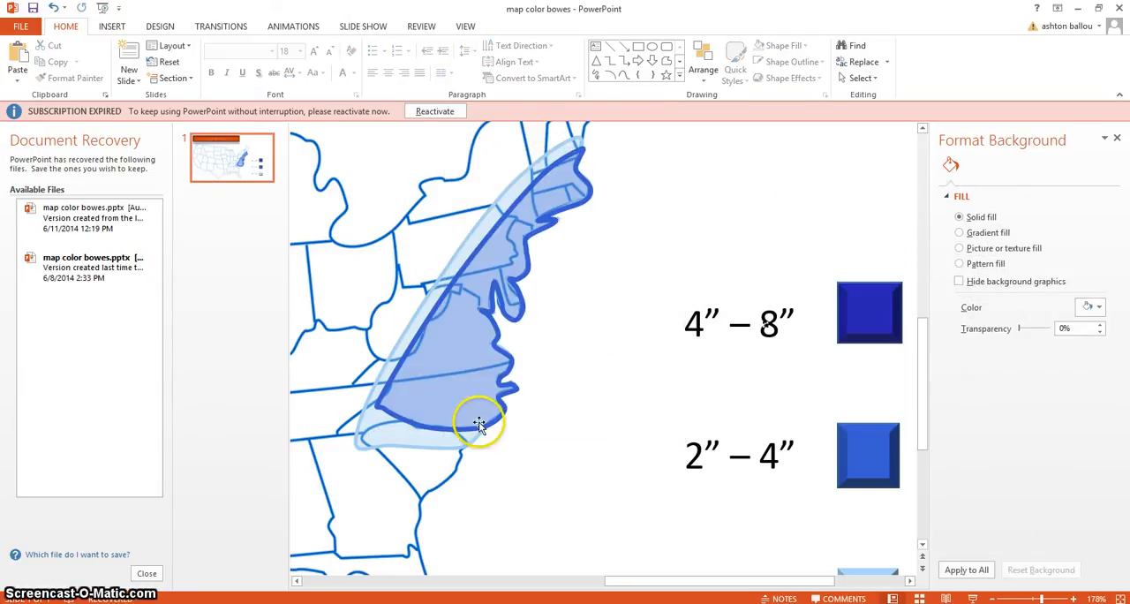
- Trace a smaller inner freeform along the East Coast inside the middle snow zone
{"action": "left_click_drag", "start_coordinate": [481, 424], "coordinate": [538, 132]}
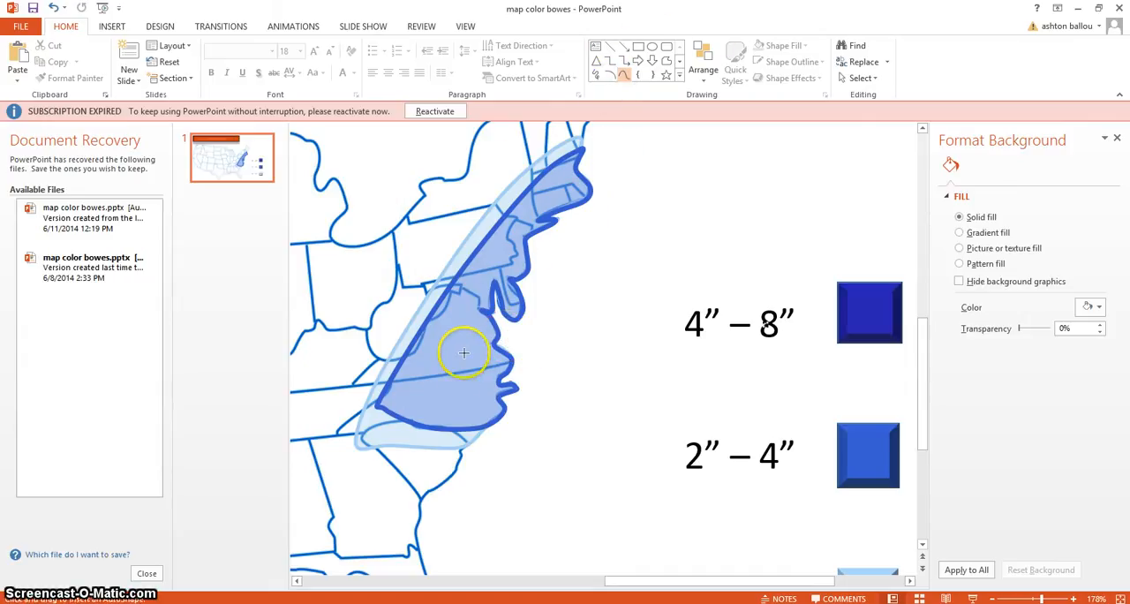
{"action": "mouse_move", "coordinate": [411, 393]}
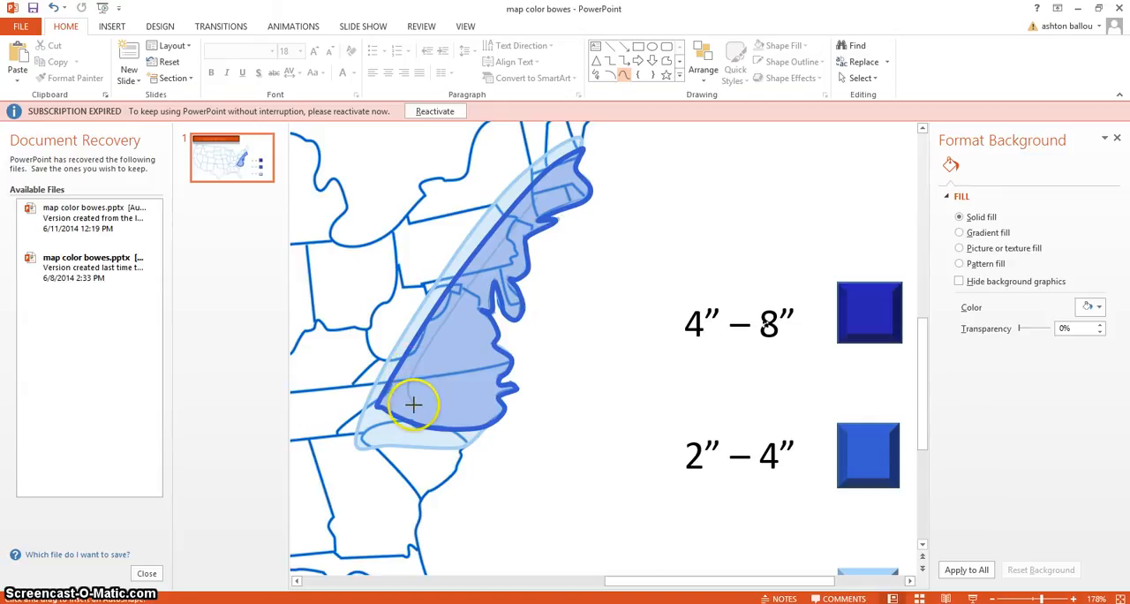
{"action": "mouse_move", "coordinate": [480, 413]}
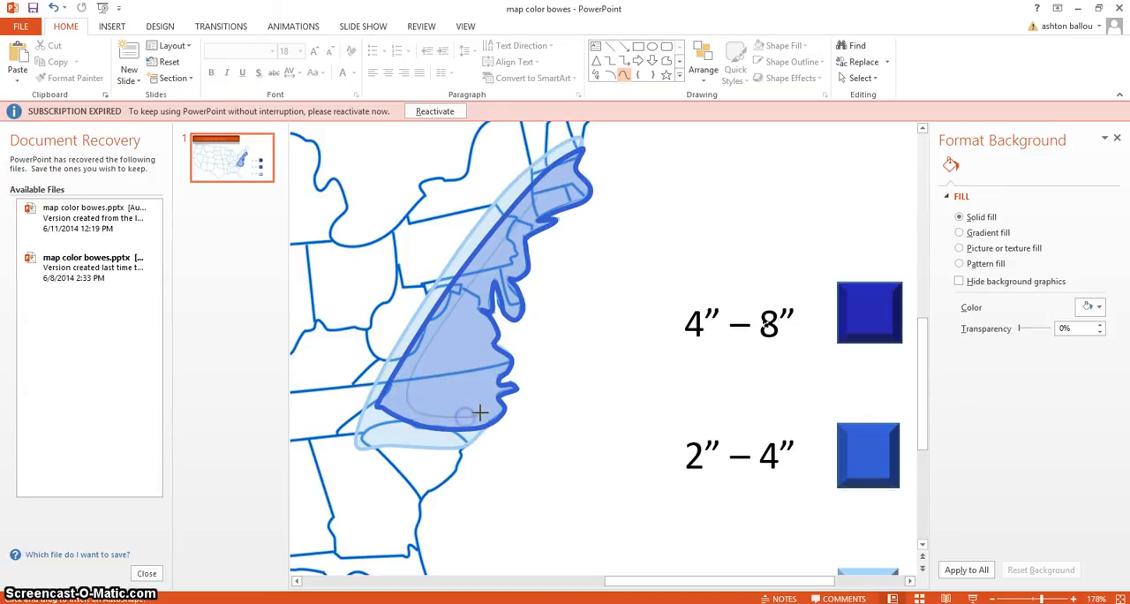
{"action": "mouse_move", "coordinate": [512, 393]}
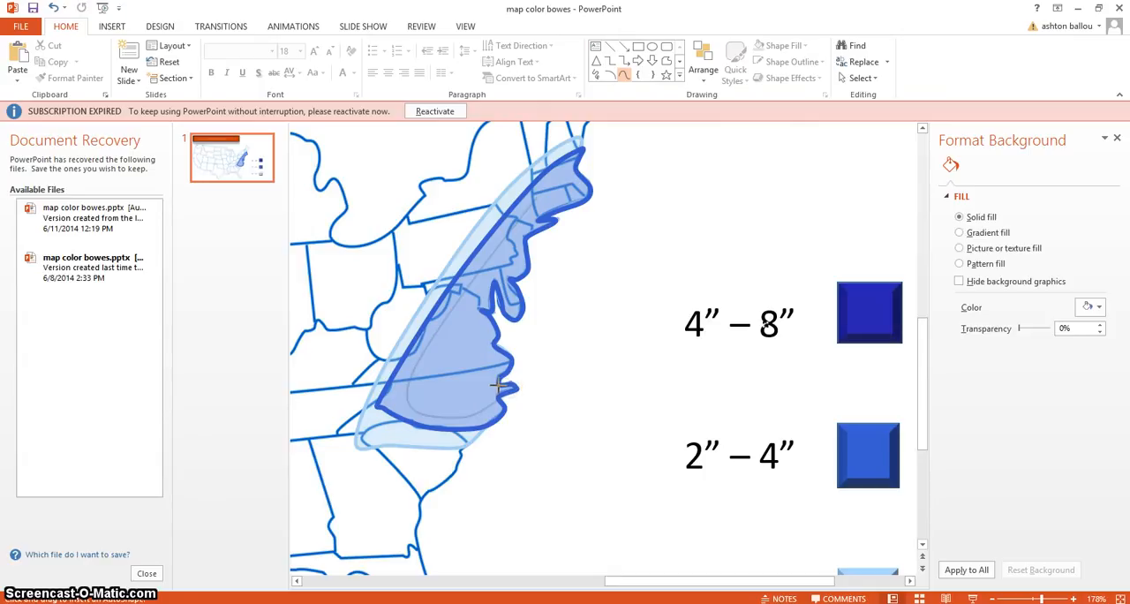
{"action": "mouse_move", "coordinate": [498, 349]}
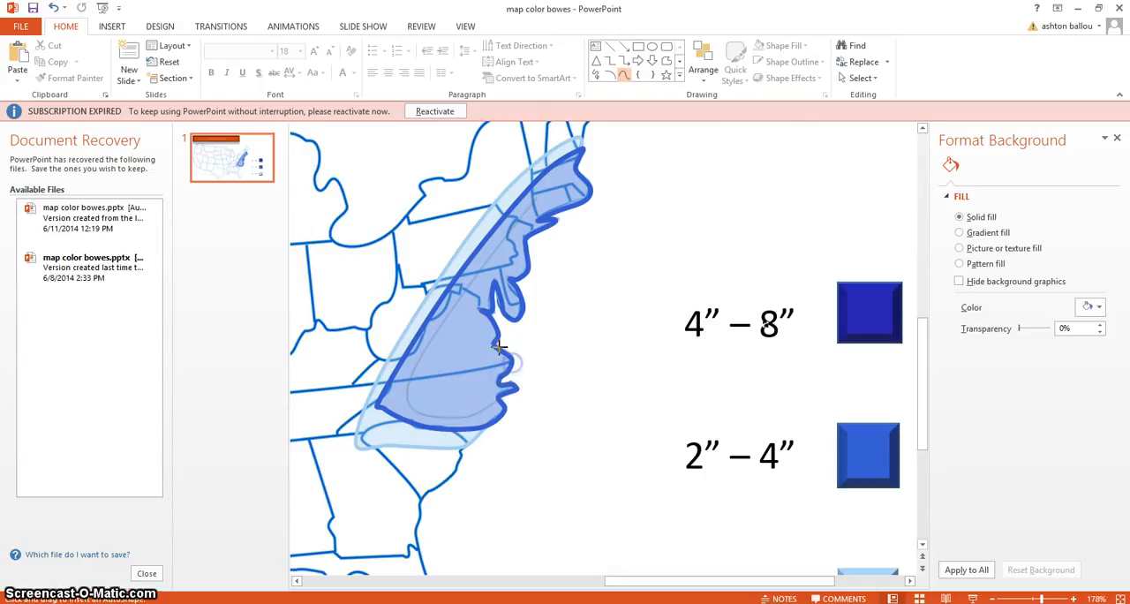
{"action": "mouse_move", "coordinate": [483, 304]}
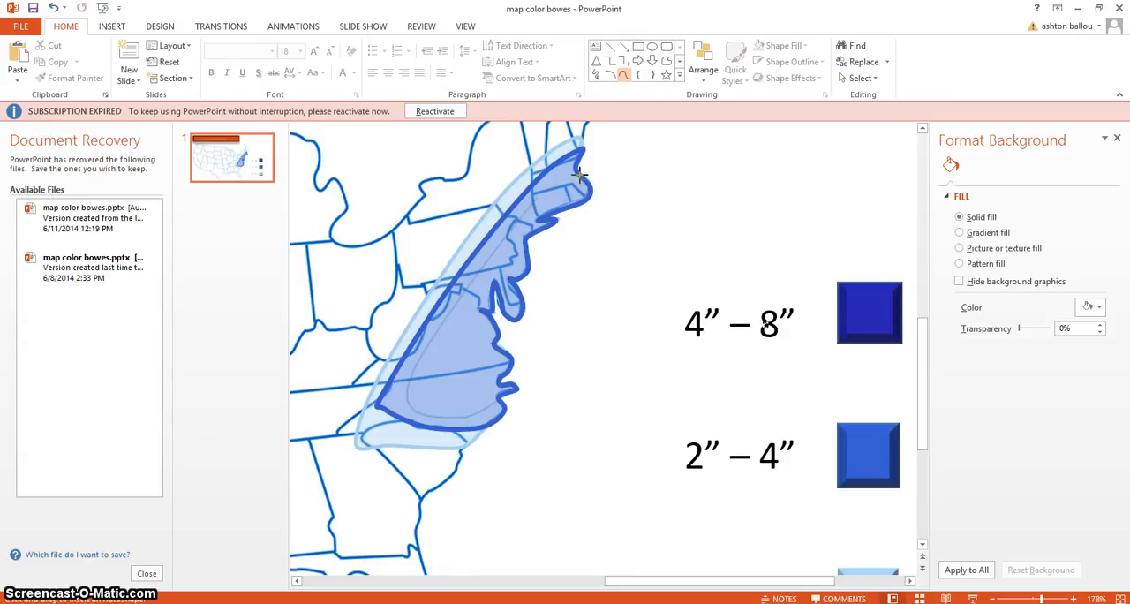
{"action": "mouse_move", "coordinate": [565, 171]}
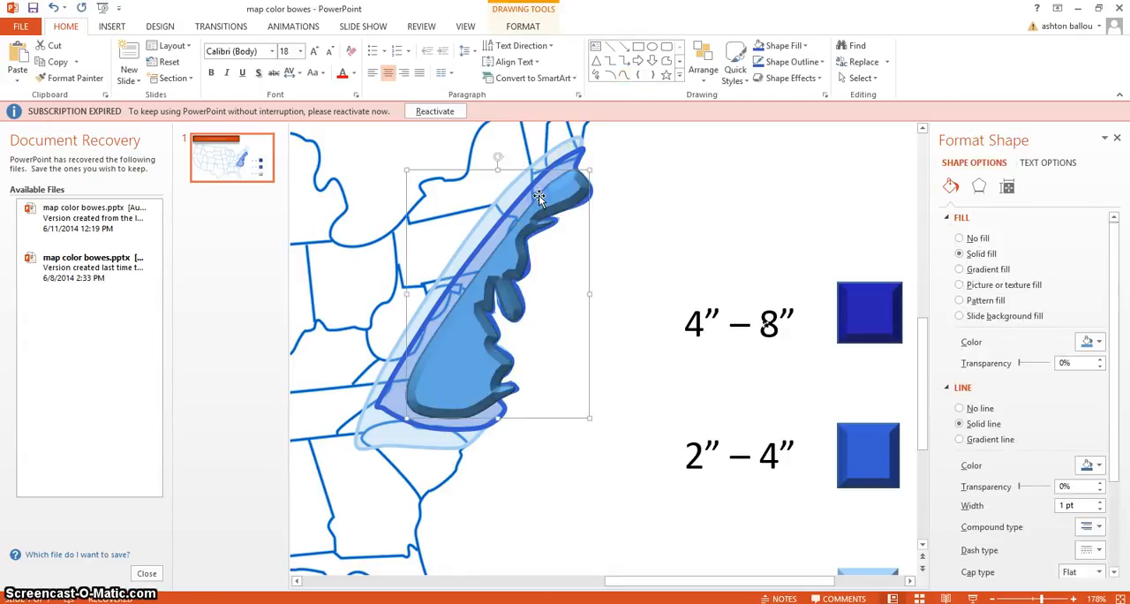
- Remove the inner zone's bevel, thicken its outline and match it to the 4"–8" legend blue
{"action": "left_click", "coordinate": [978, 187]}
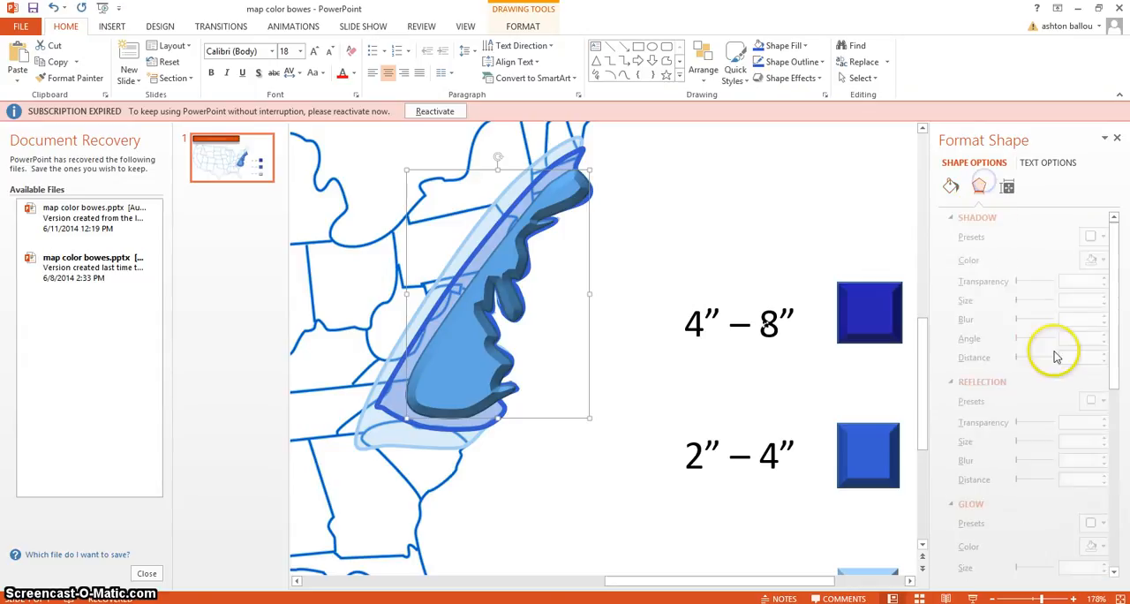
{"action": "left_click", "coordinate": [983, 186]}
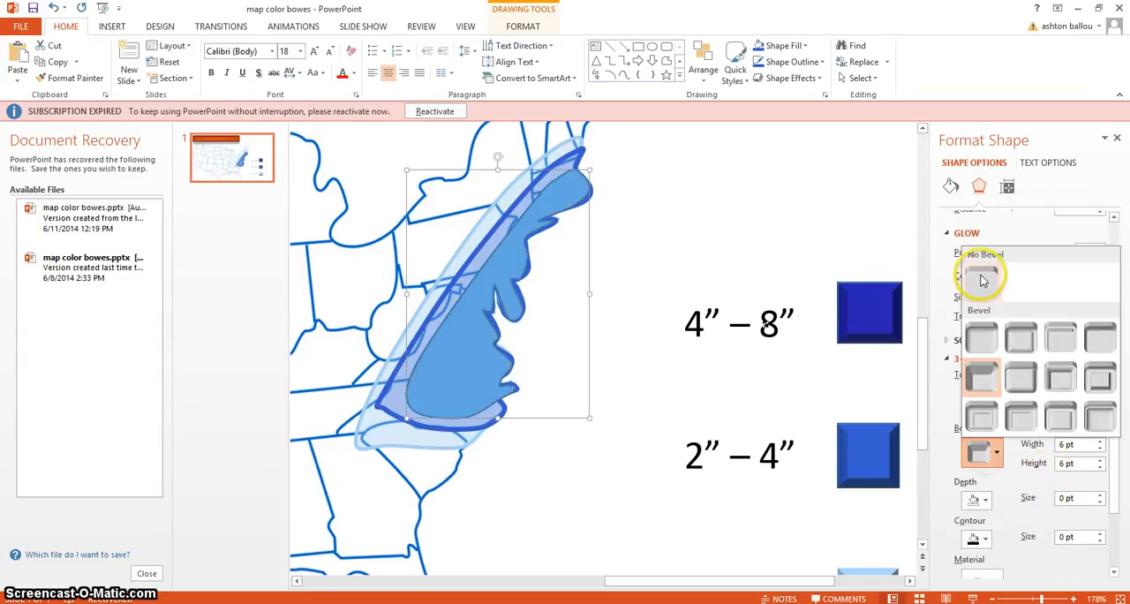
{"action": "left_click", "coordinate": [785, 62]}
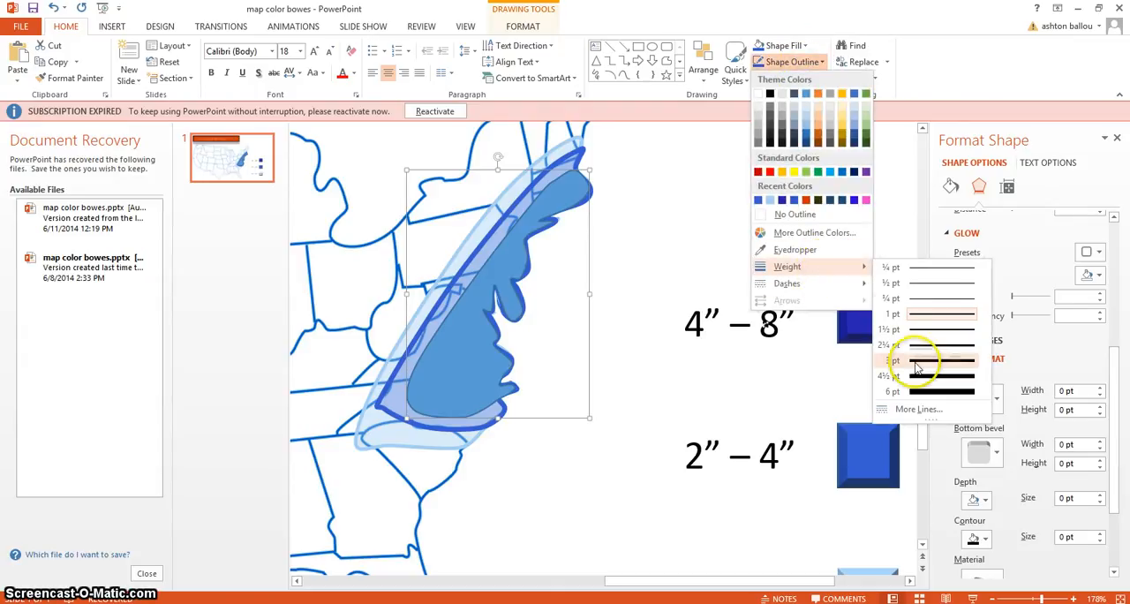
{"action": "left_click", "coordinate": [892, 360]}
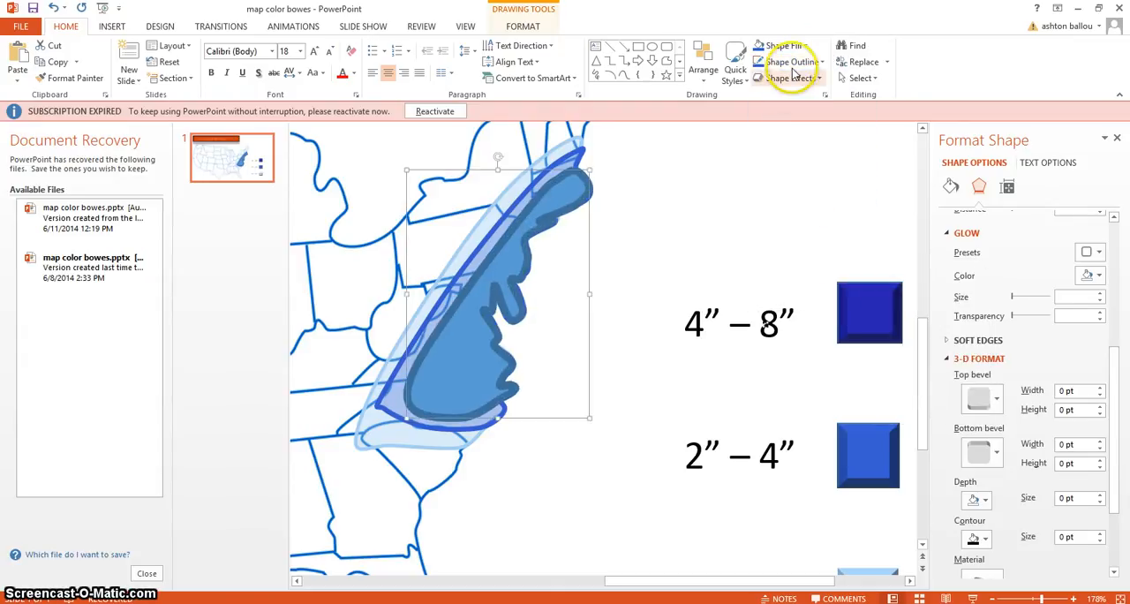
{"action": "left_click", "coordinate": [788, 62]}
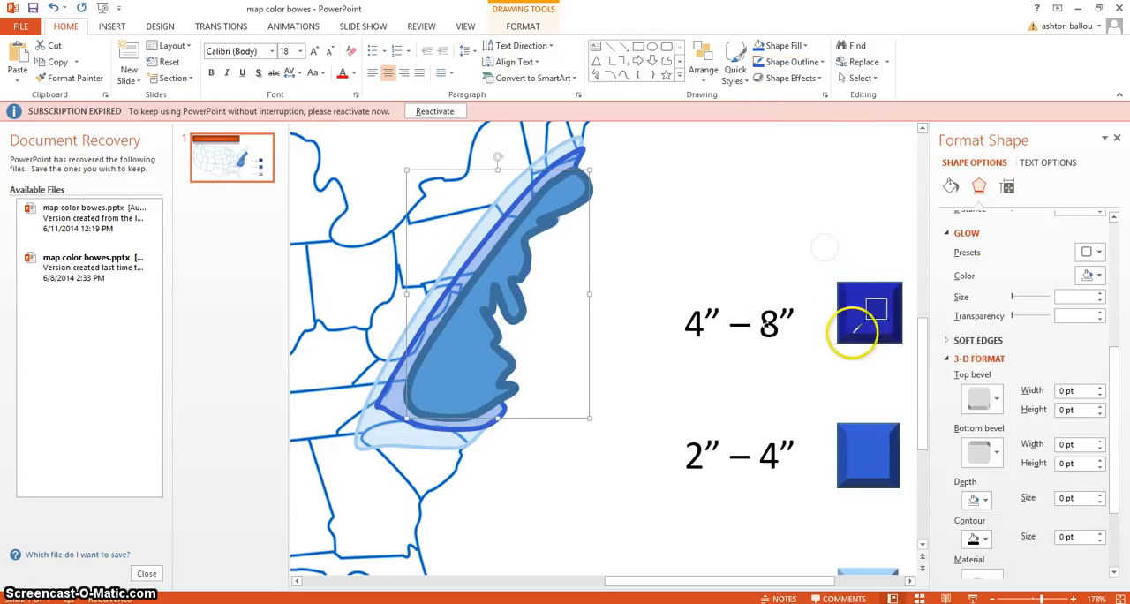
{"action": "left_click", "coordinate": [781, 45]}
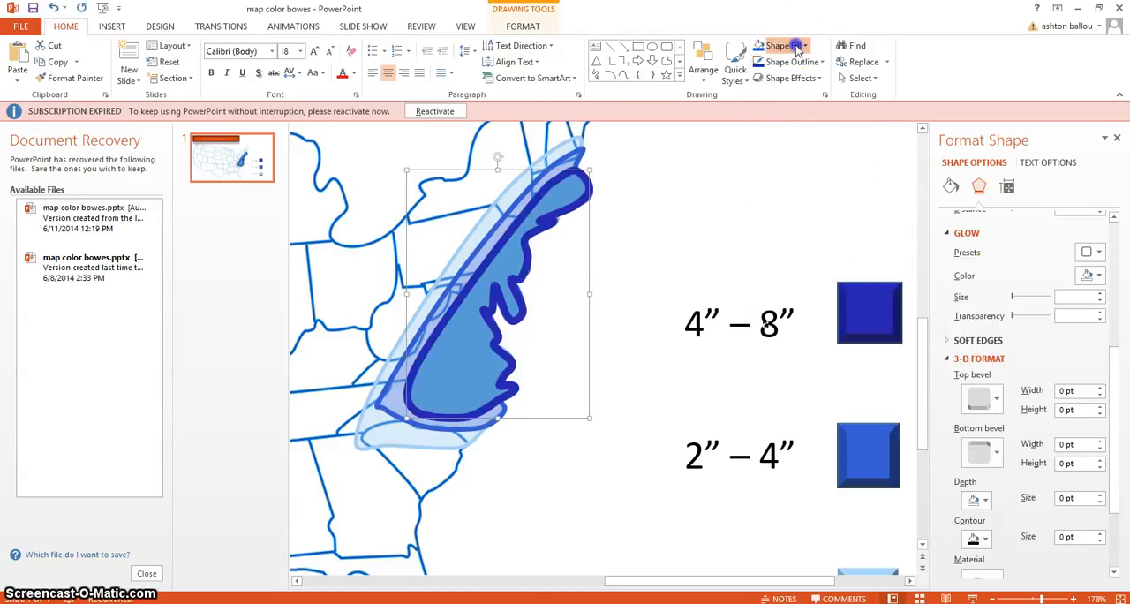
- Give the inner zone a 70% transparent dark blue fill and adjust its outline thickness
{"action": "left_click", "coordinate": [781, 45]}
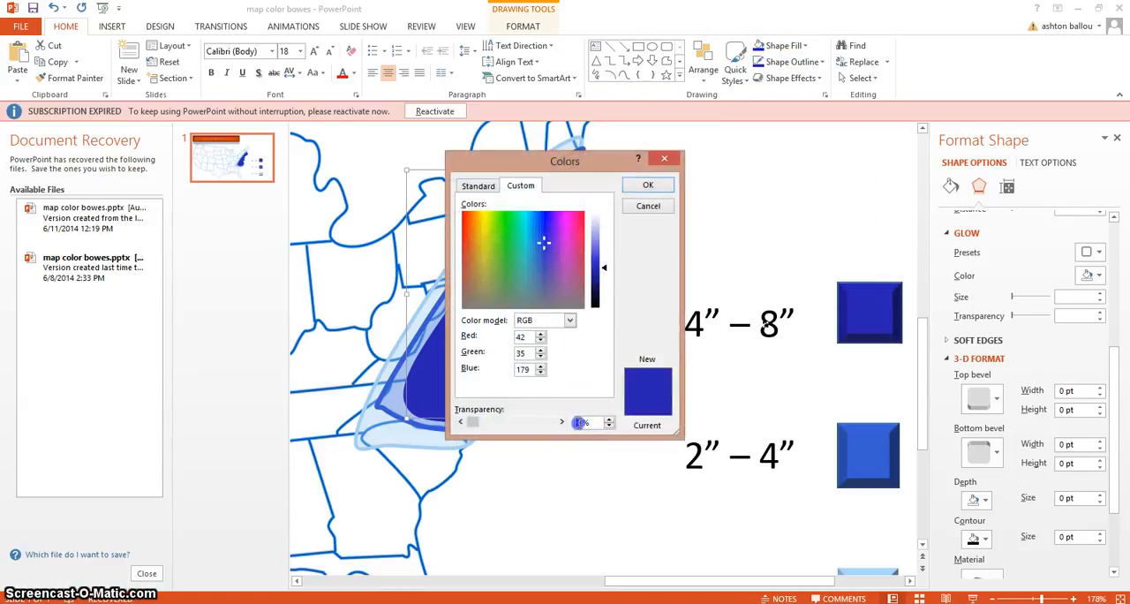
{"action": "left_click", "coordinate": [647, 184]}
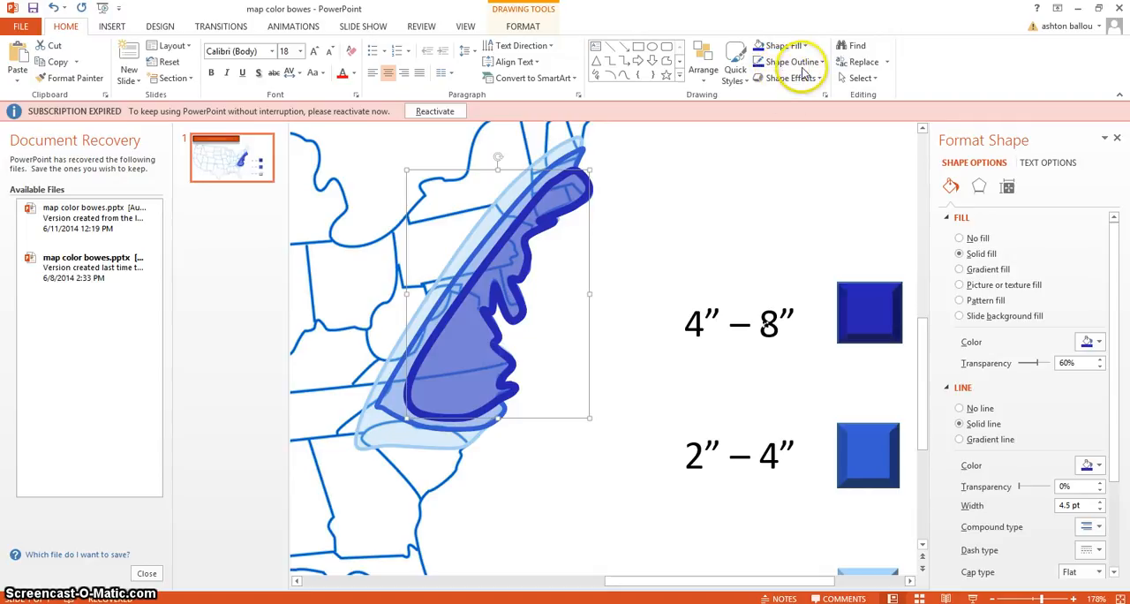
{"action": "left_click", "coordinate": [784, 62]}
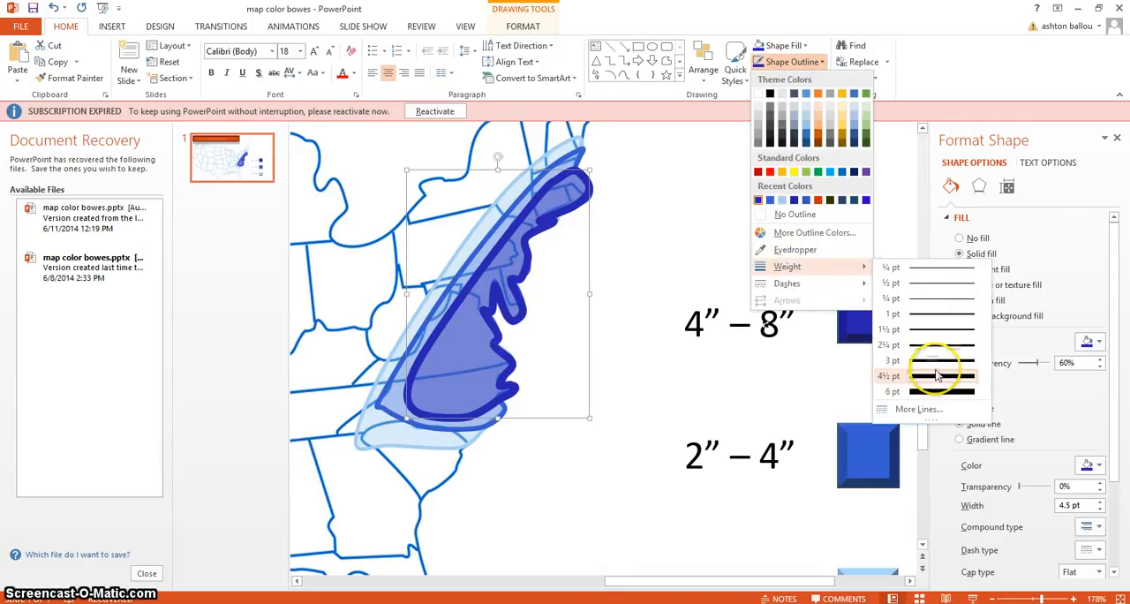
{"action": "left_click", "coordinate": [891, 360]}
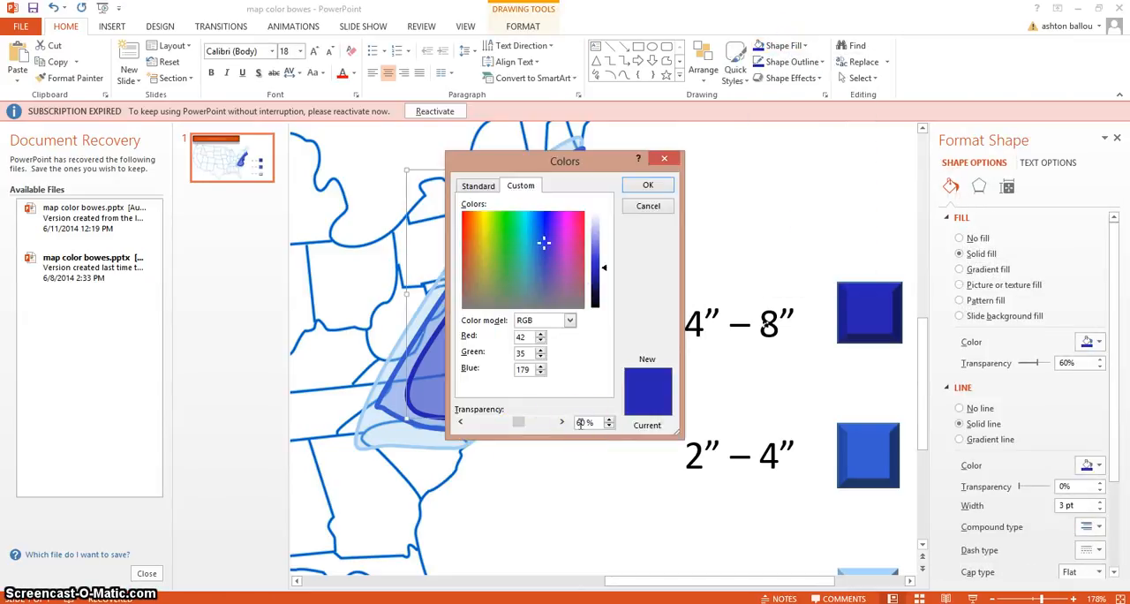
{"action": "left_click", "coordinate": [648, 185]}
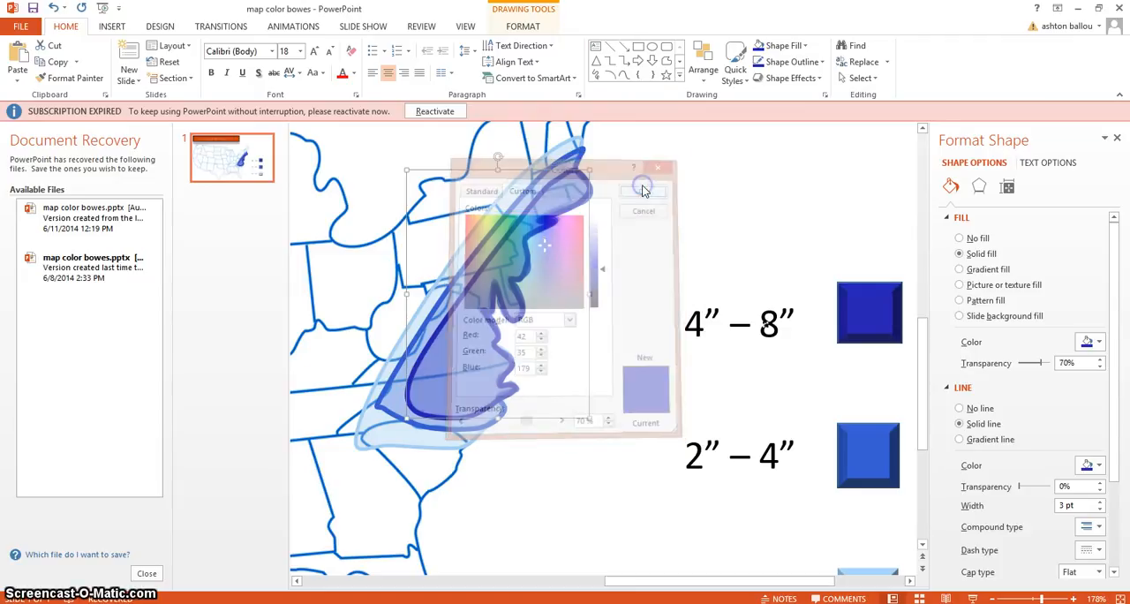
- Reapply the light blue fill to the outer snow zone
{"action": "left_click", "coordinate": [643, 190]}
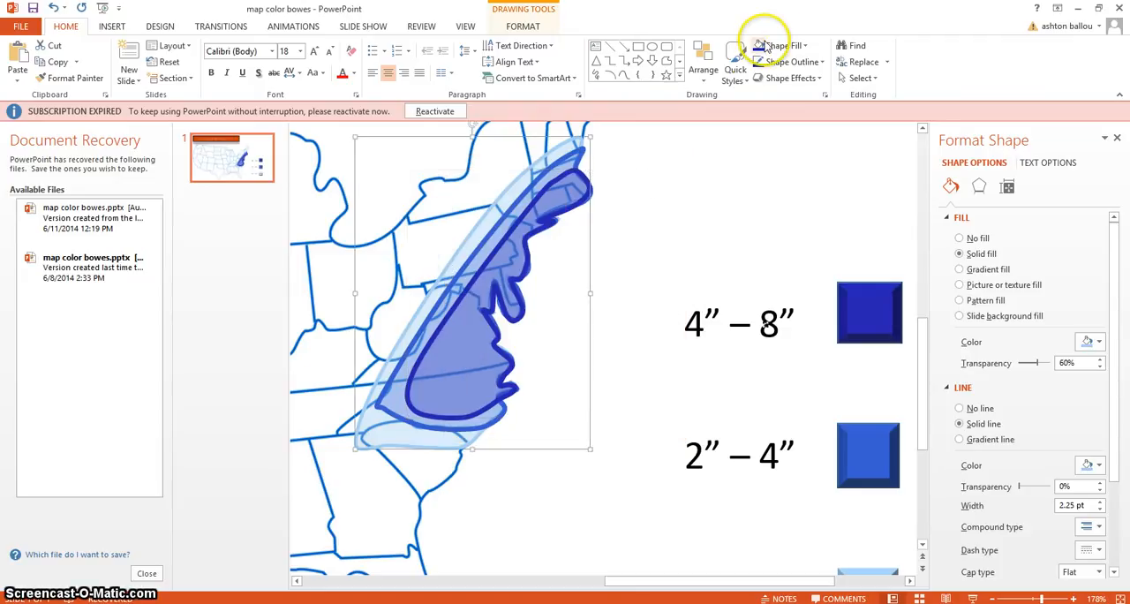
{"action": "left_click", "coordinate": [775, 45]}
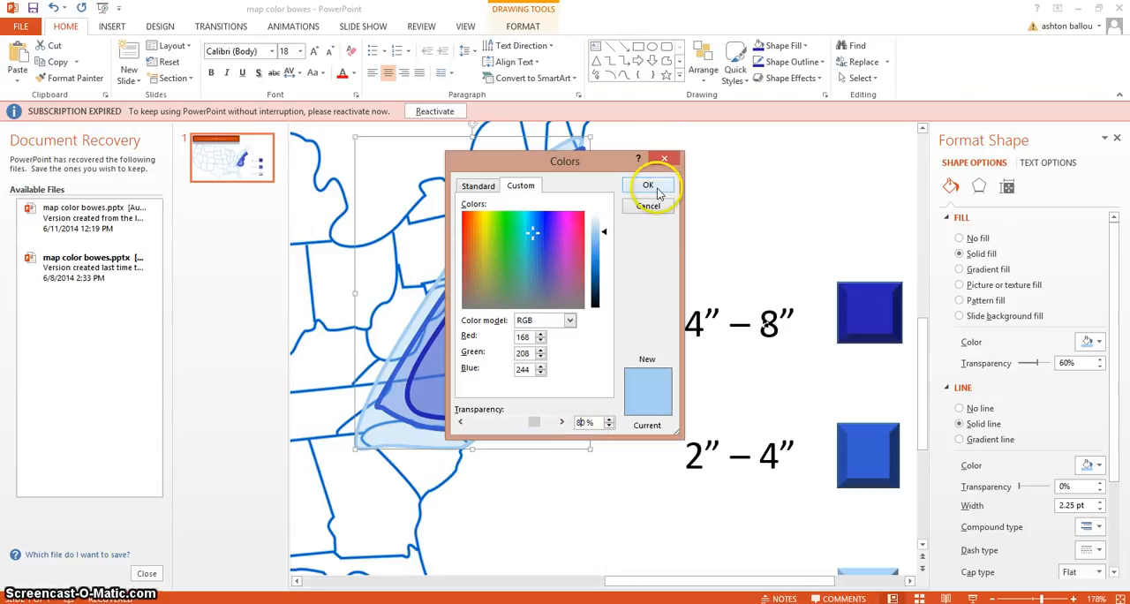
{"action": "left_click", "coordinate": [648, 186]}
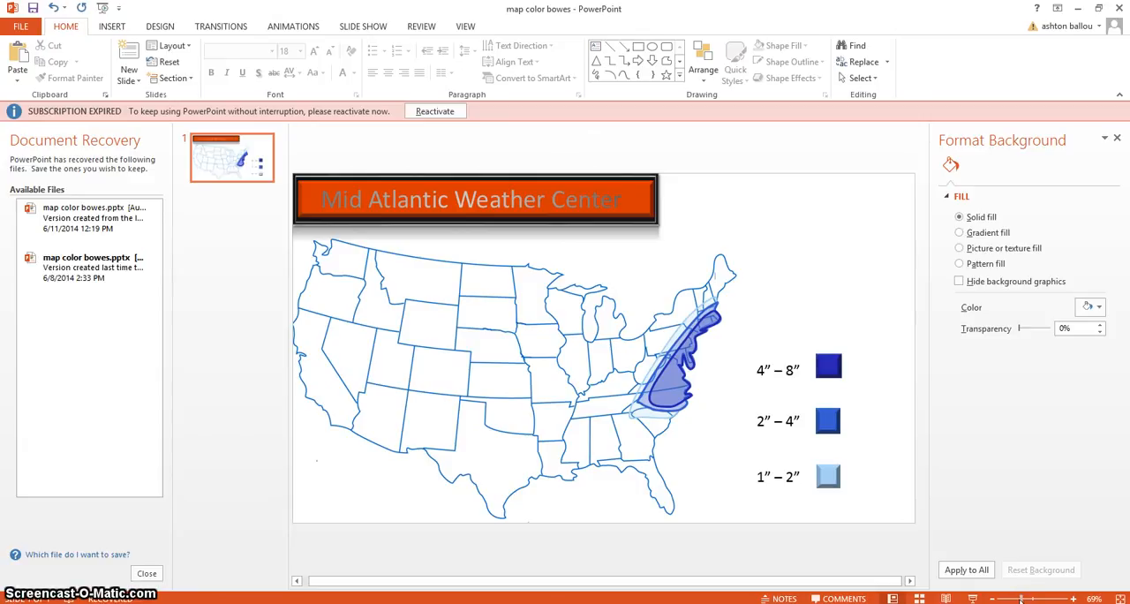
{"action": "mouse_move", "coordinate": [590, 587]}
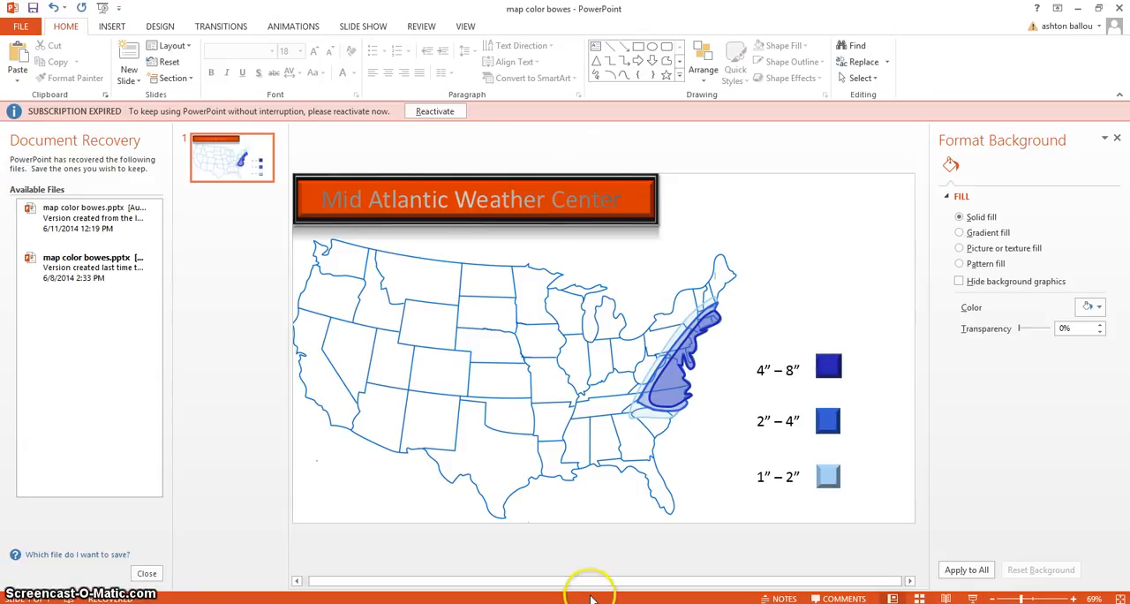